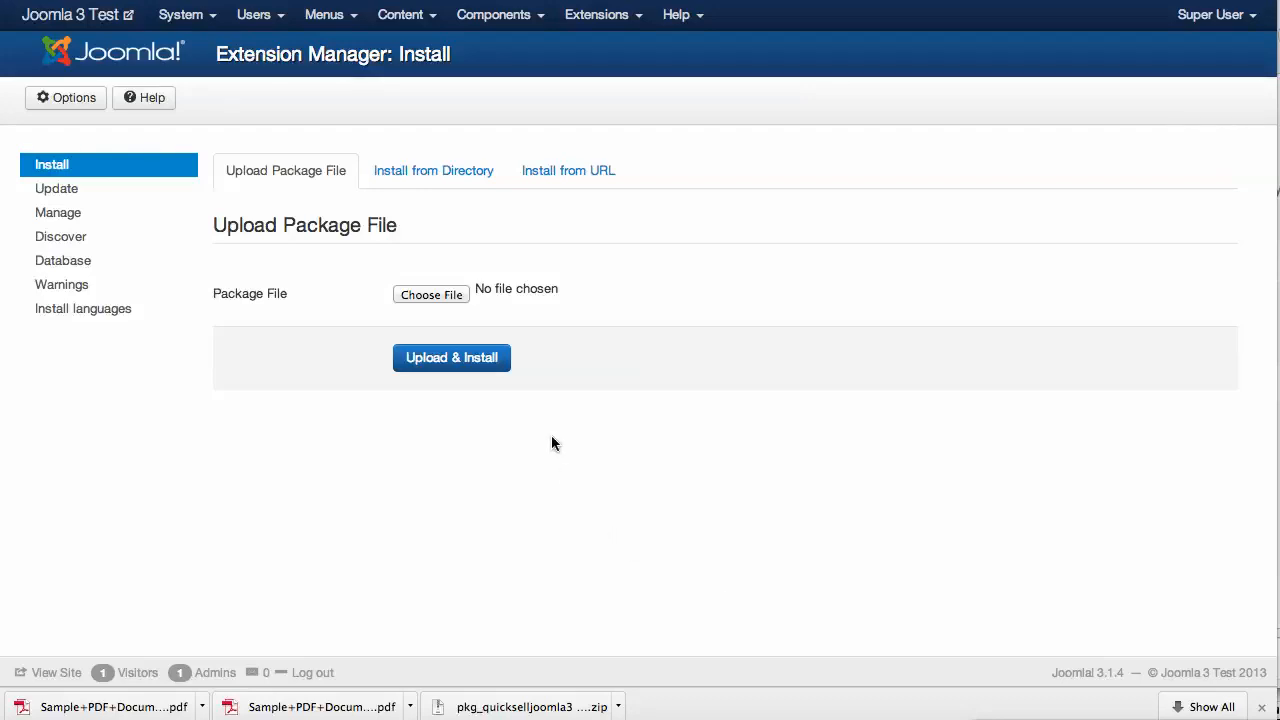
mouse_move(448, 304)
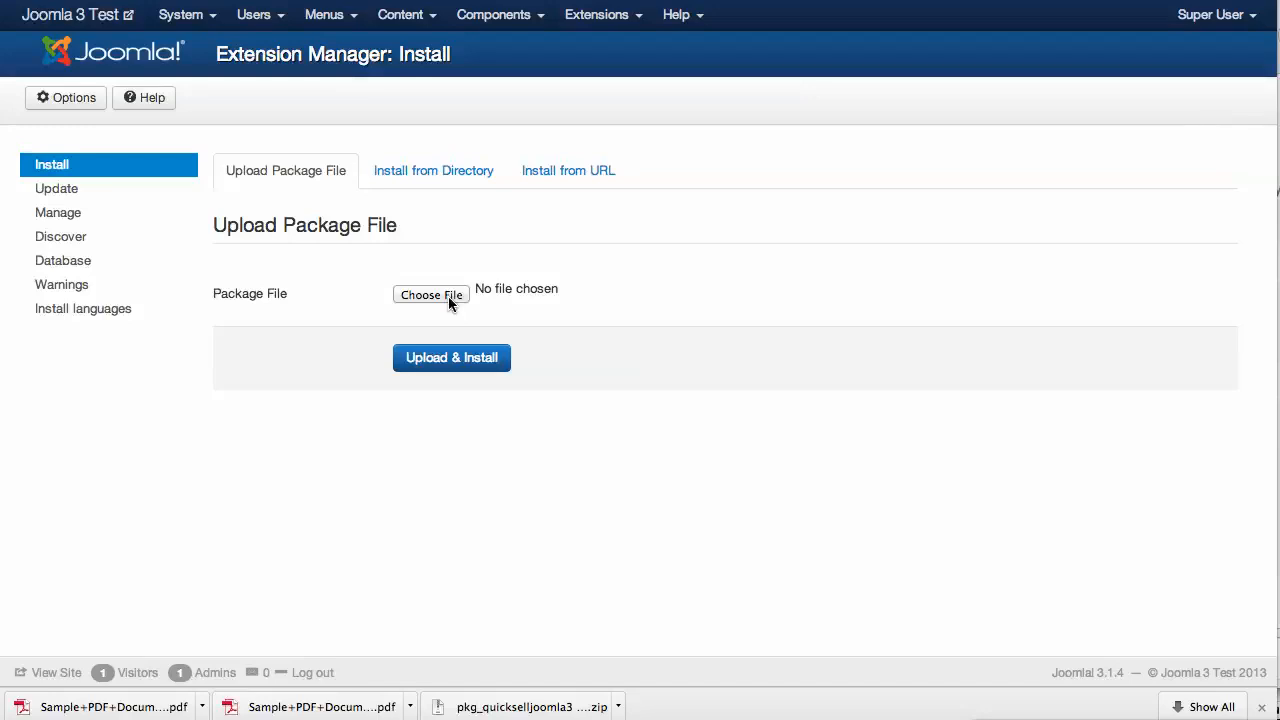
- Install the pkg_quickselljoomla3.zip package through the Extension Manager's Install page
click(432, 294)
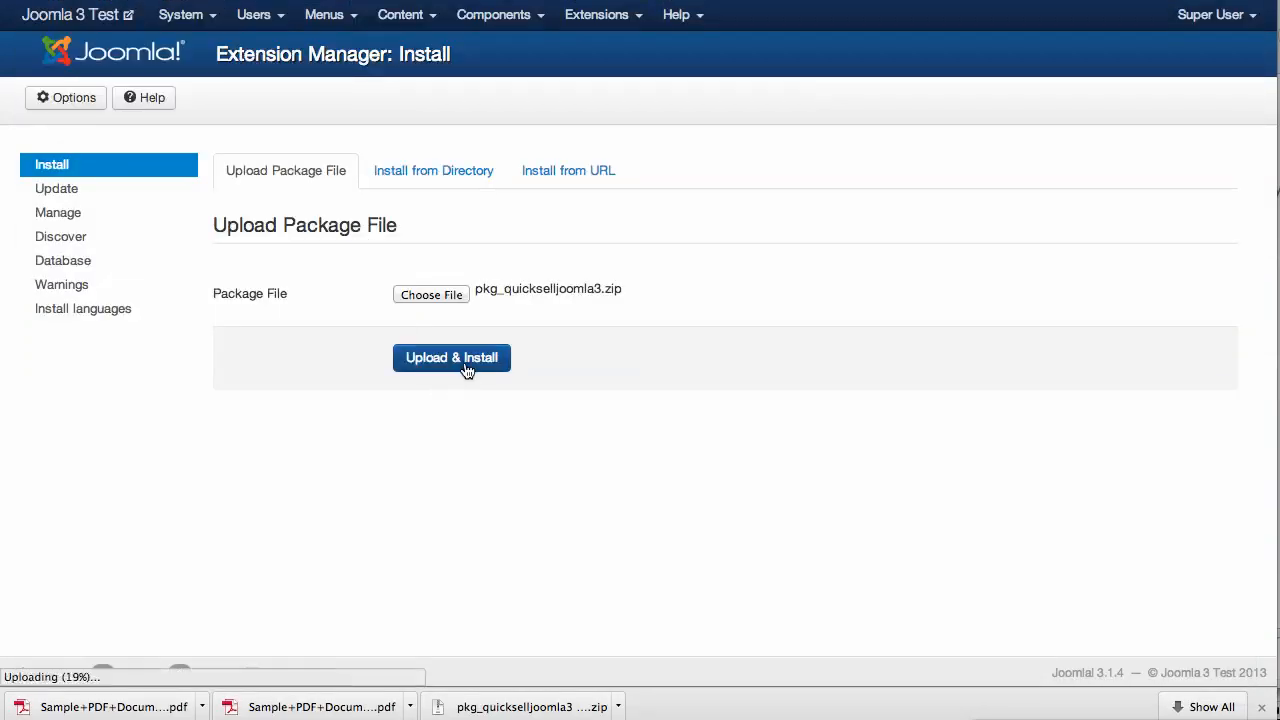
click(452, 356)
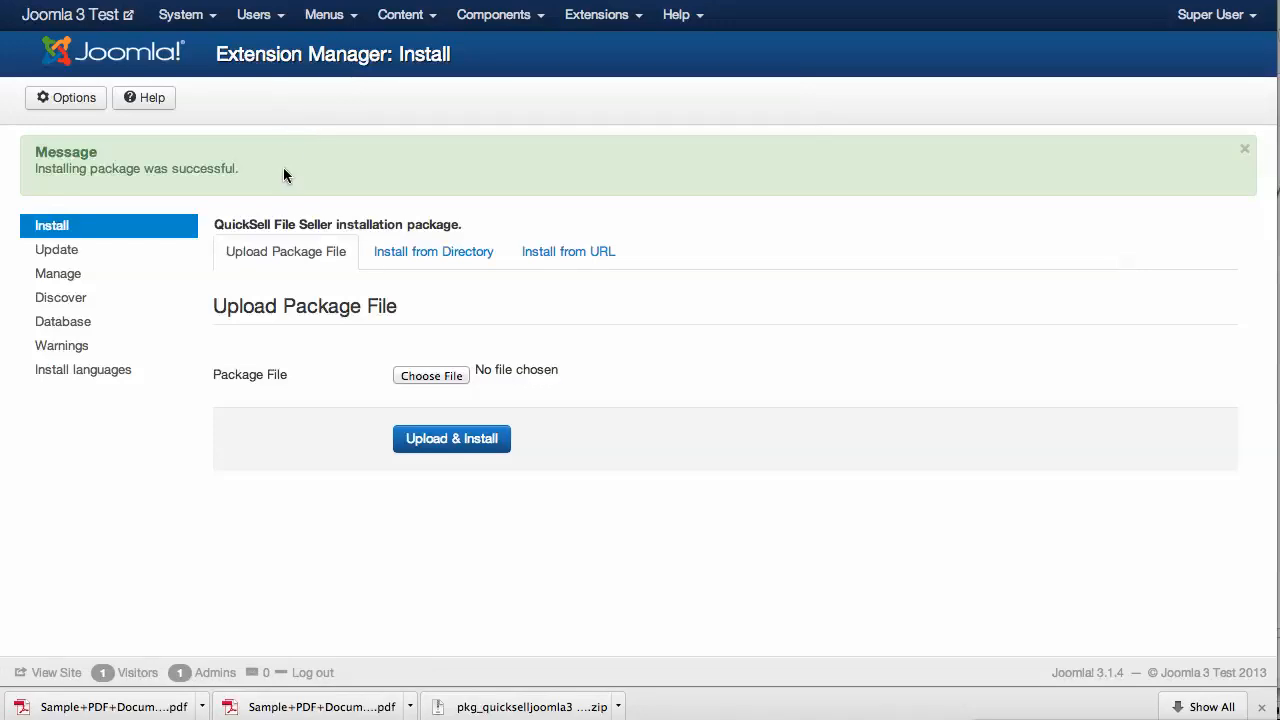
mouse_move(496, 16)
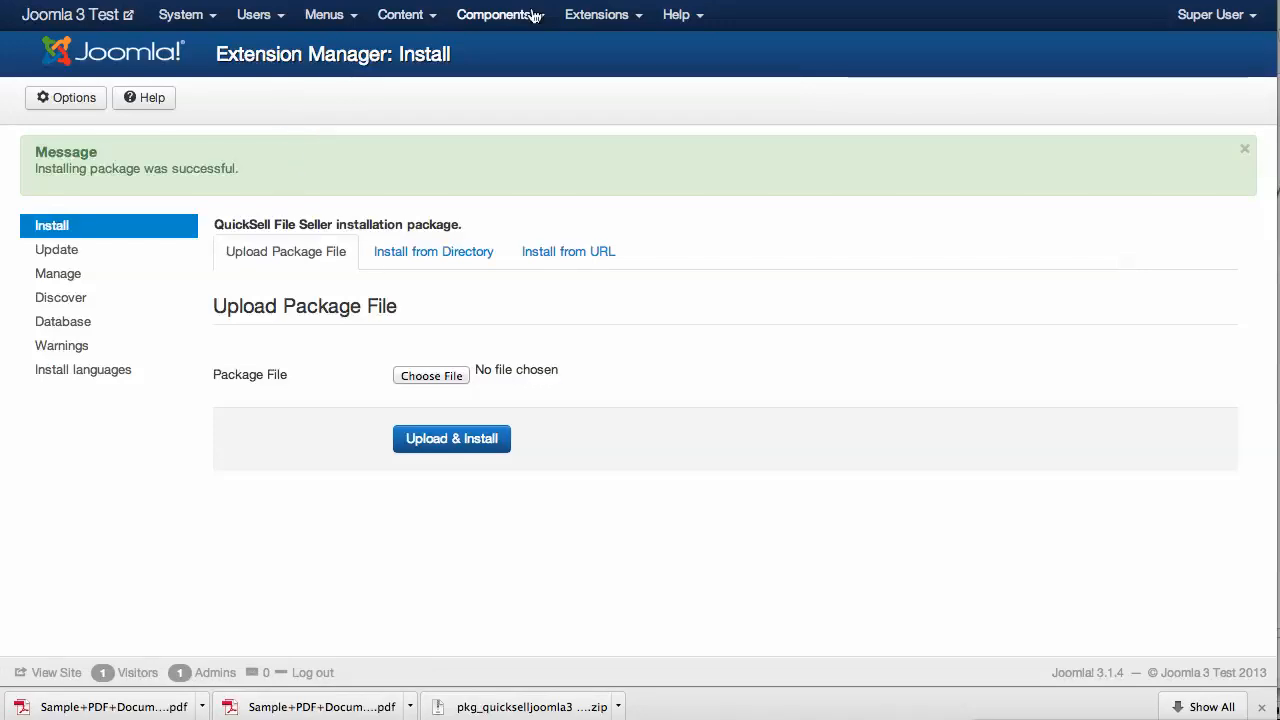
- Review the published QuickSellBalance and QuickSellCart modules in the Module Manager list
click(596, 14)
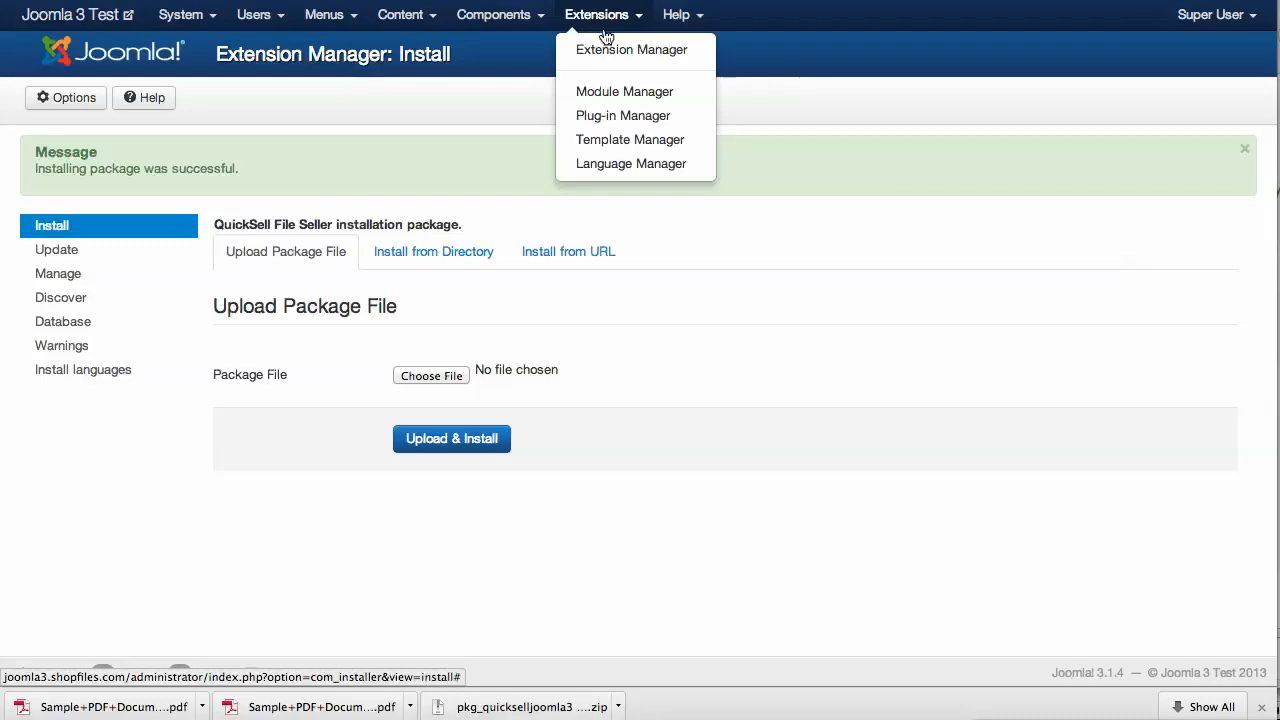
mouse_move(624, 92)
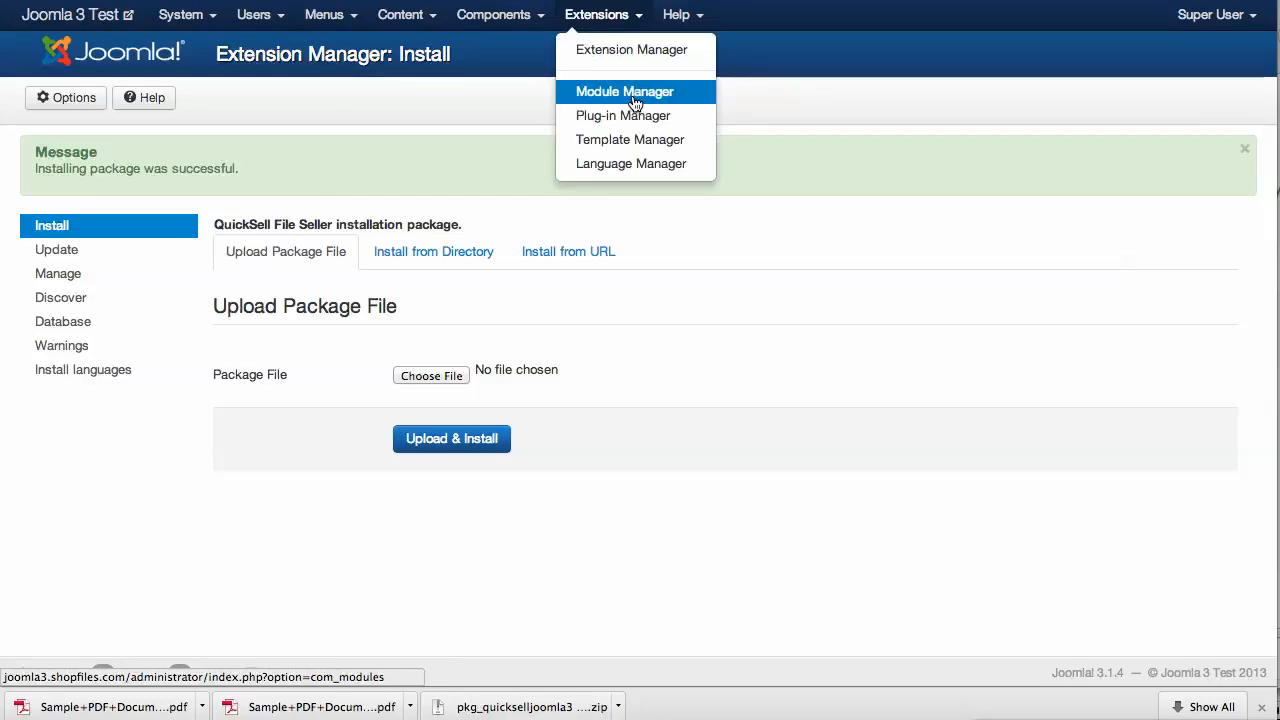
click(624, 92)
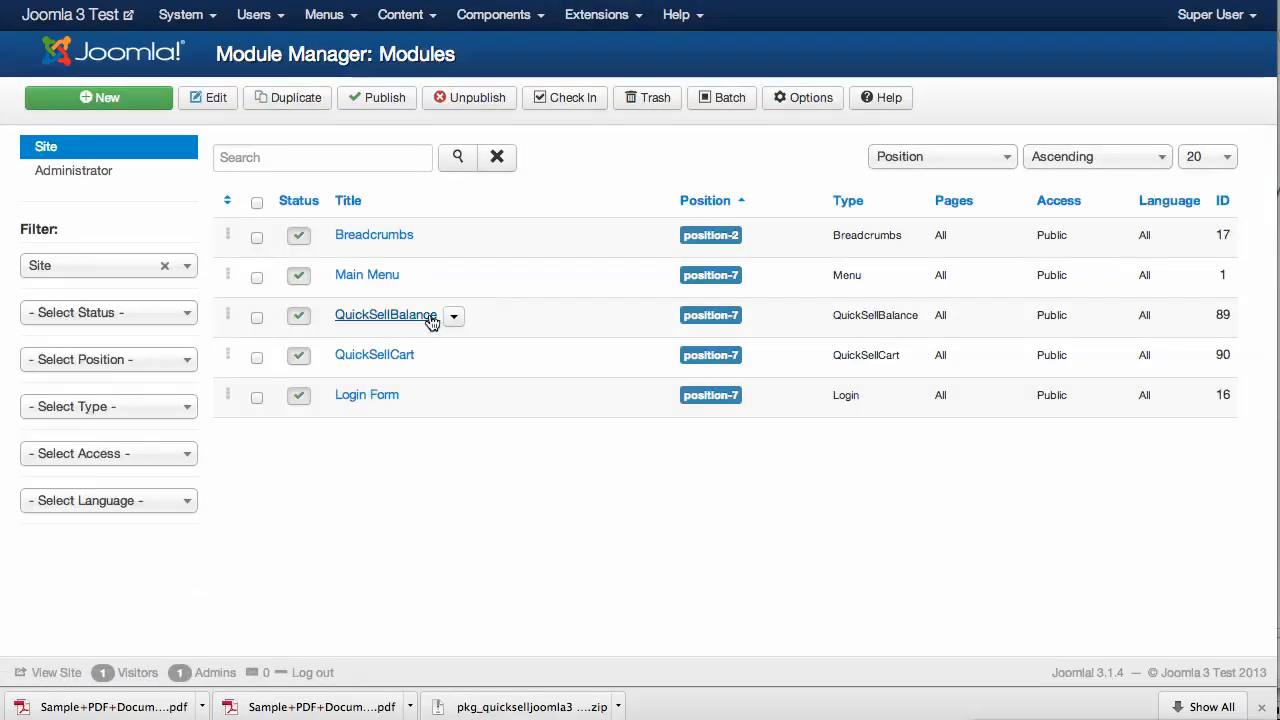
mouse_move(374, 354)
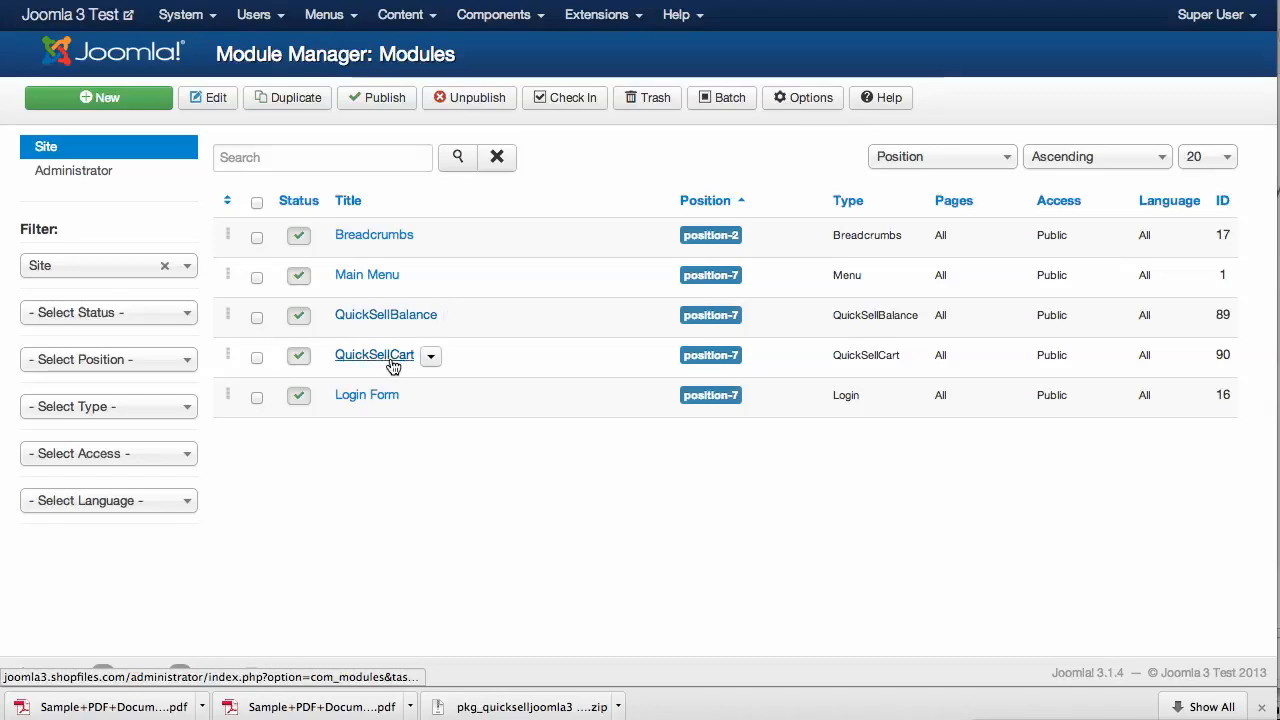
mouse_move(710, 356)
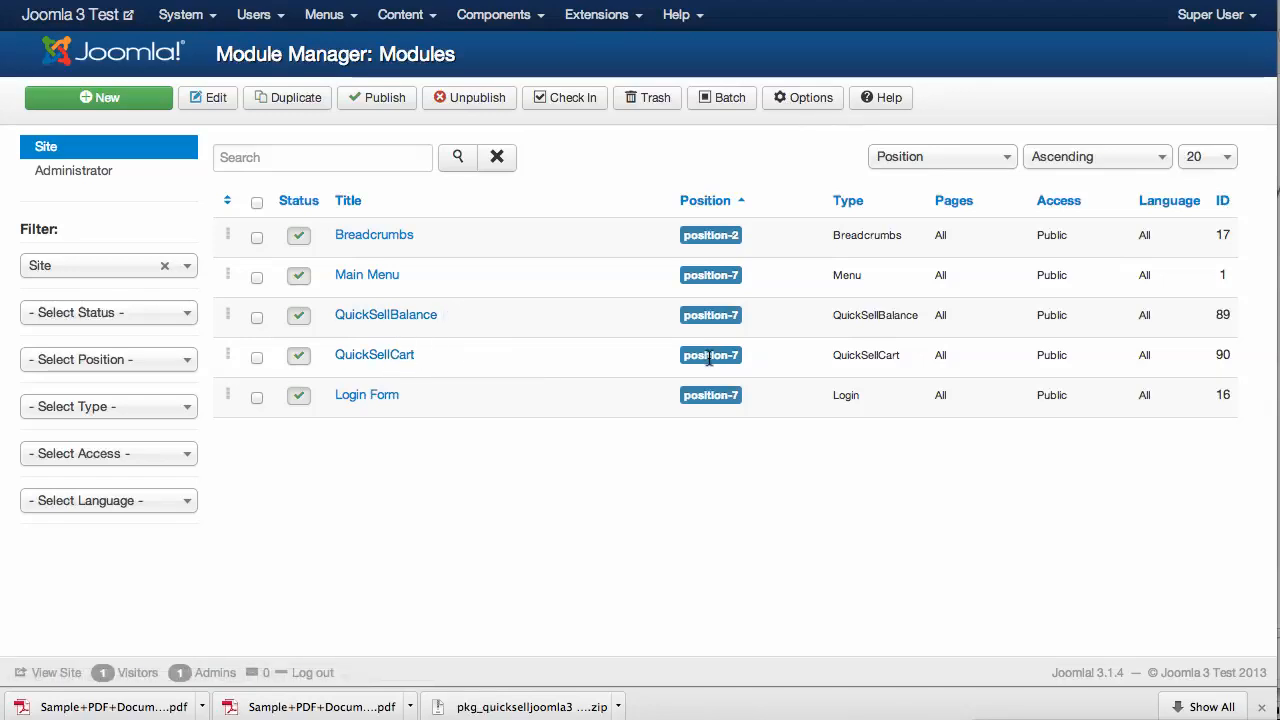
mouse_move(910, 354)
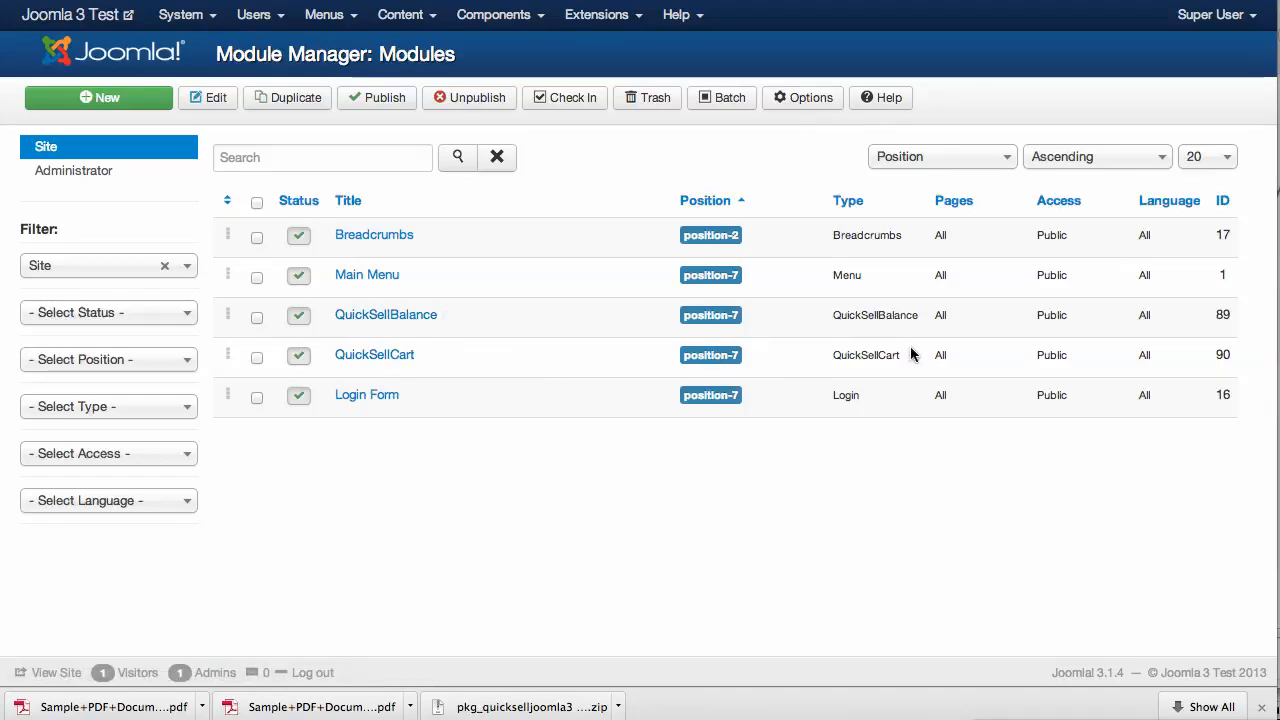
mouse_move(938, 356)
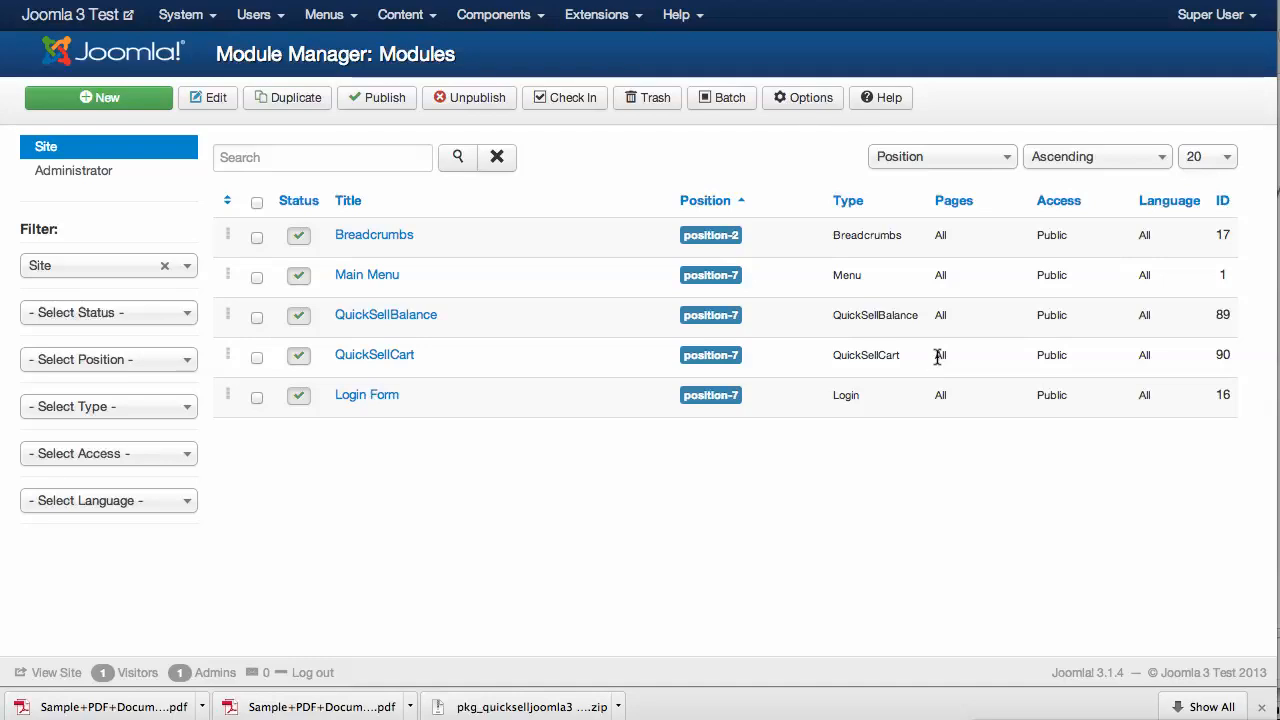
mouse_move(612, 118)
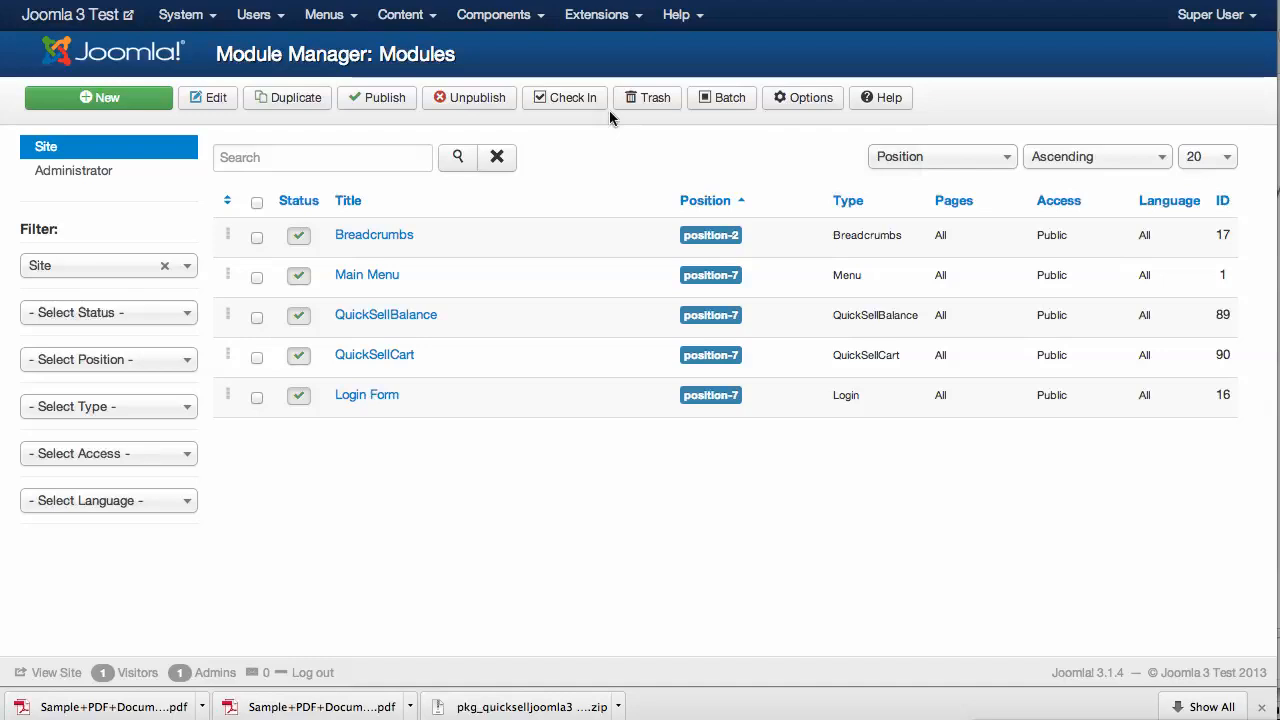
click(596, 14)
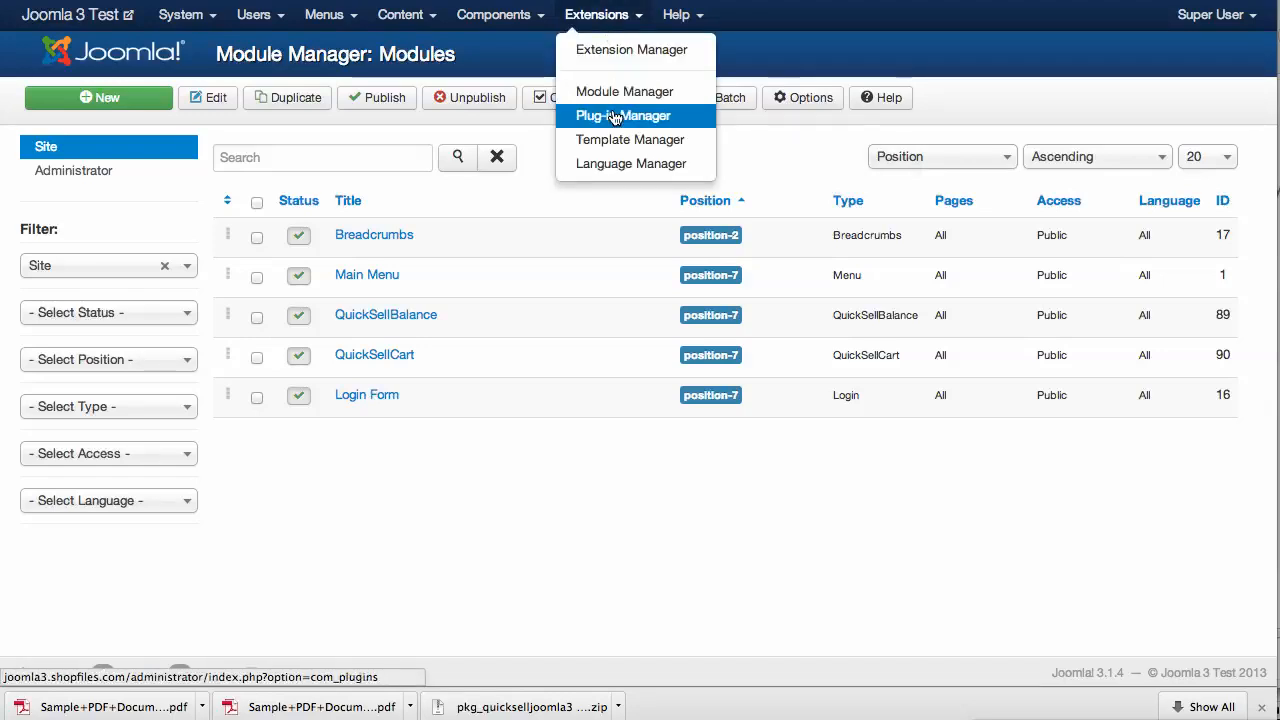
- Confirm the Content - QuickSellButtons plug-in is enabled in the Plug-in Manager
click(622, 114)
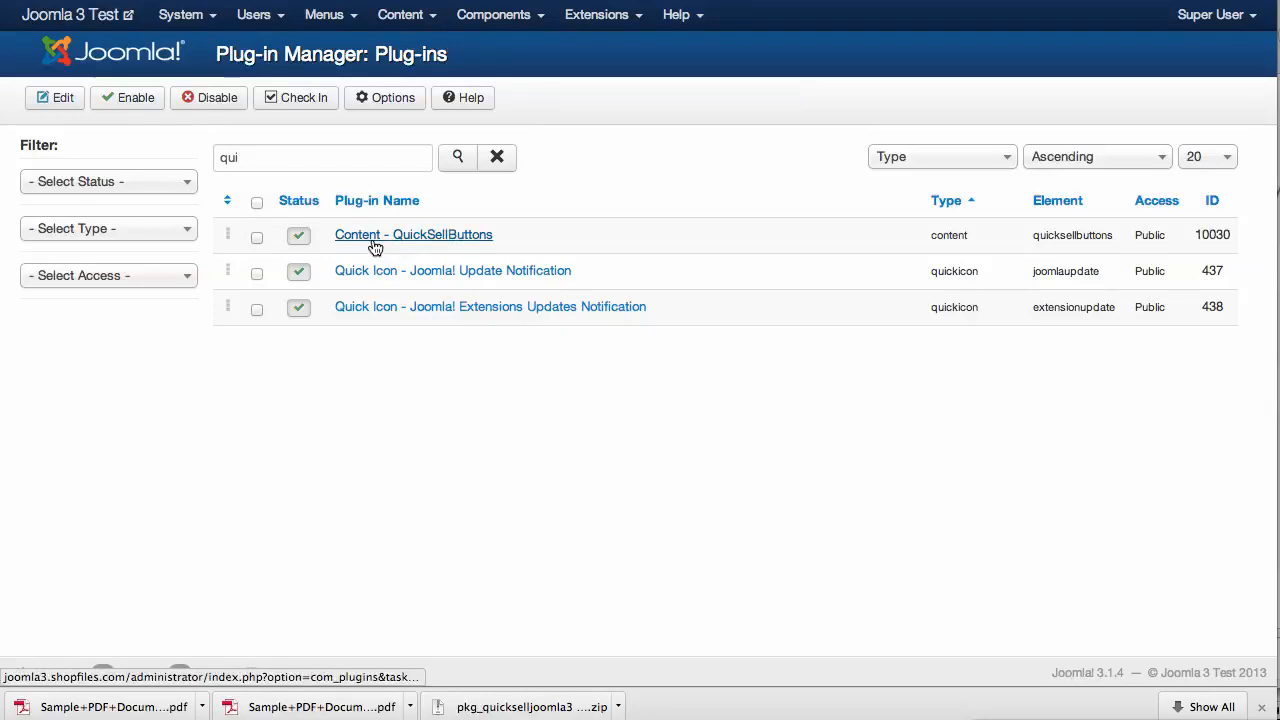
mouse_move(464, 248)
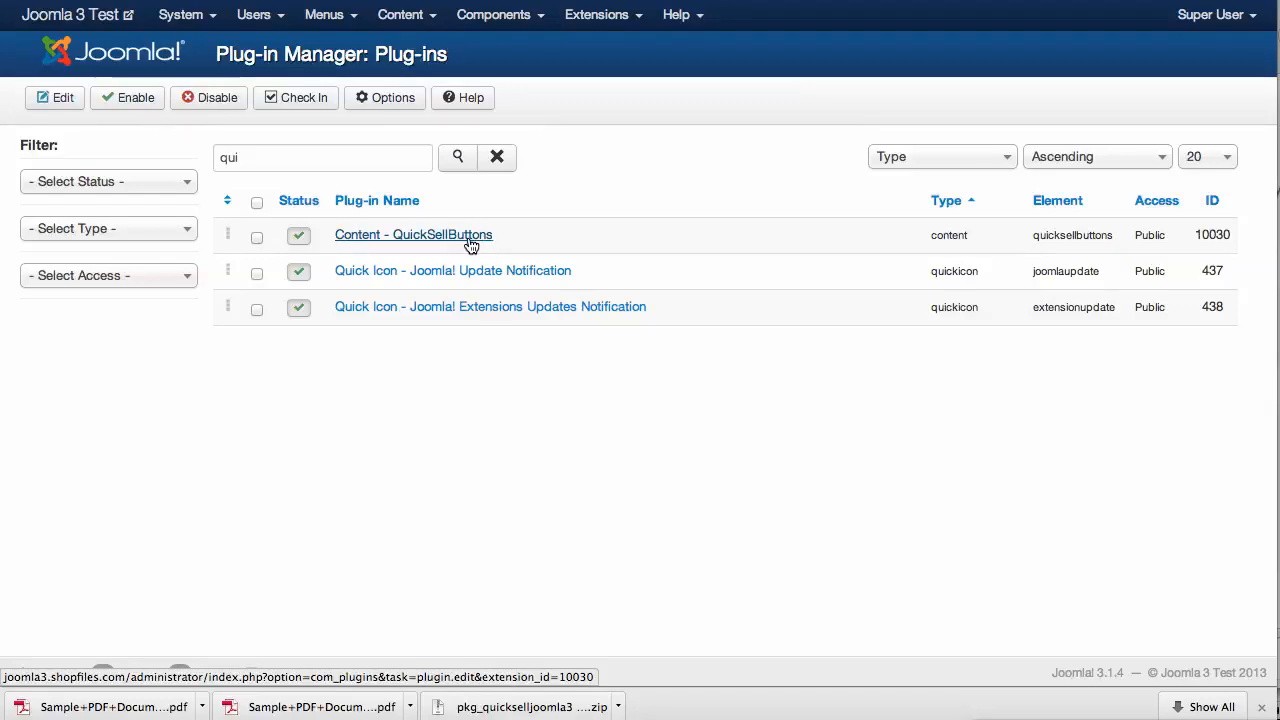
mouse_move(492, 192)
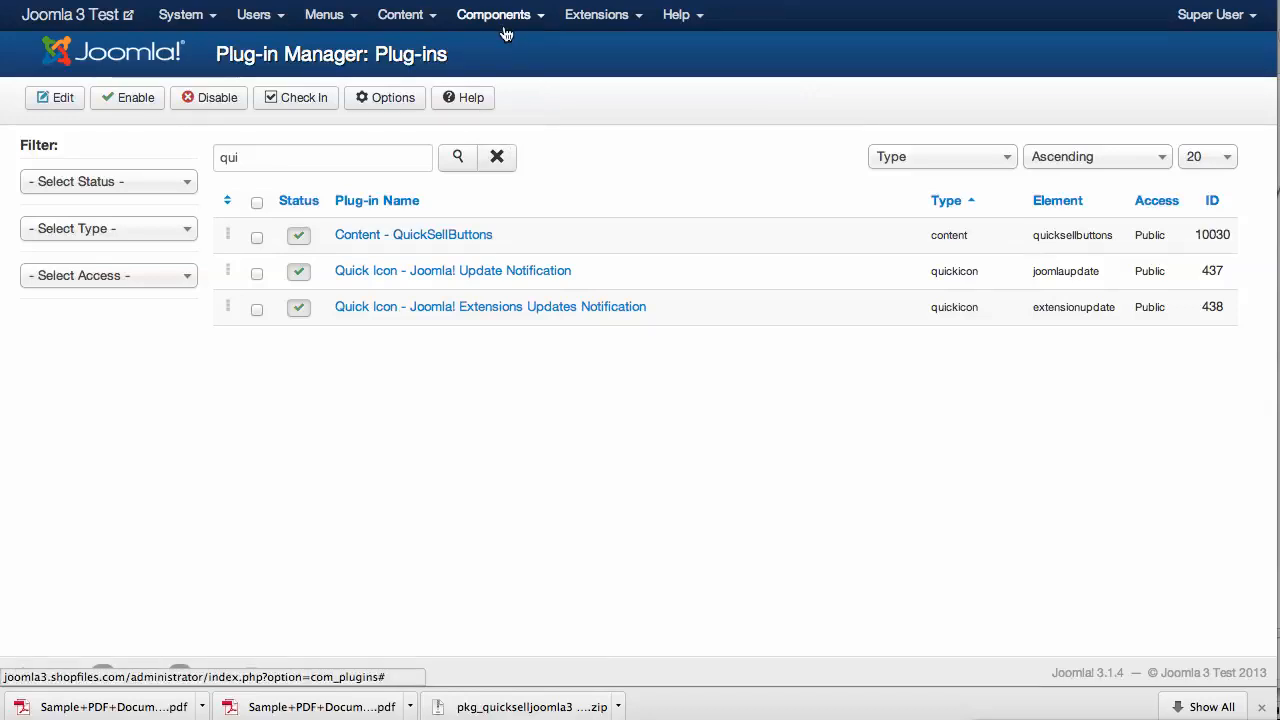
click(492, 14)
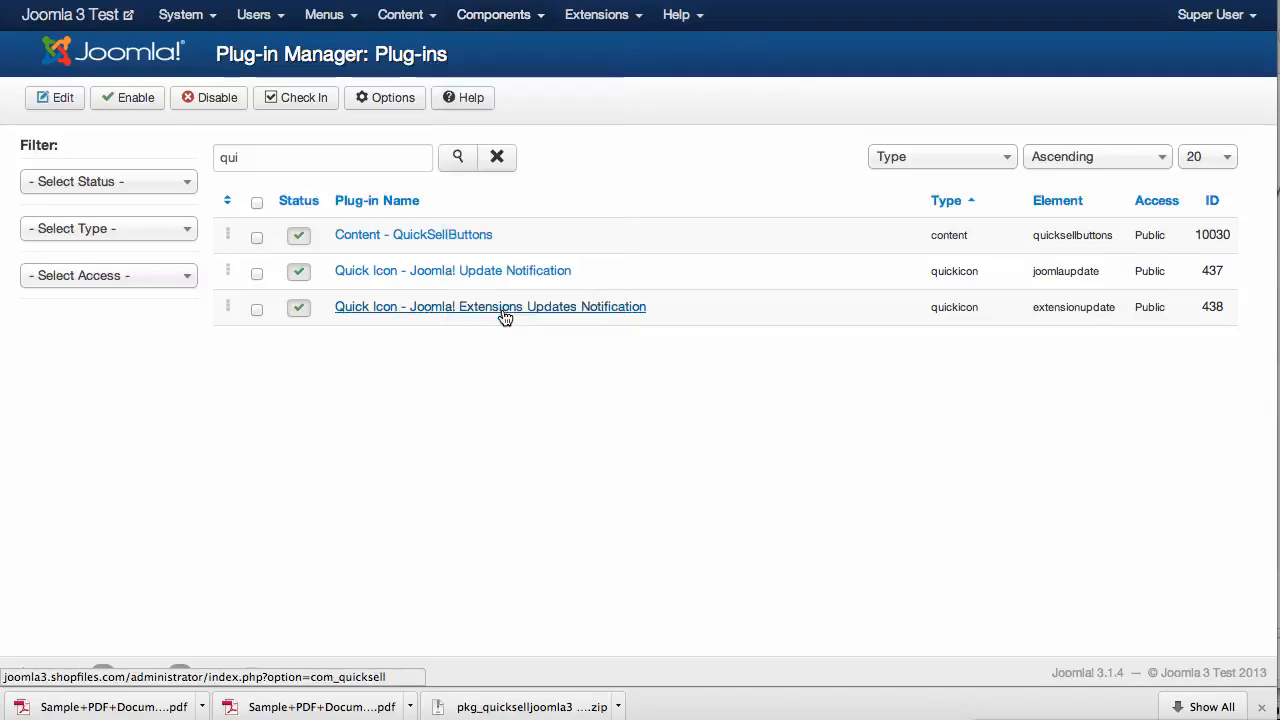
- Review QuickSell's General Configuration: US Dollar currency, 168-hour links, 3 downloads per order
click(412, 234)
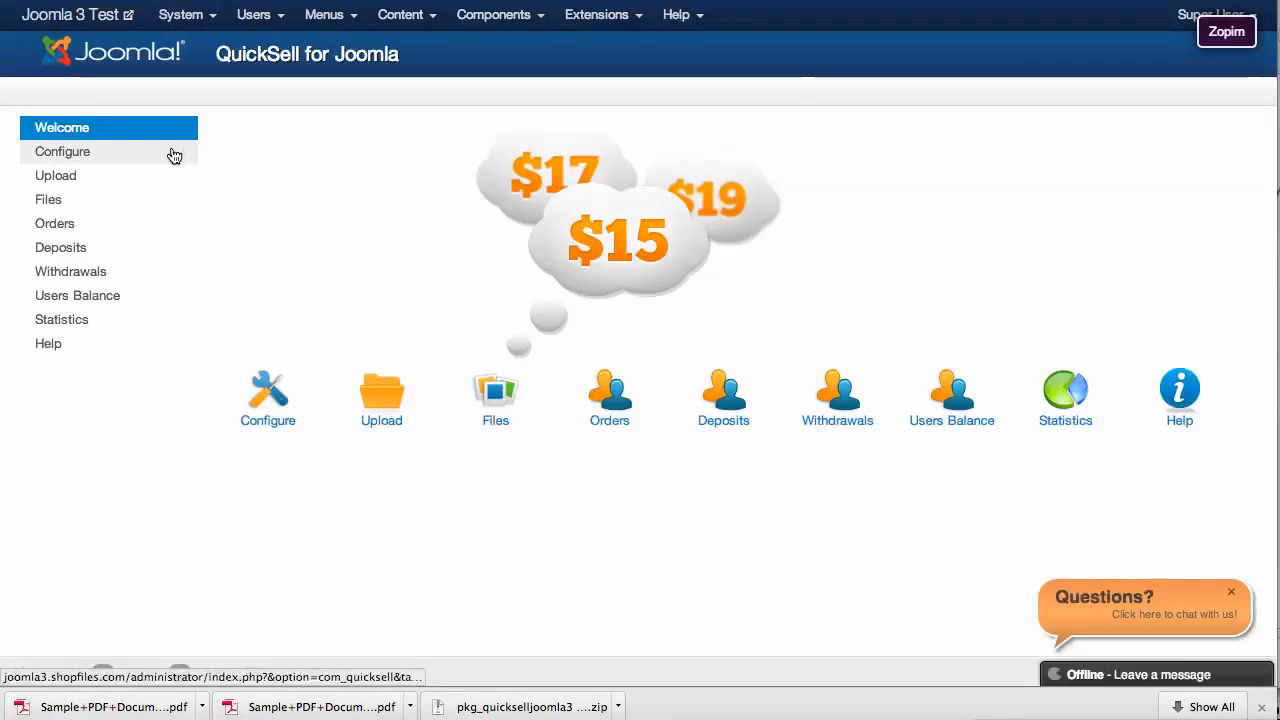
click(62, 152)
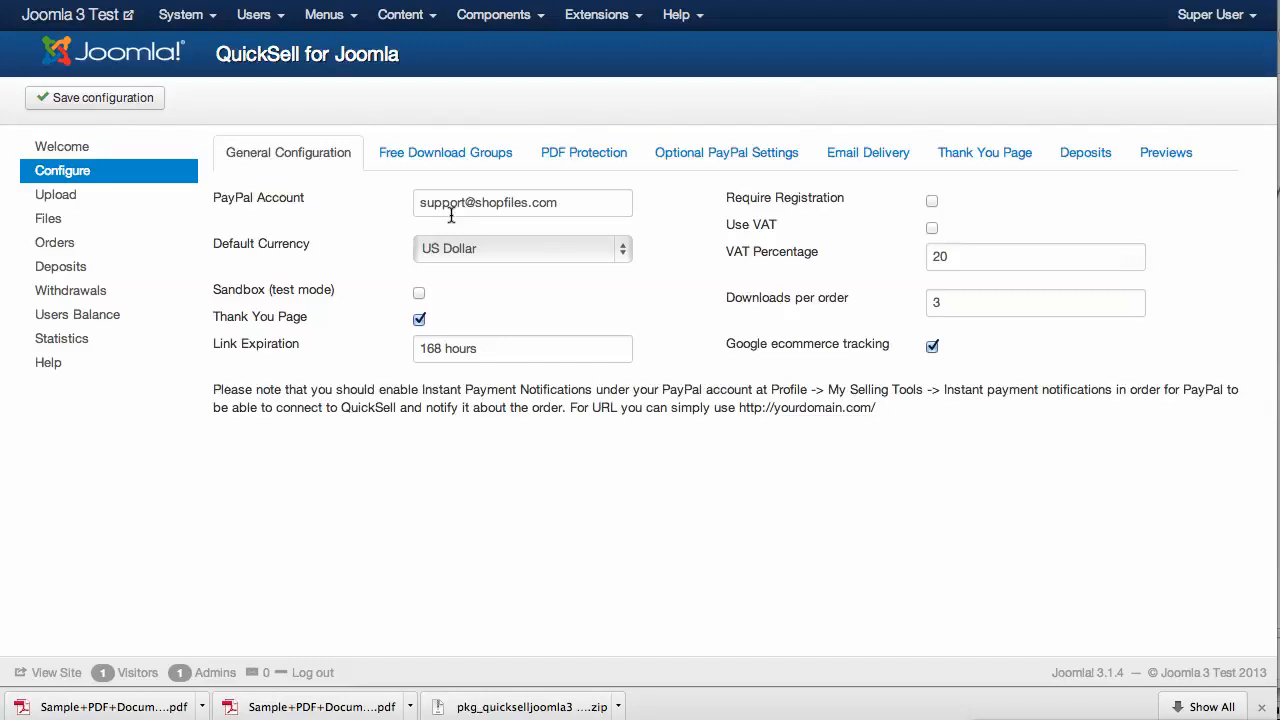
click(522, 202)
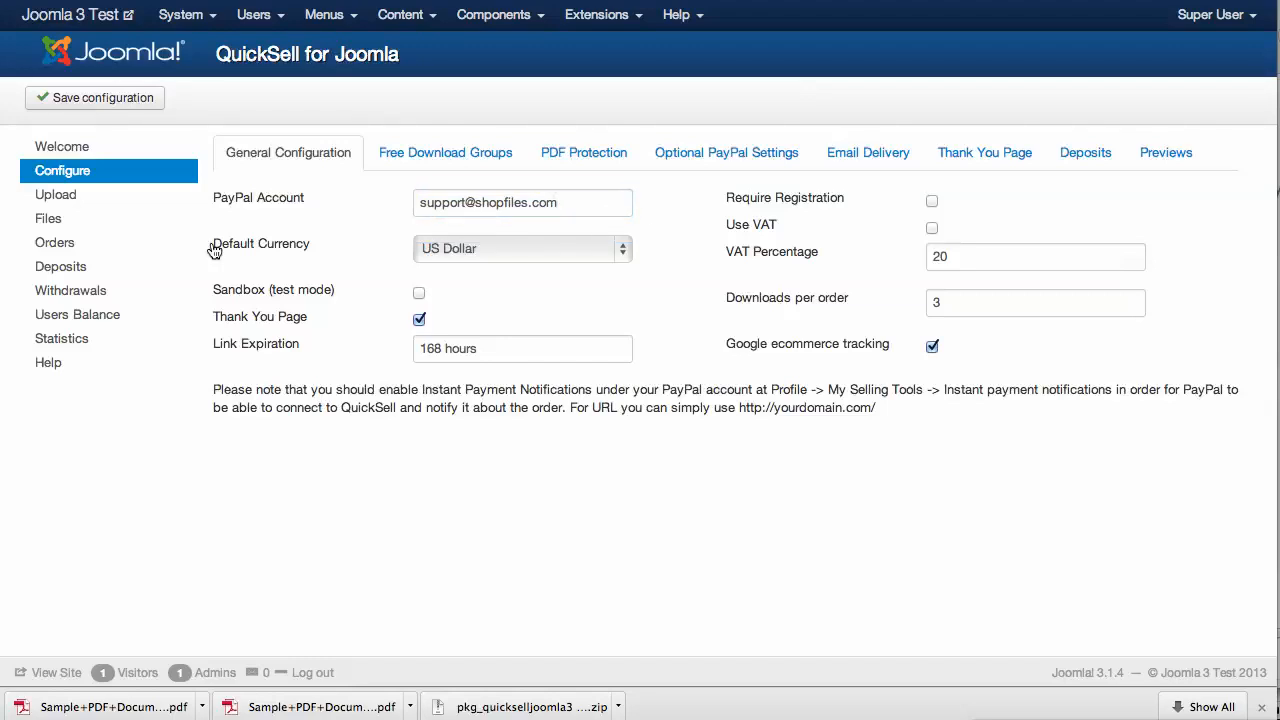
mouse_move(90, 194)
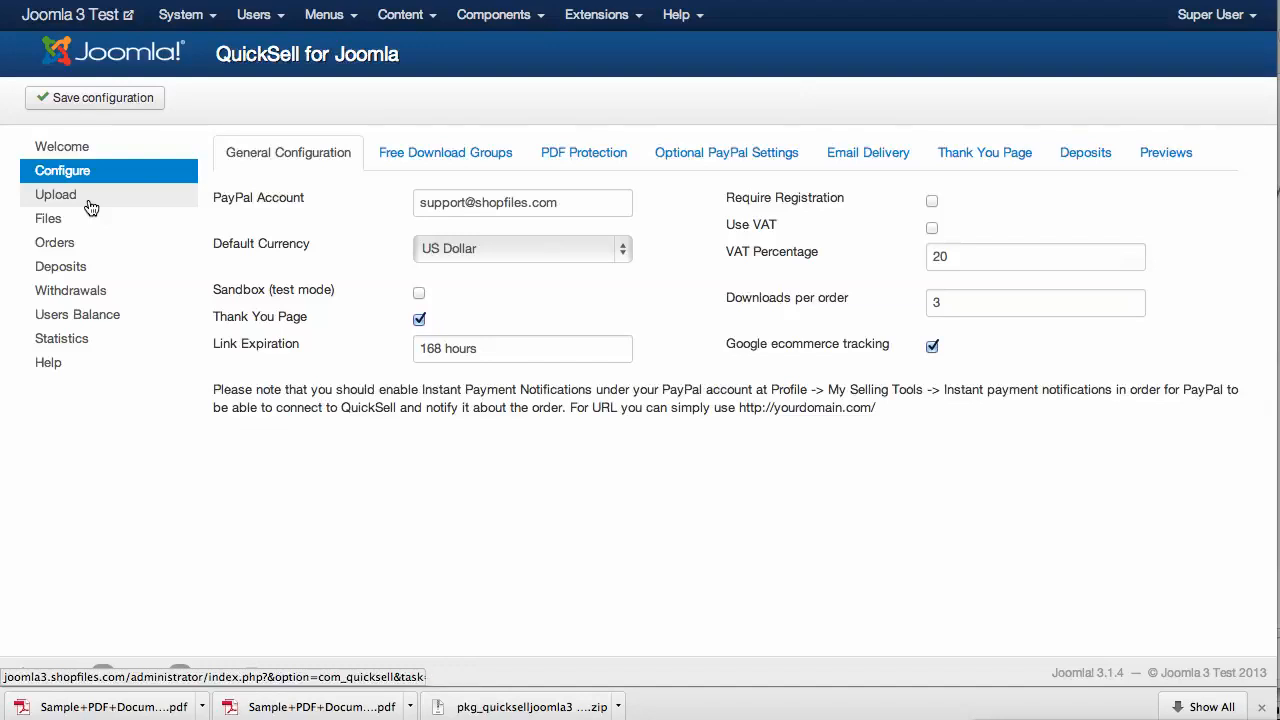
- Upload Sample PDF Document.pdf to QuickSell until it shows 1/1 files at 100%
click(56, 194)
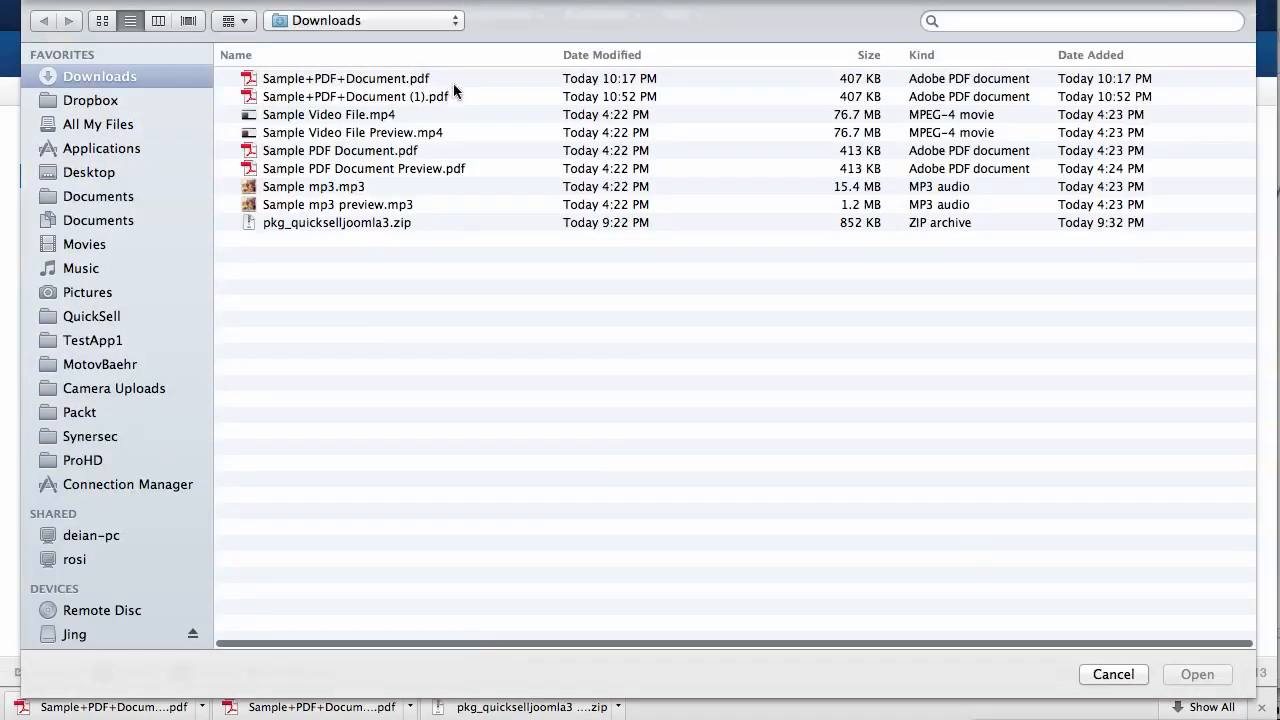
mouse_move(364, 158)
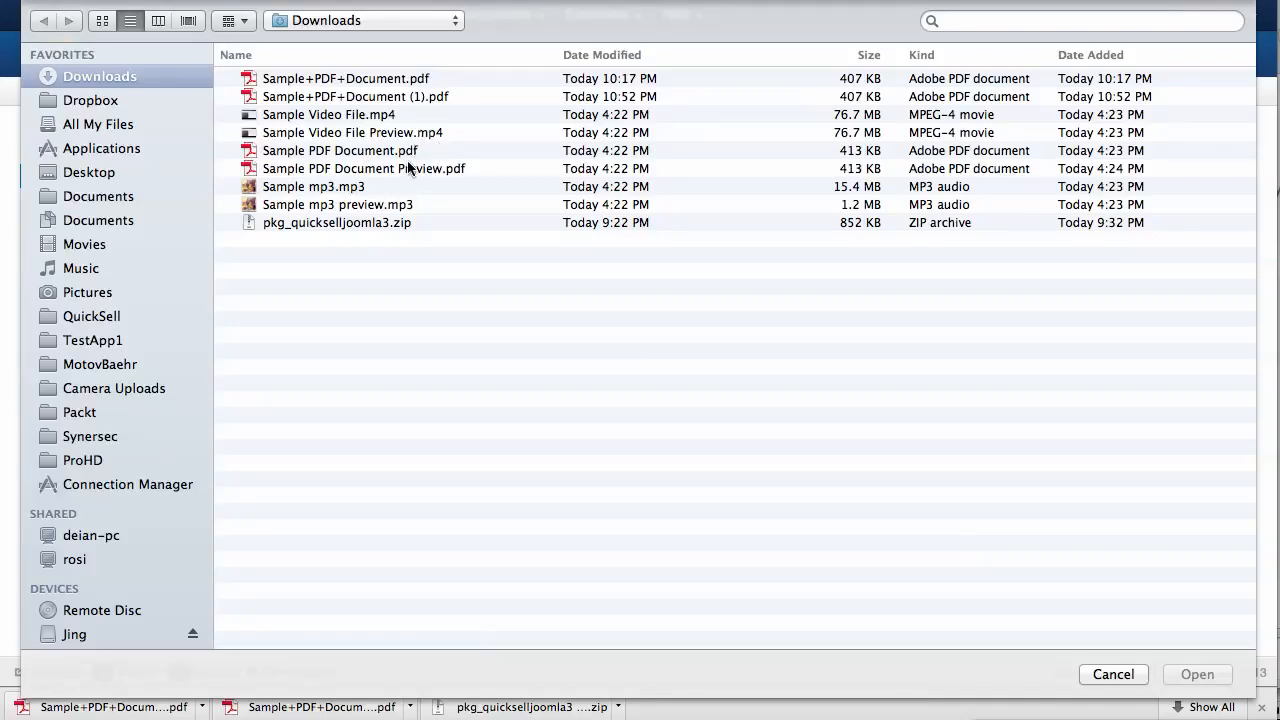
click(1196, 674)
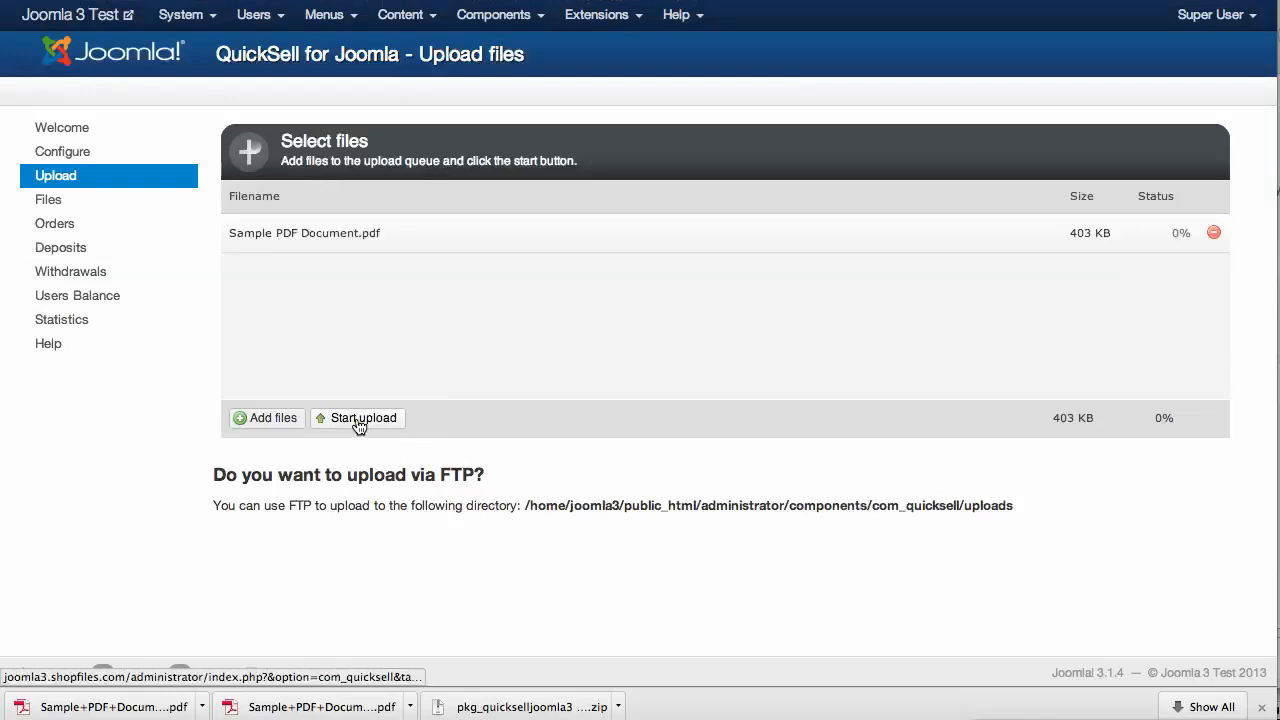
click(356, 418)
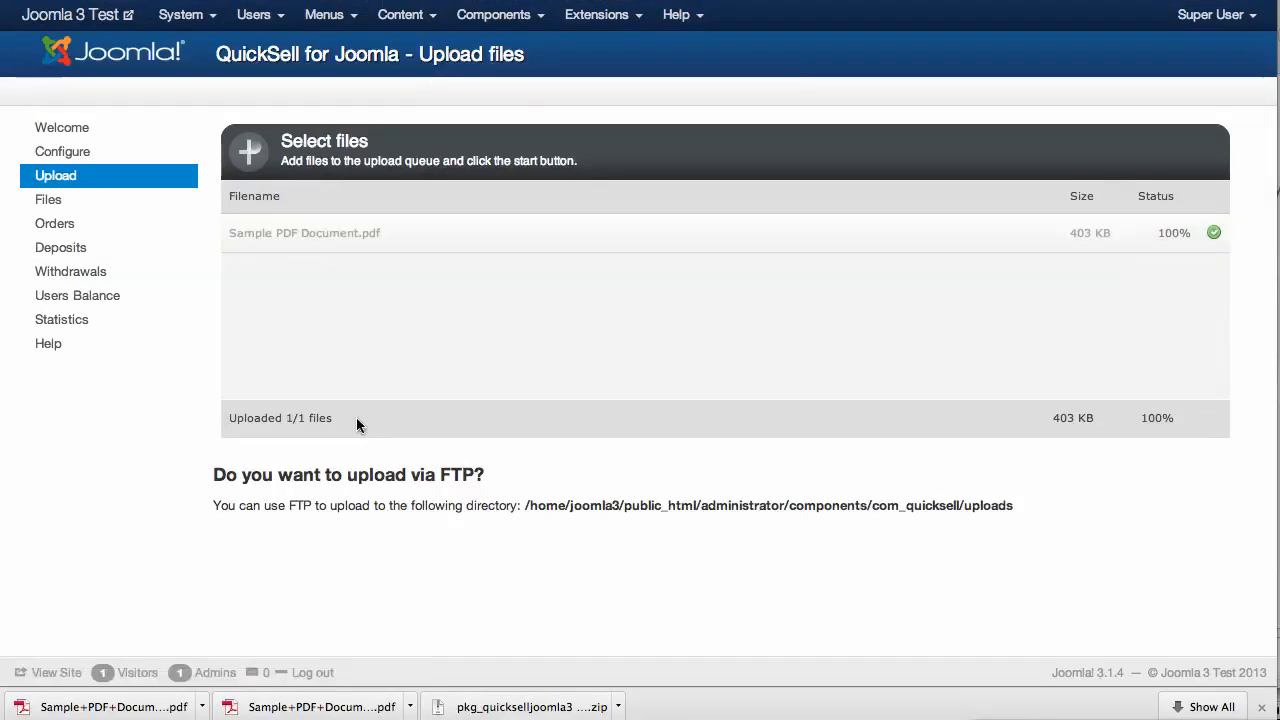
click(48, 200)
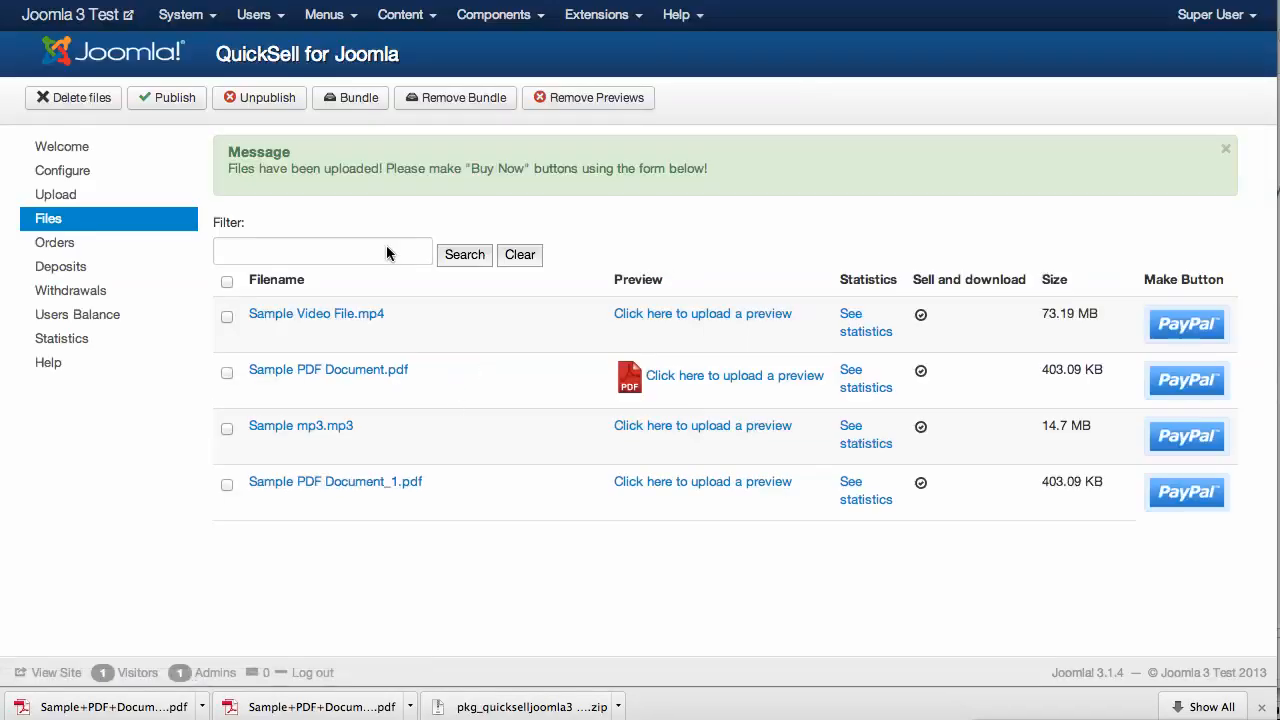
mouse_move(604, 170)
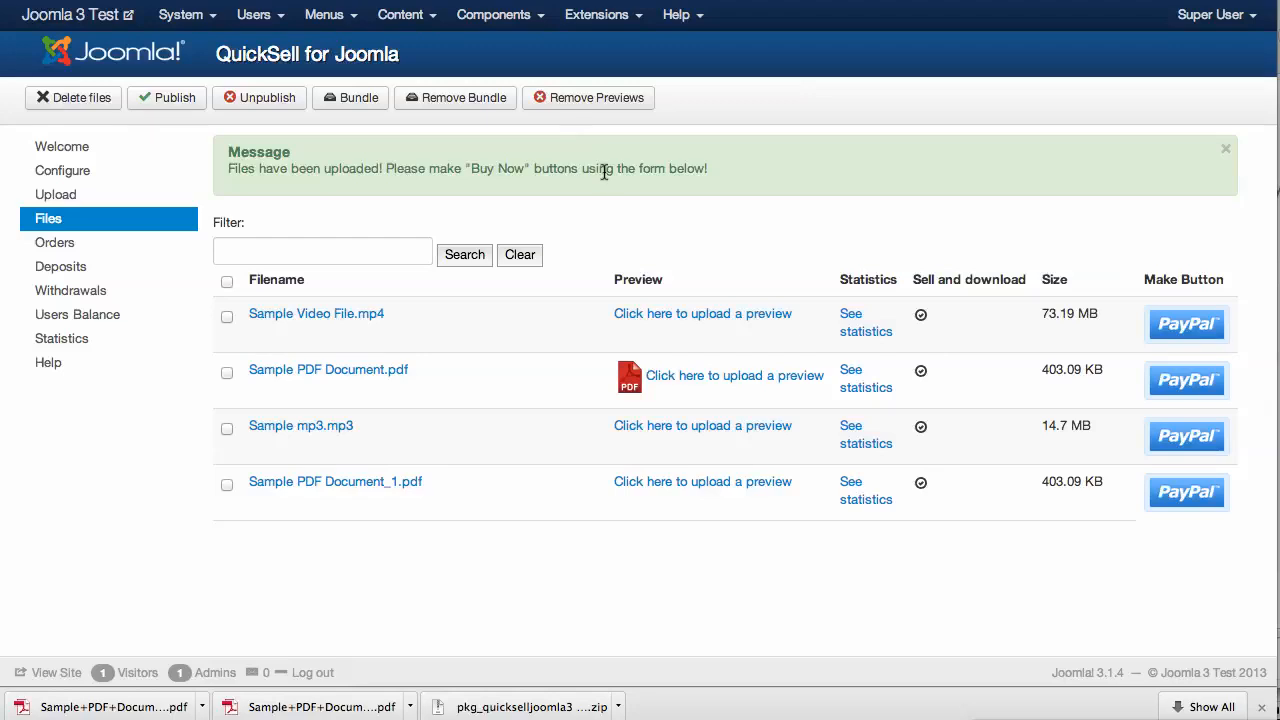
mouse_move(330, 332)
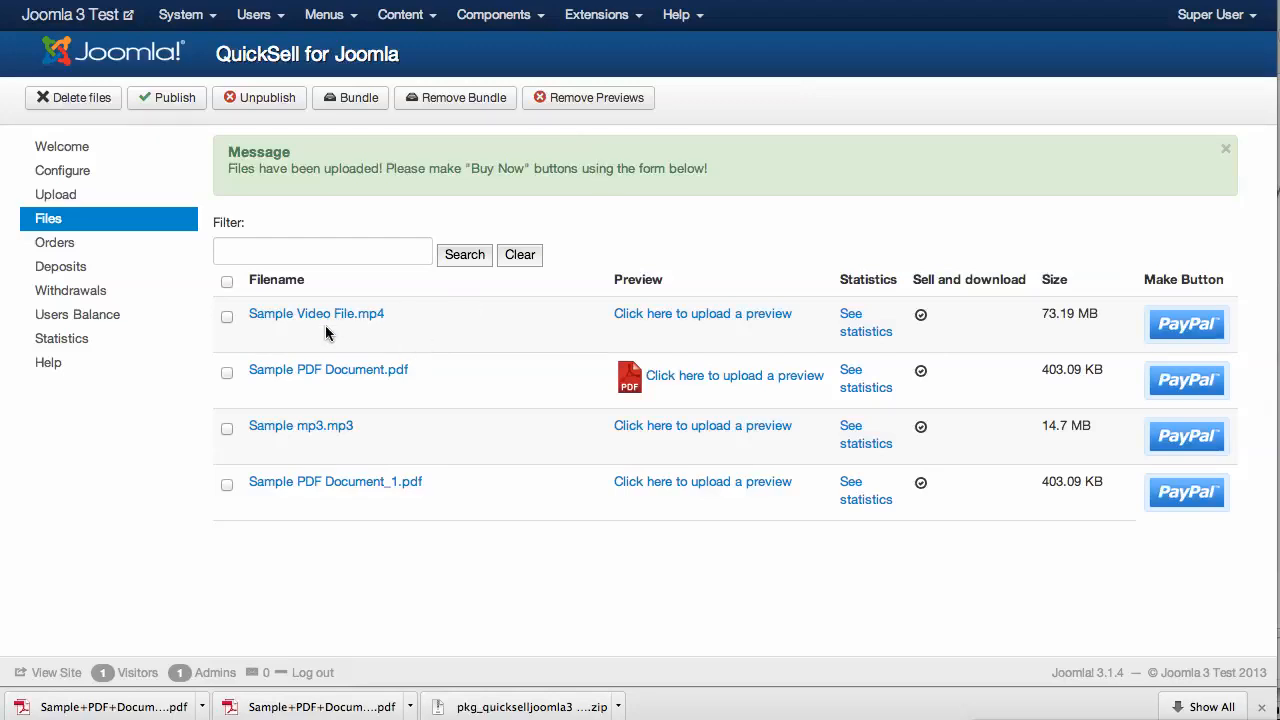
mouse_move(476, 460)
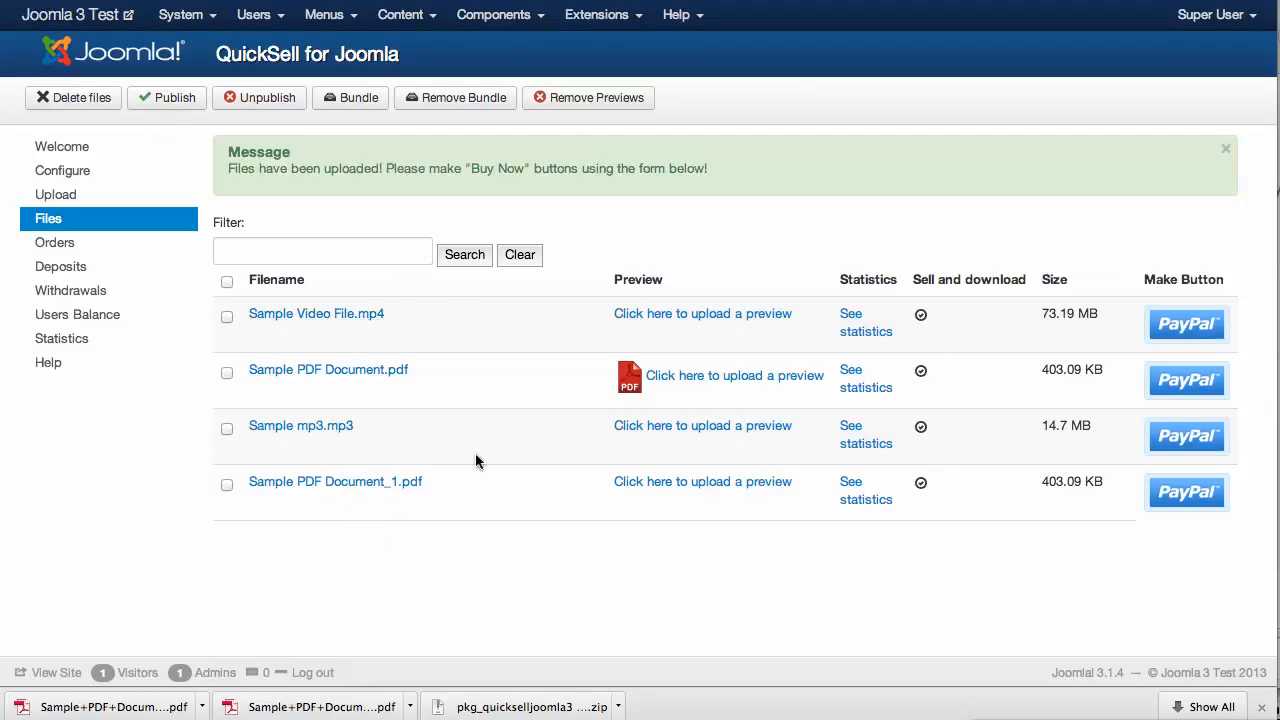
mouse_move(502, 528)
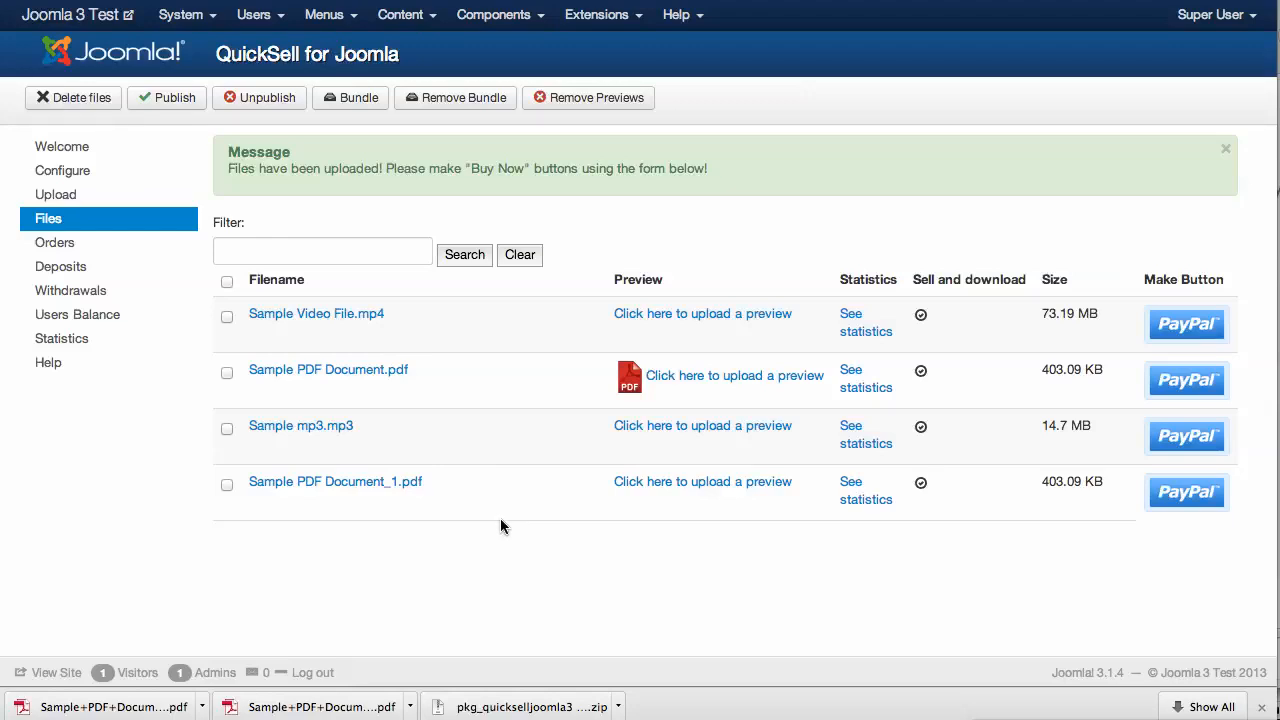
mouse_move(698, 388)
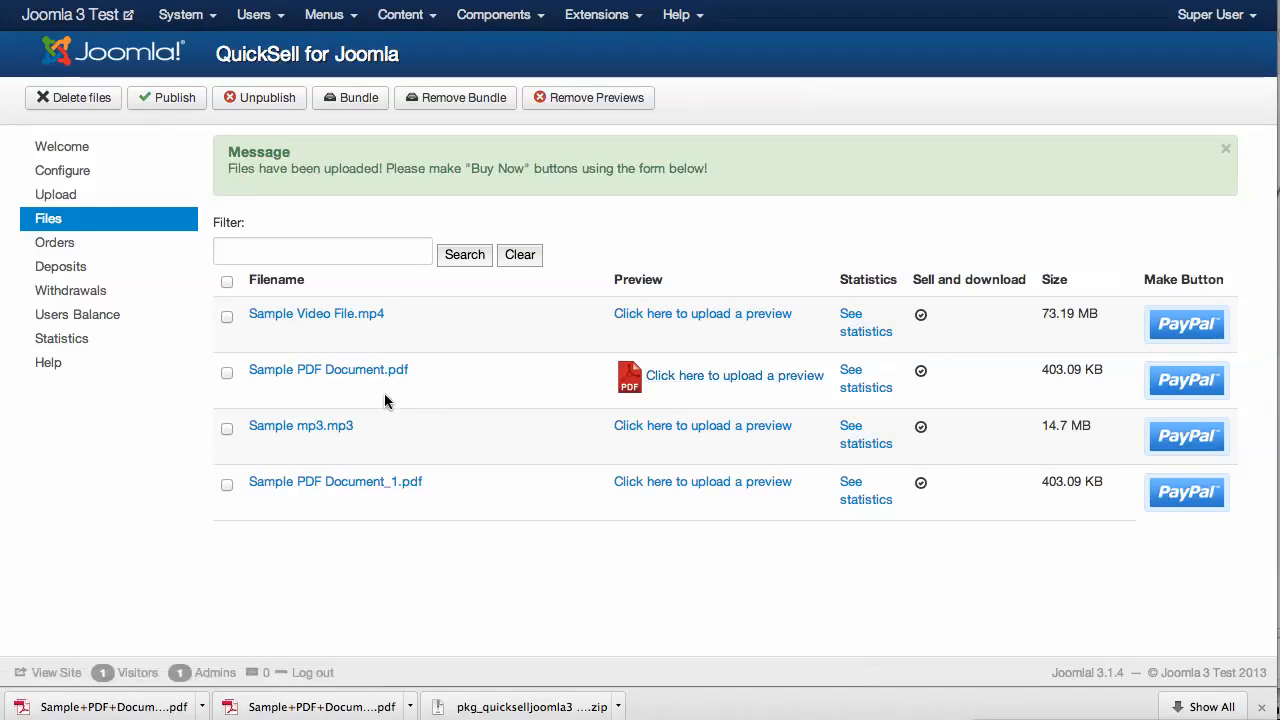
mouse_move(630, 384)
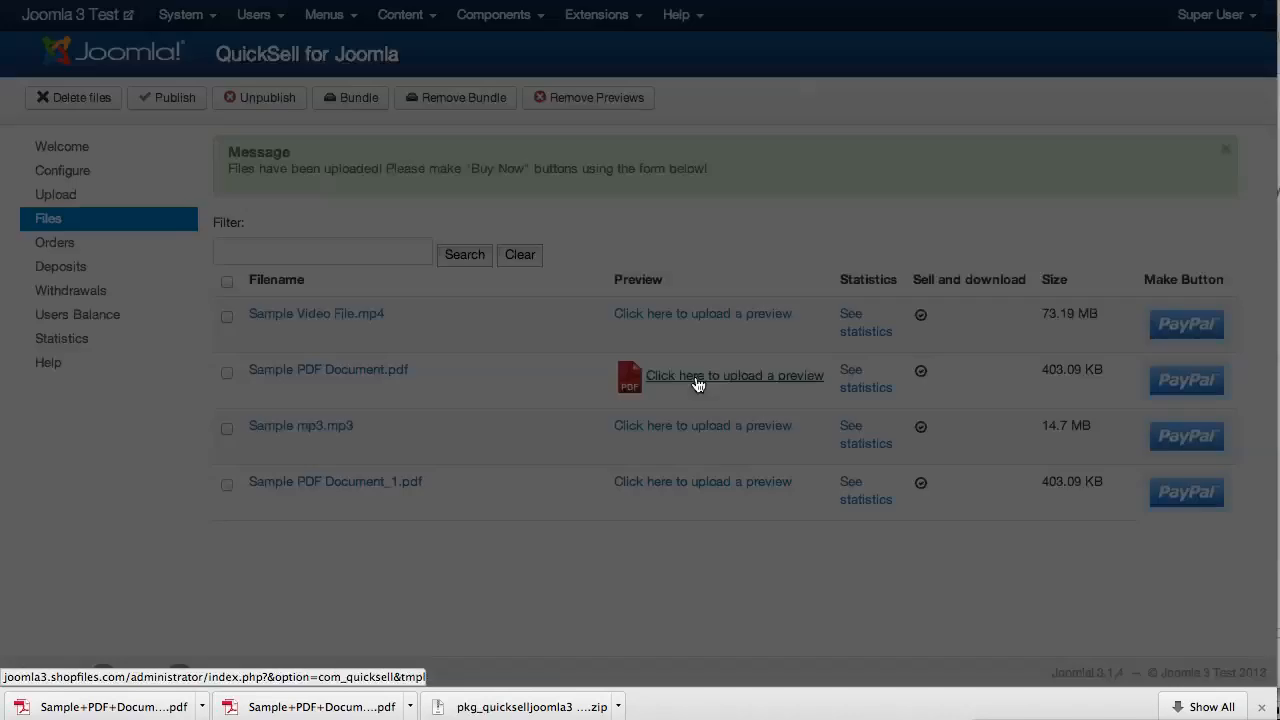
click(734, 376)
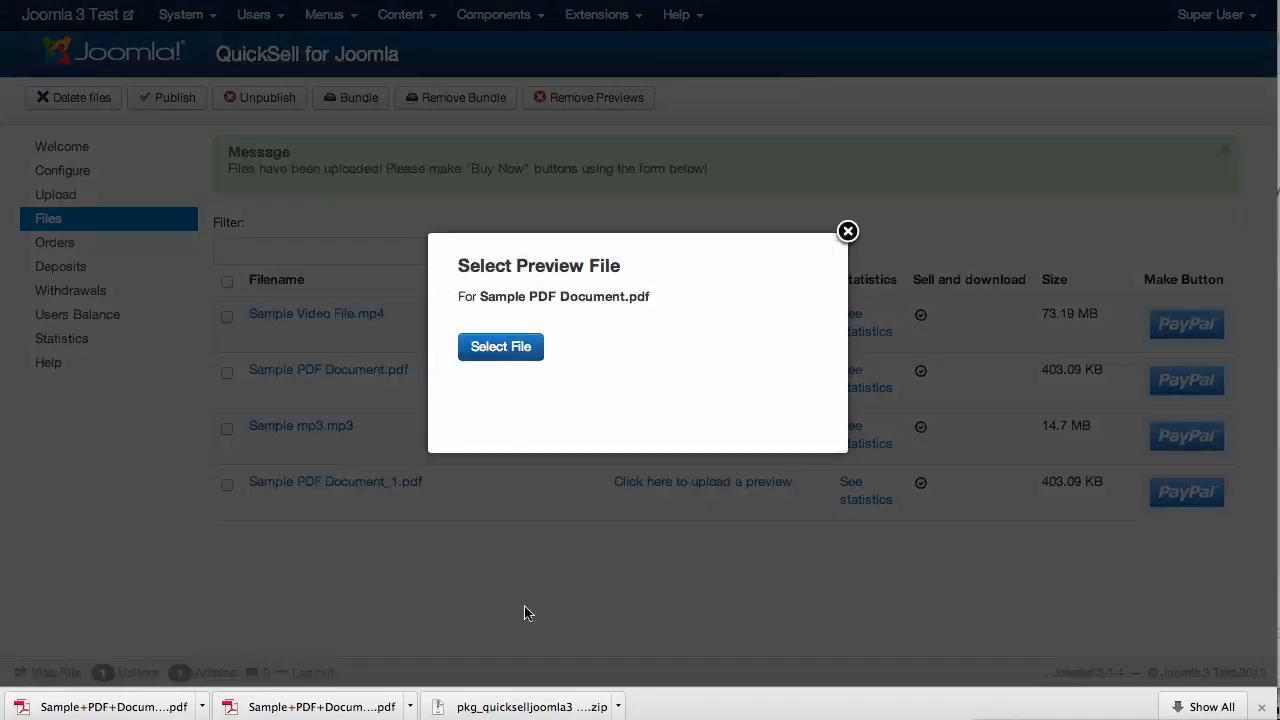
click(848, 232)
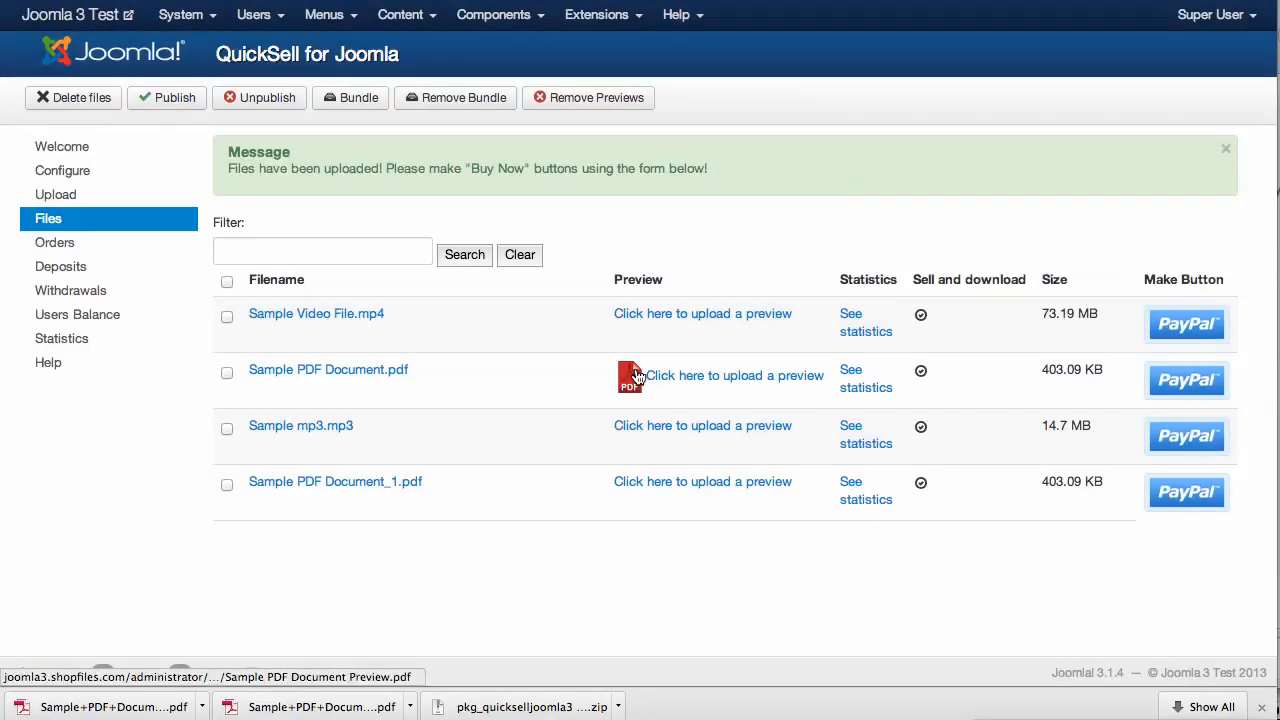
mouse_move(546, 400)
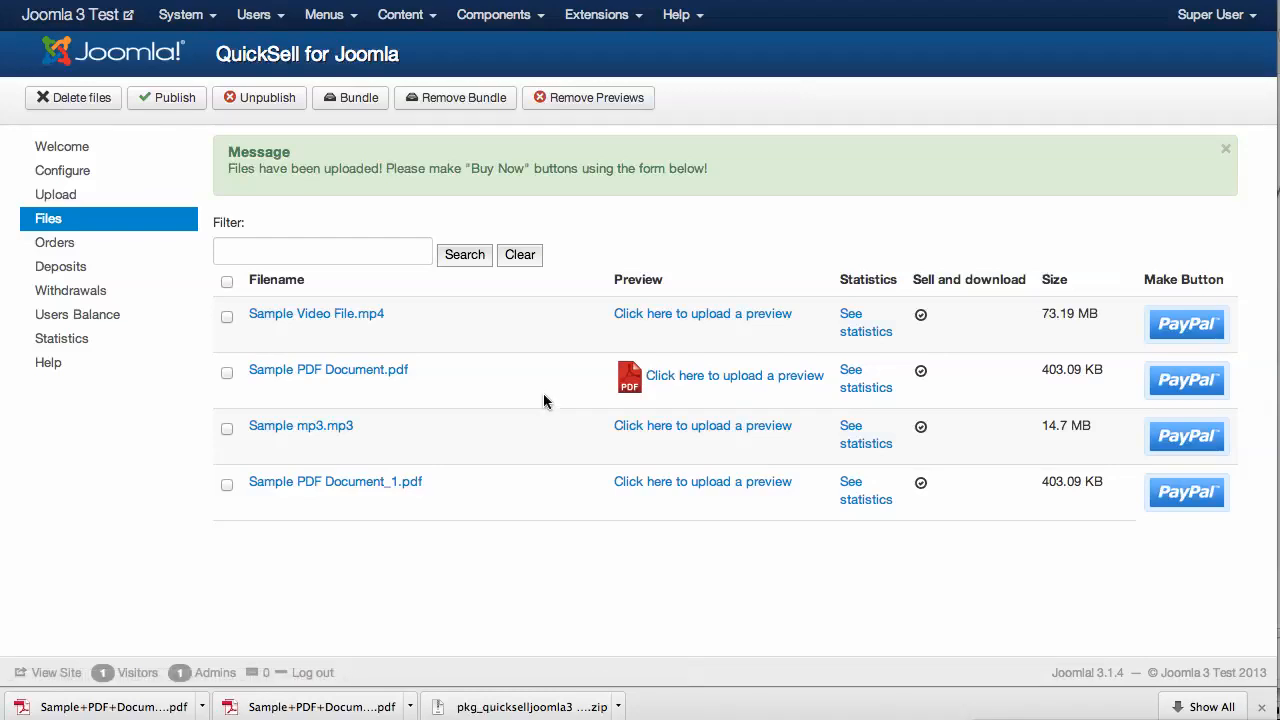
mouse_move(628, 376)
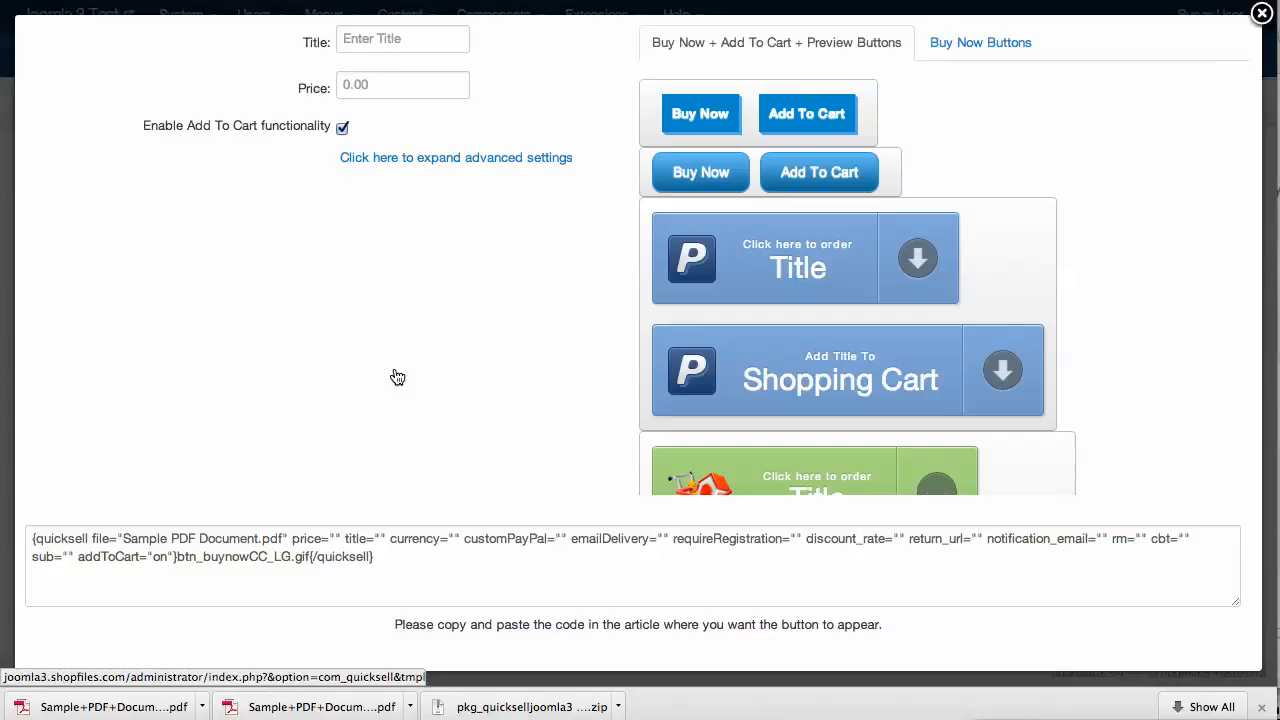
mouse_move(700, 112)
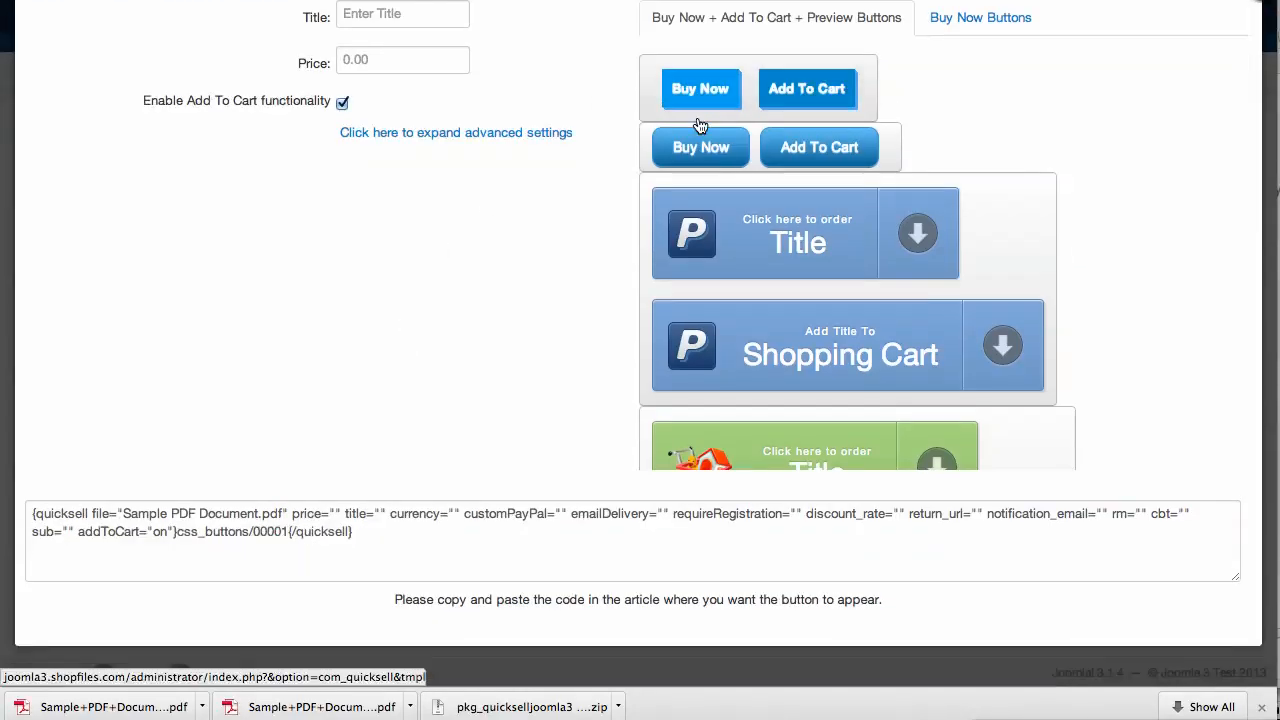
- Title the button 'Sample PDF' at price 1 and copy the generated shortcode
click(402, 12)
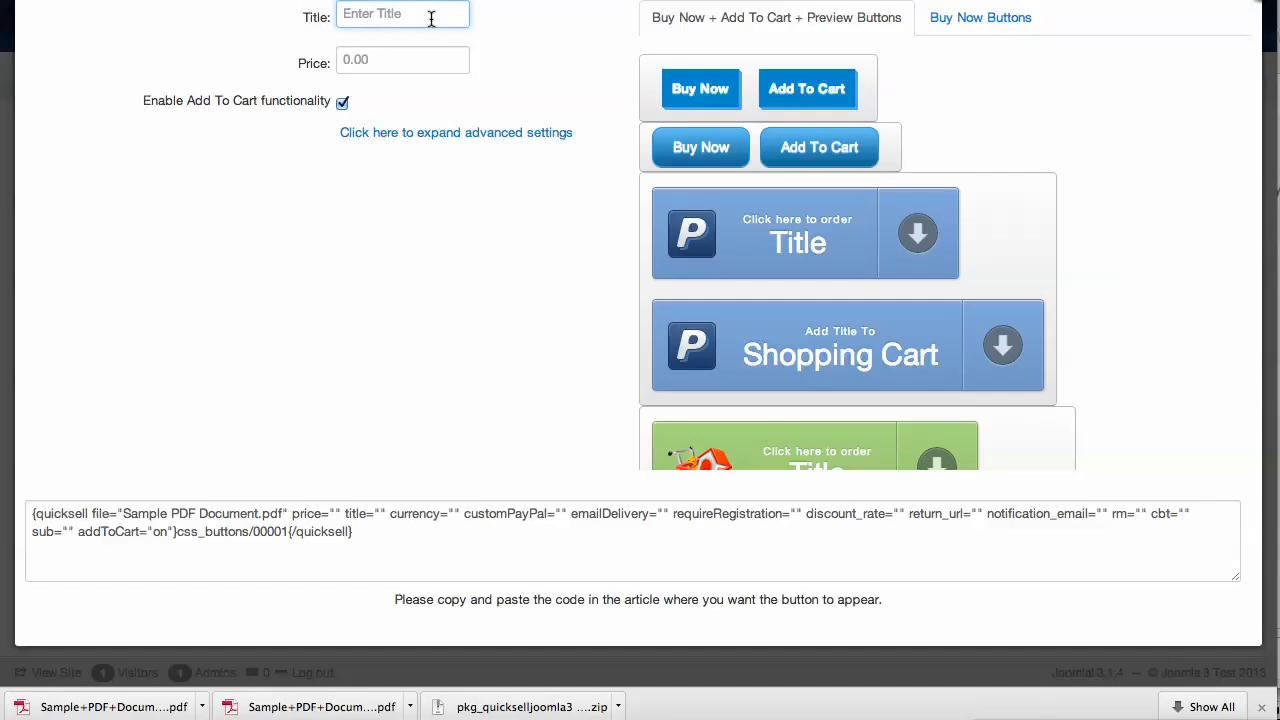
text(Sample PDF)
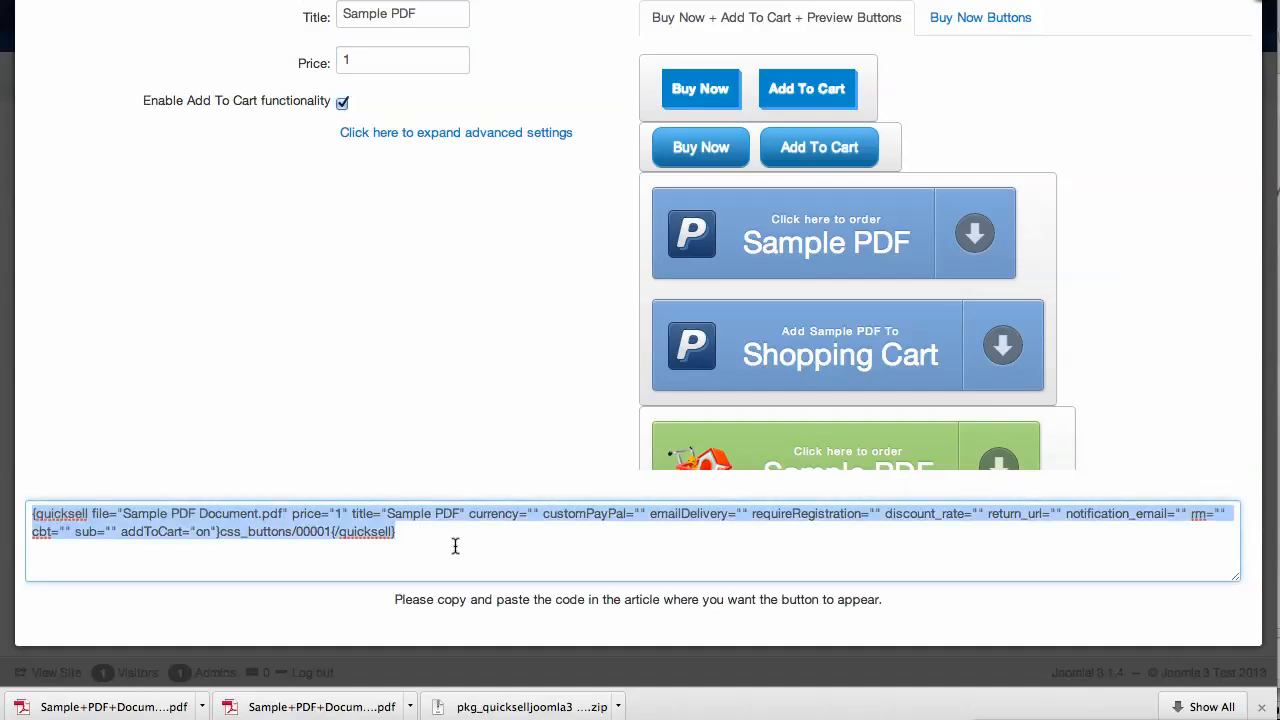
right_click(360, 520)
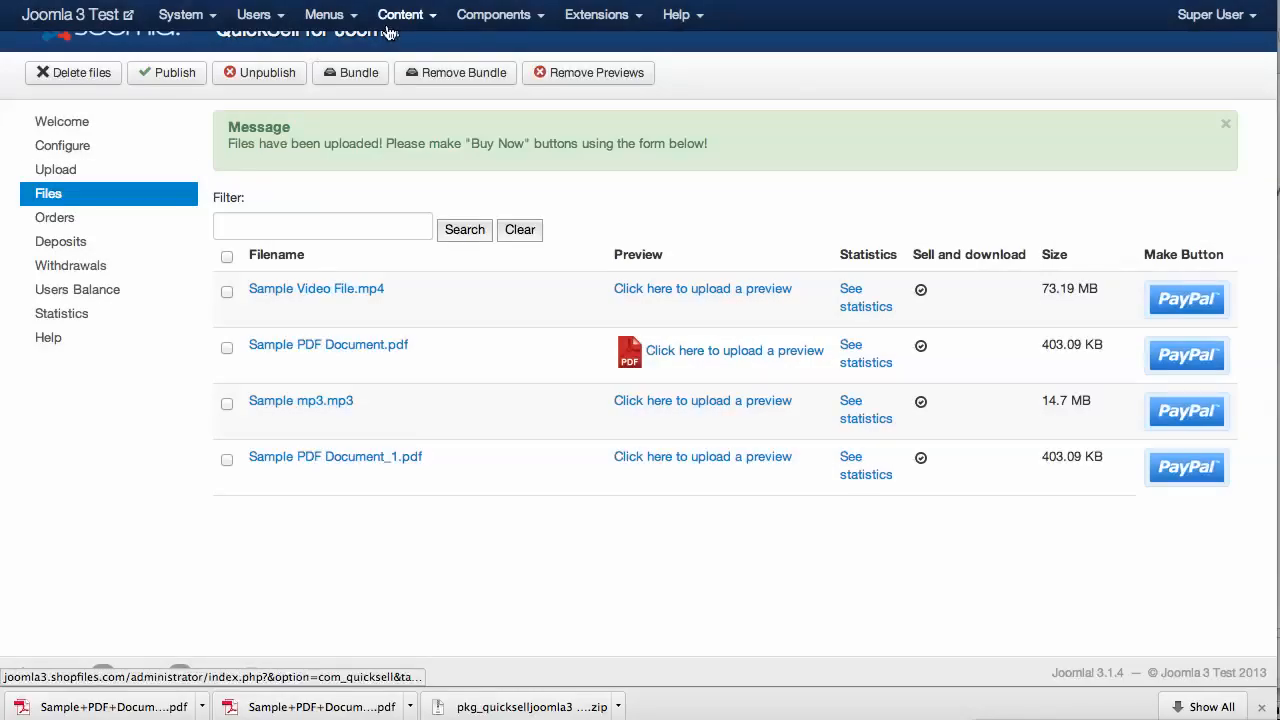
- Open Test article from the Article Manager for editing
click(400, 14)
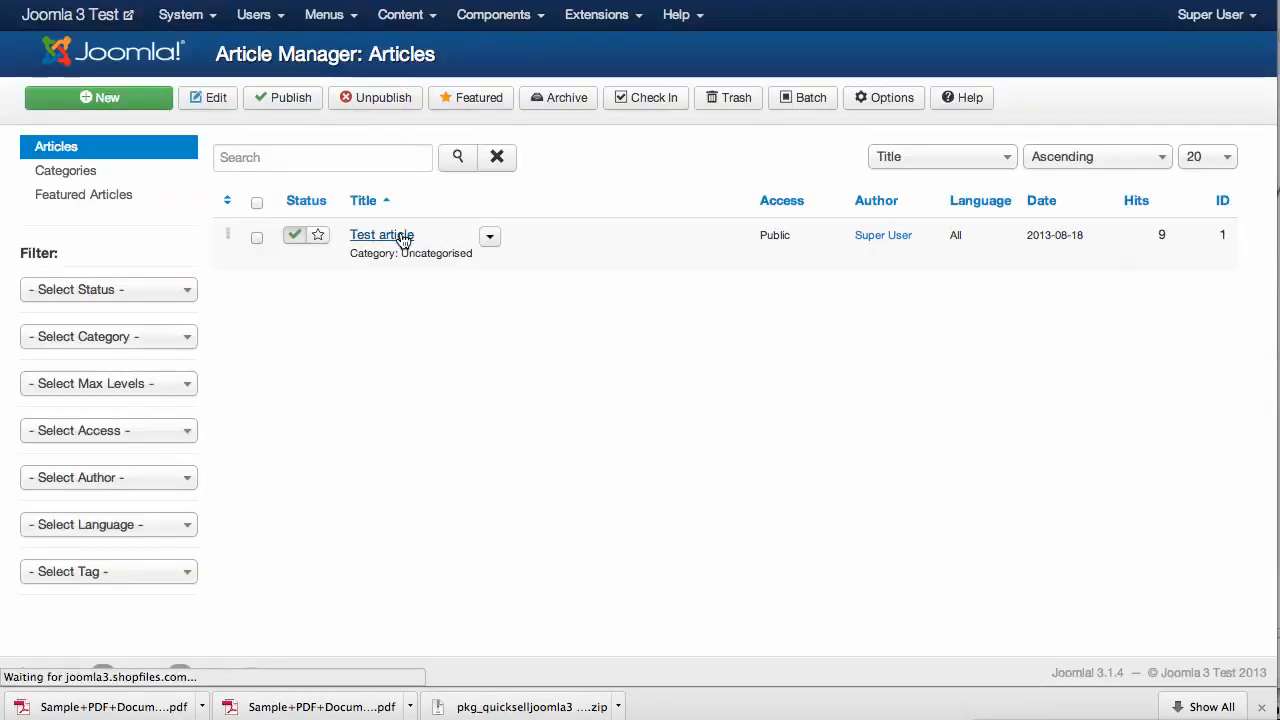
click(380, 234)
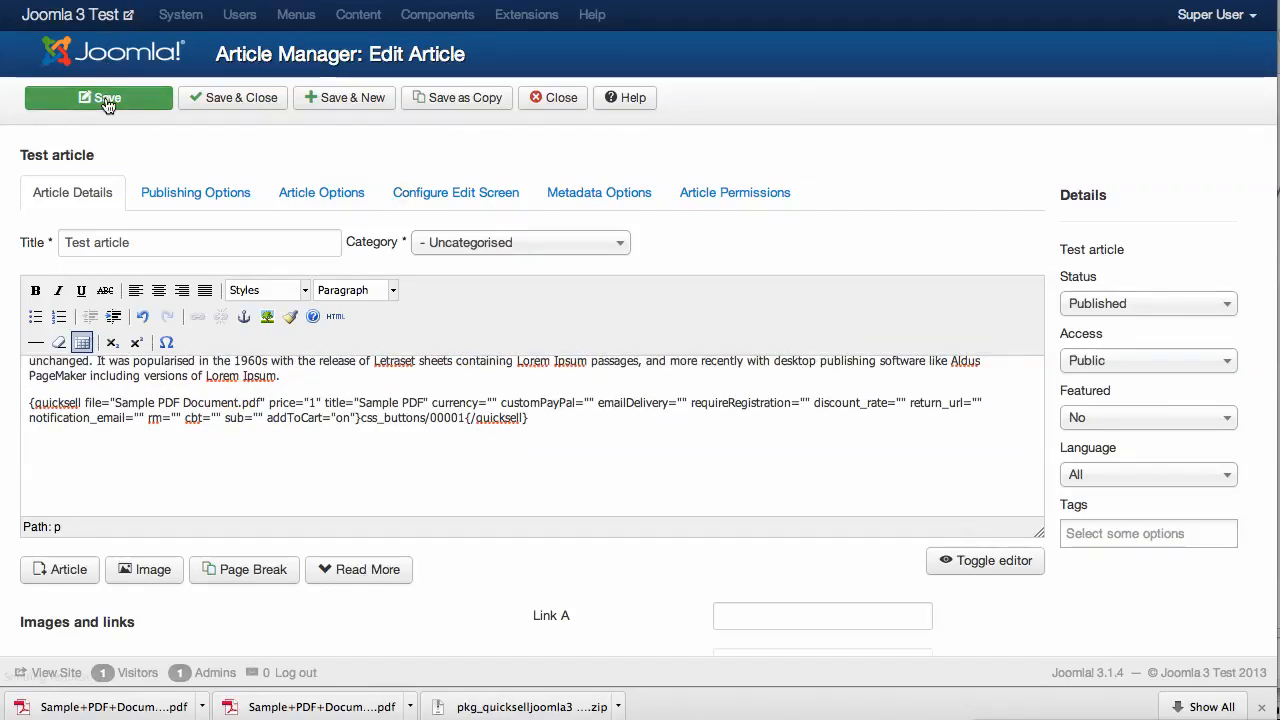
- Save Test article with the QuickSell shortcode appended to its body
click(100, 96)
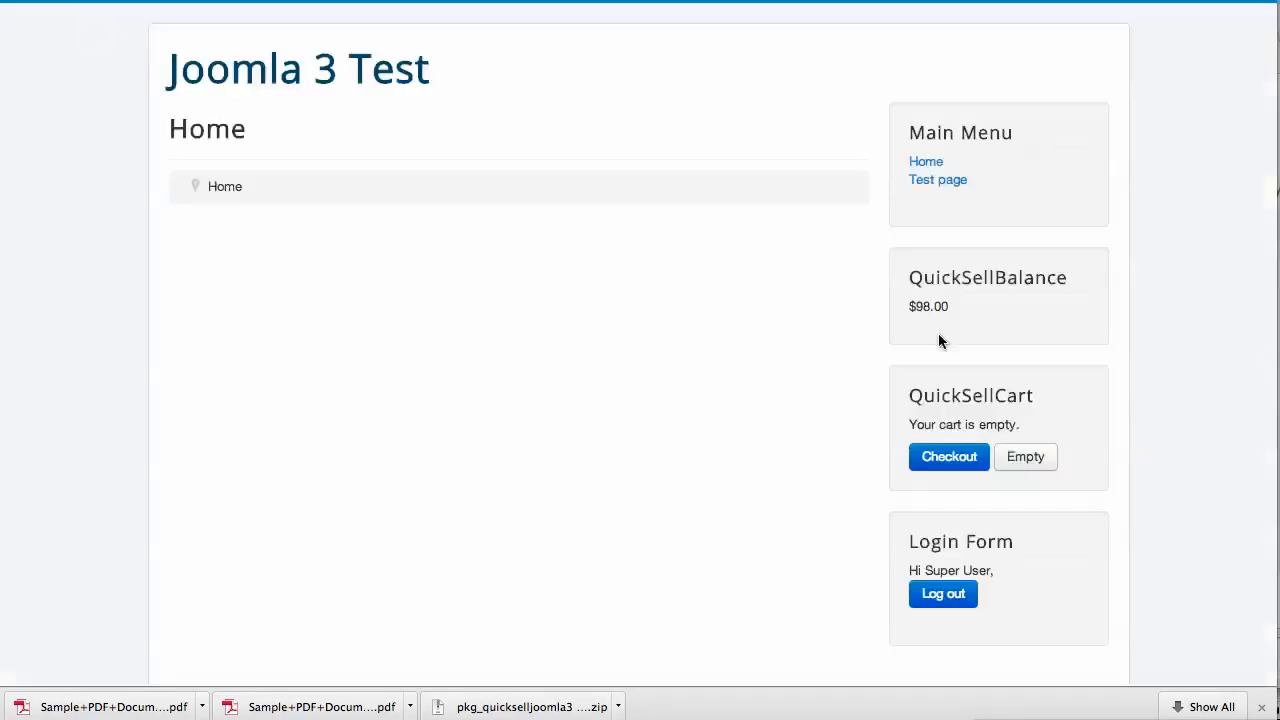
- Add Sample PDF to the cart from the Test article page, totaling $1.00
click(936, 180)
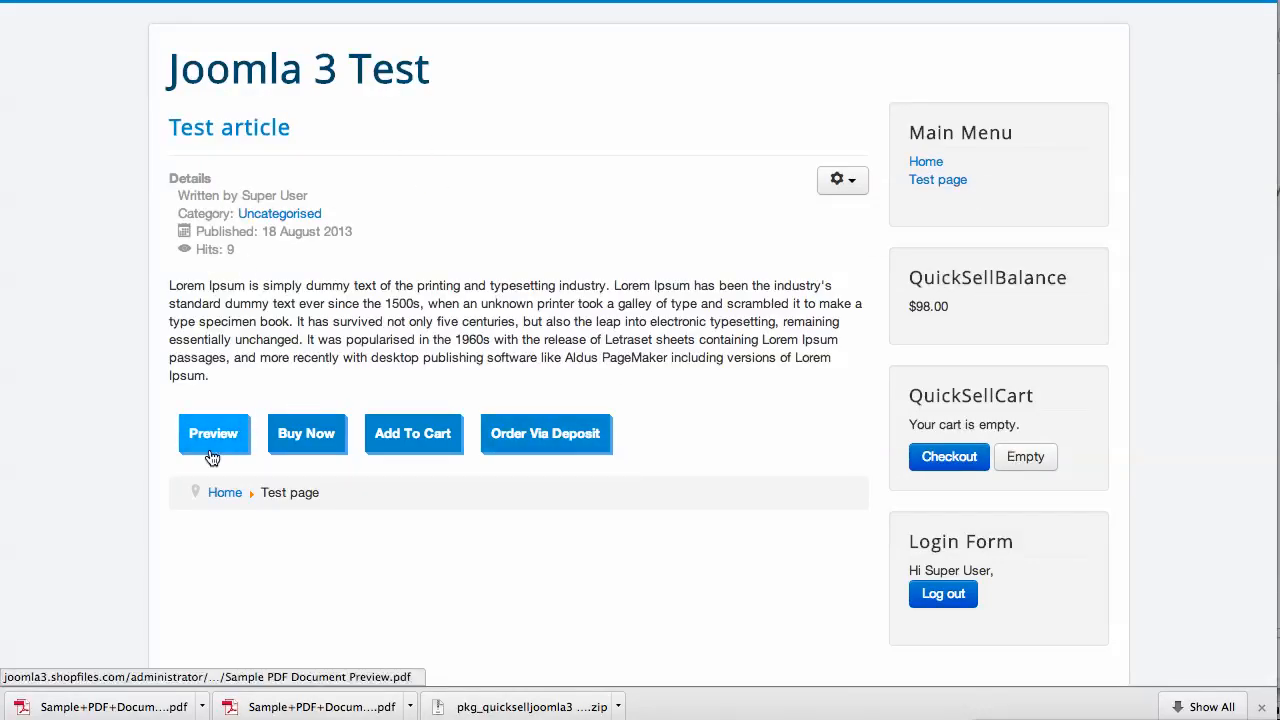
mouse_move(528, 470)
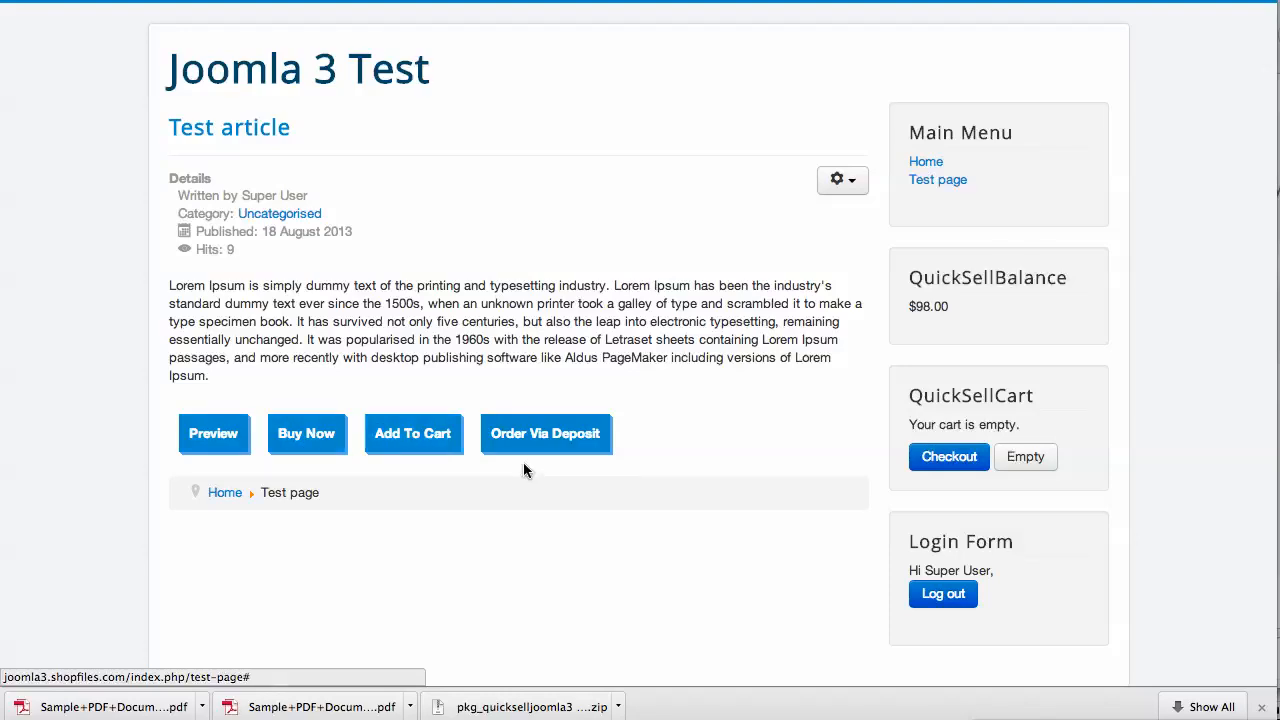
mouse_move(544, 432)
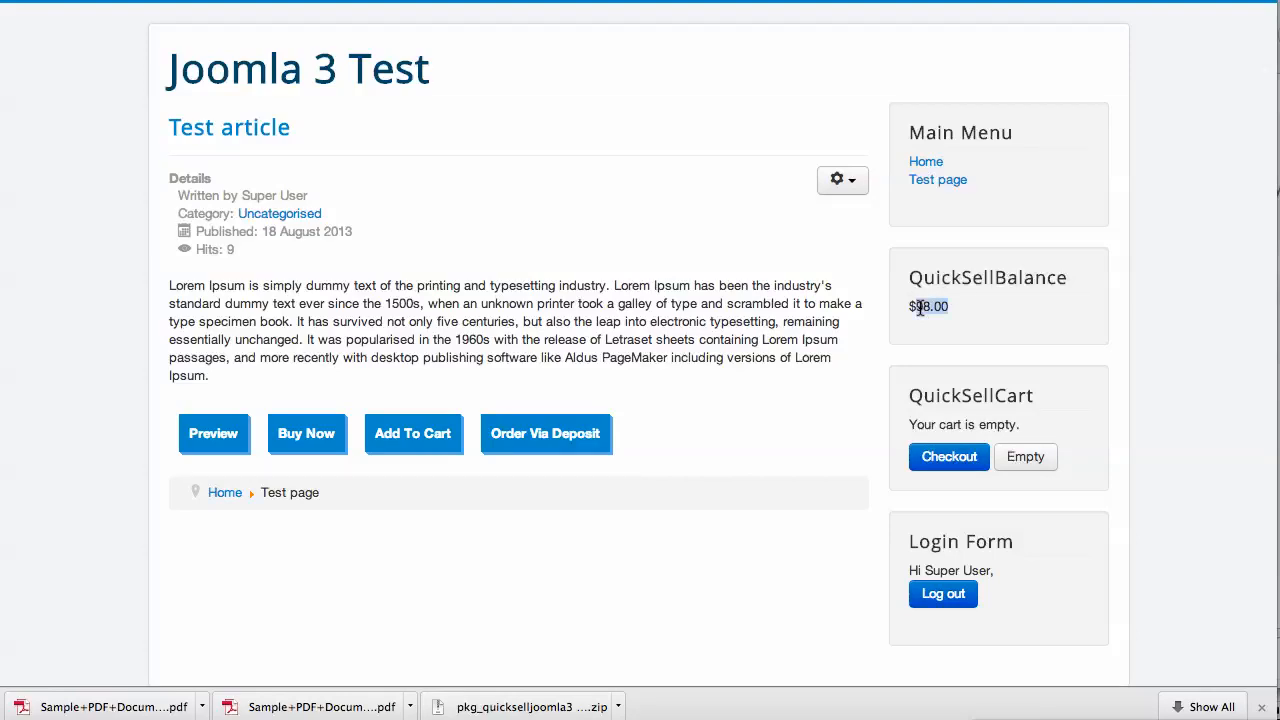
mouse_move(412, 432)
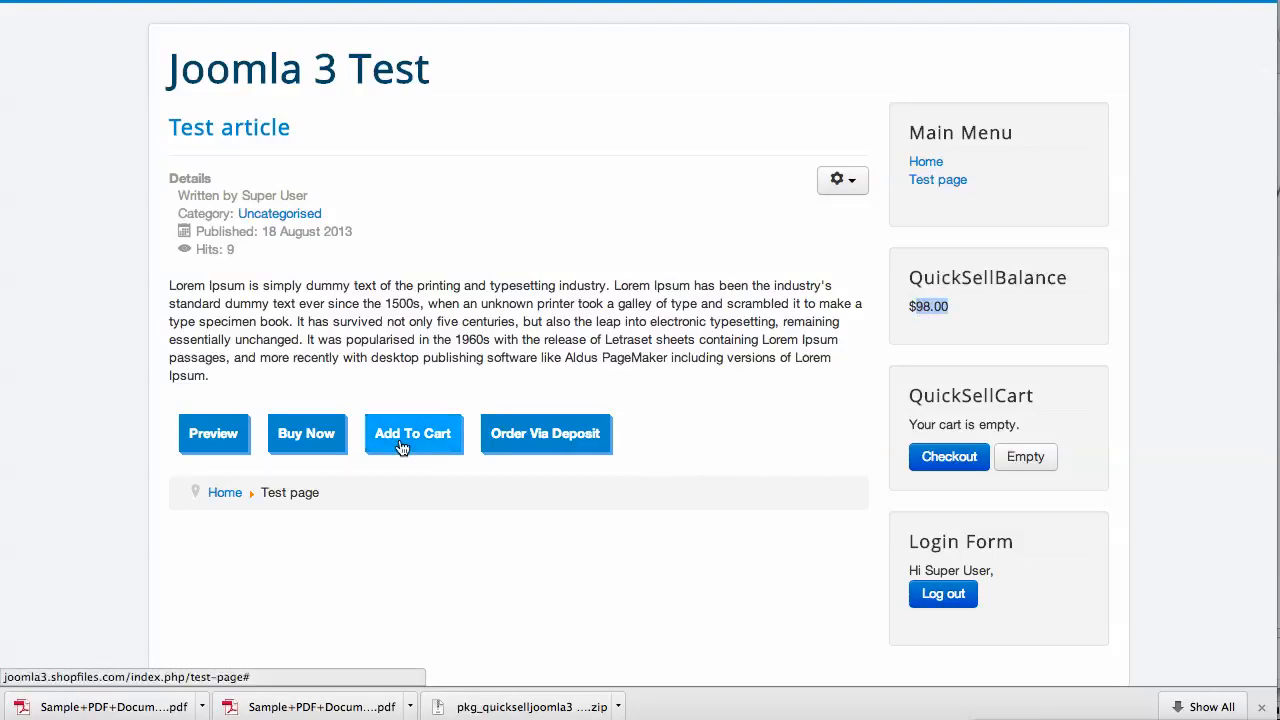
click(412, 432)
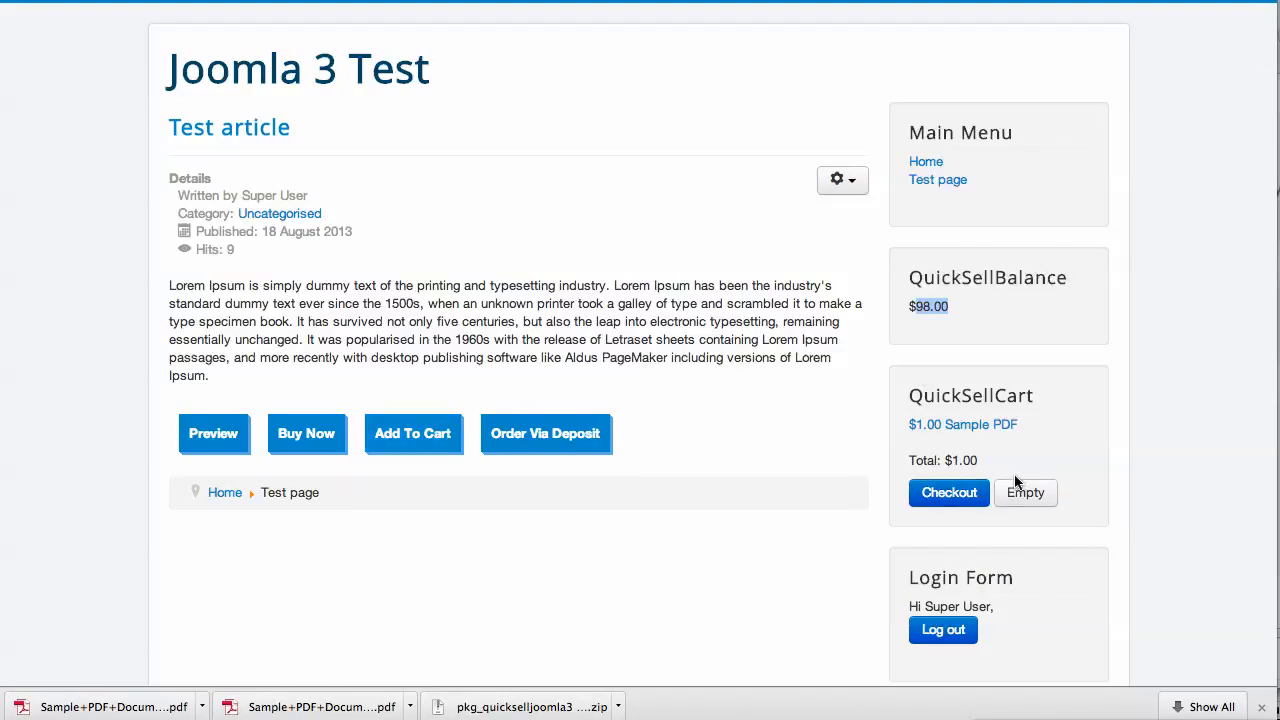
mouse_move(308, 432)
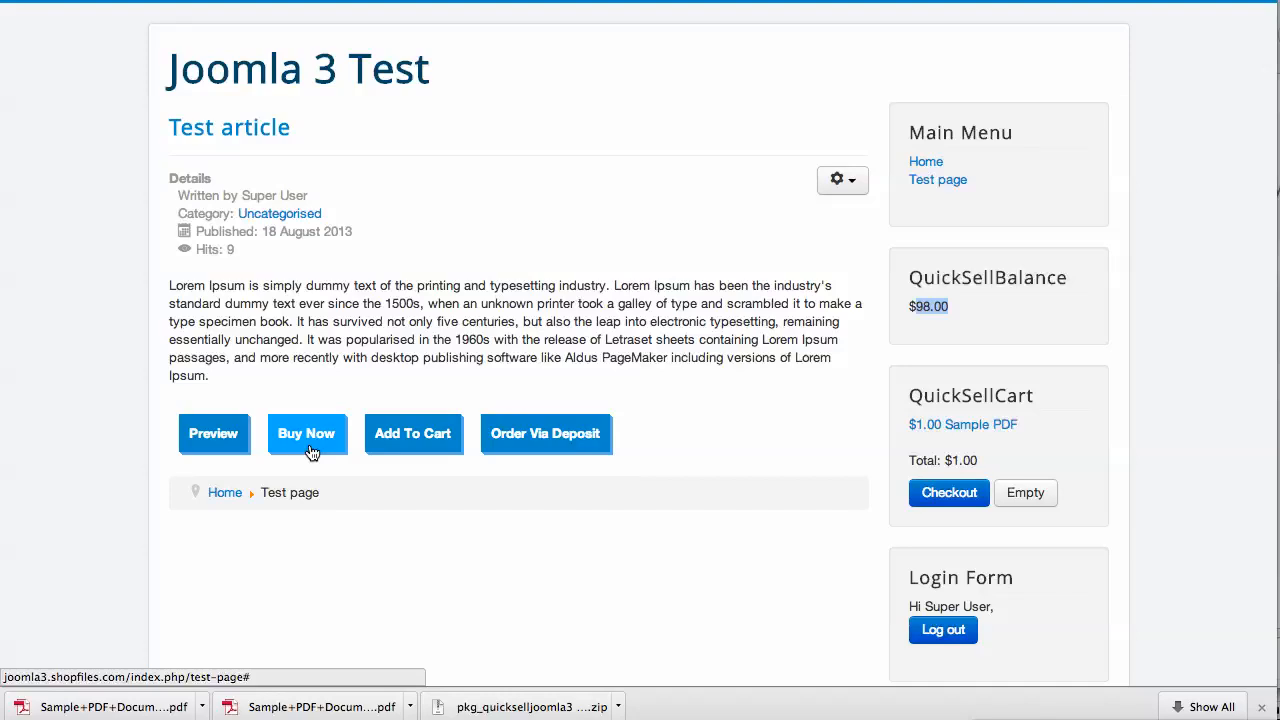
mouse_move(212, 432)
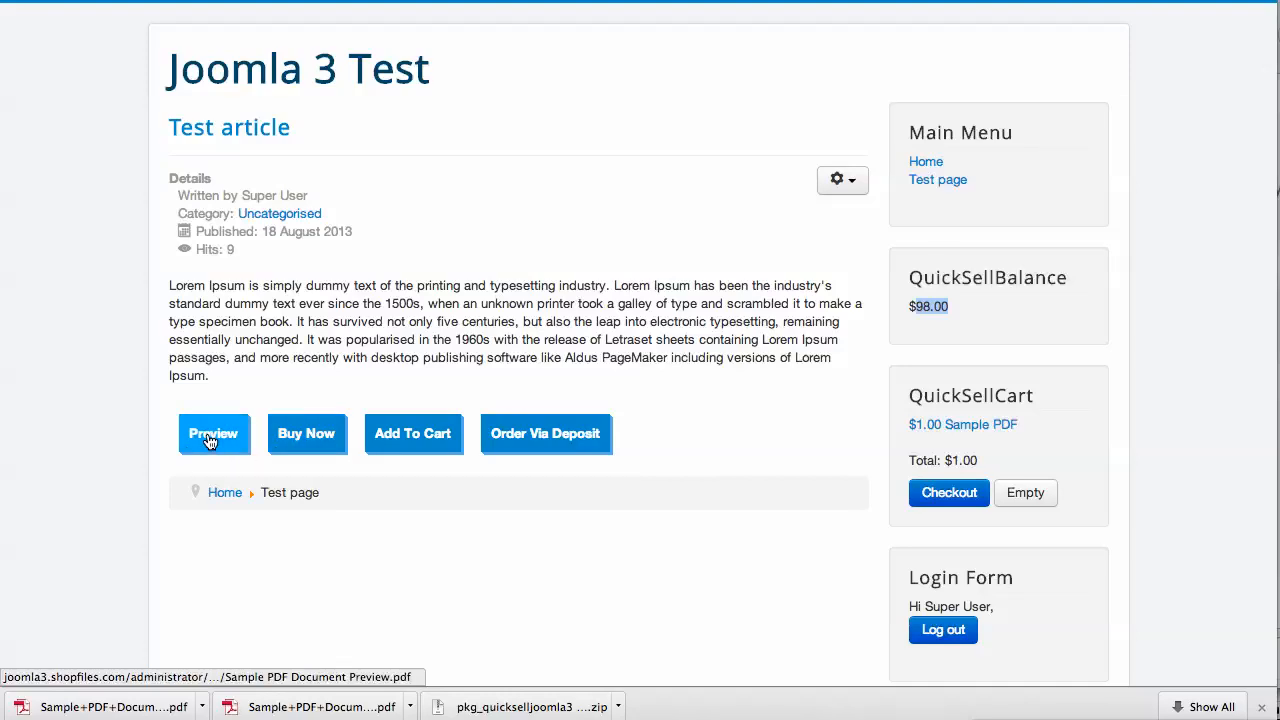
click(212, 432)
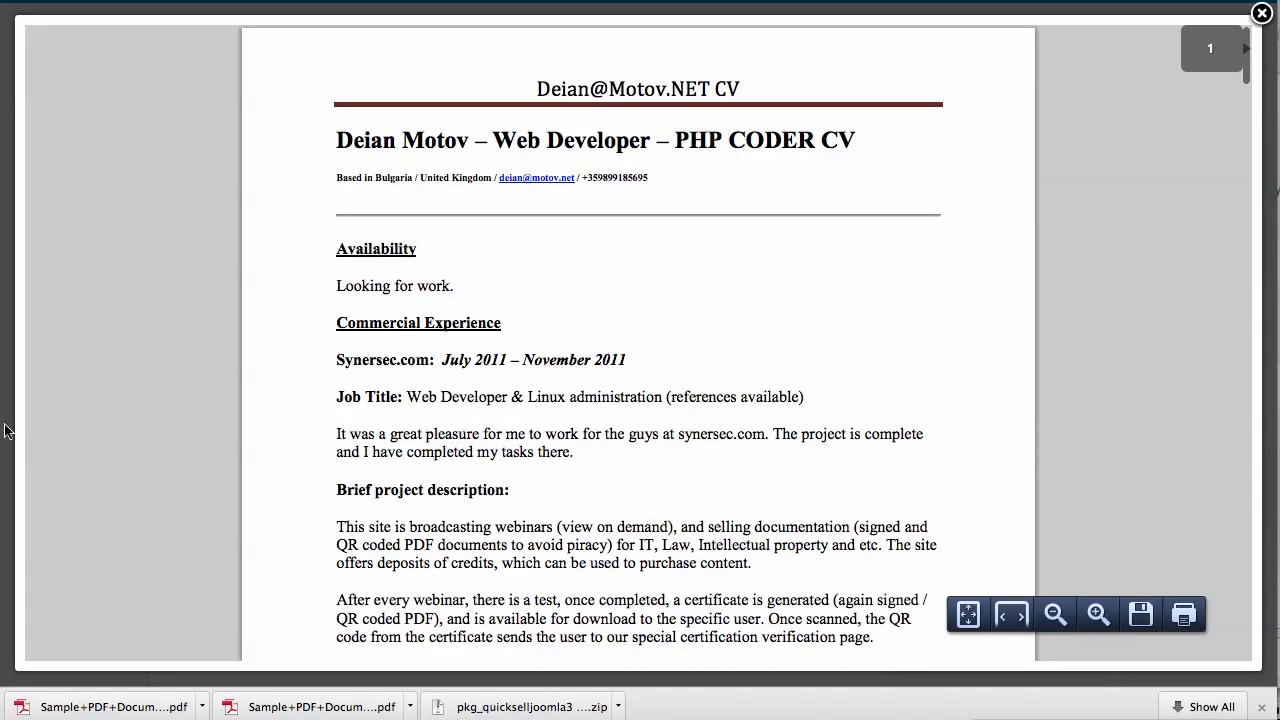
click(1260, 12)
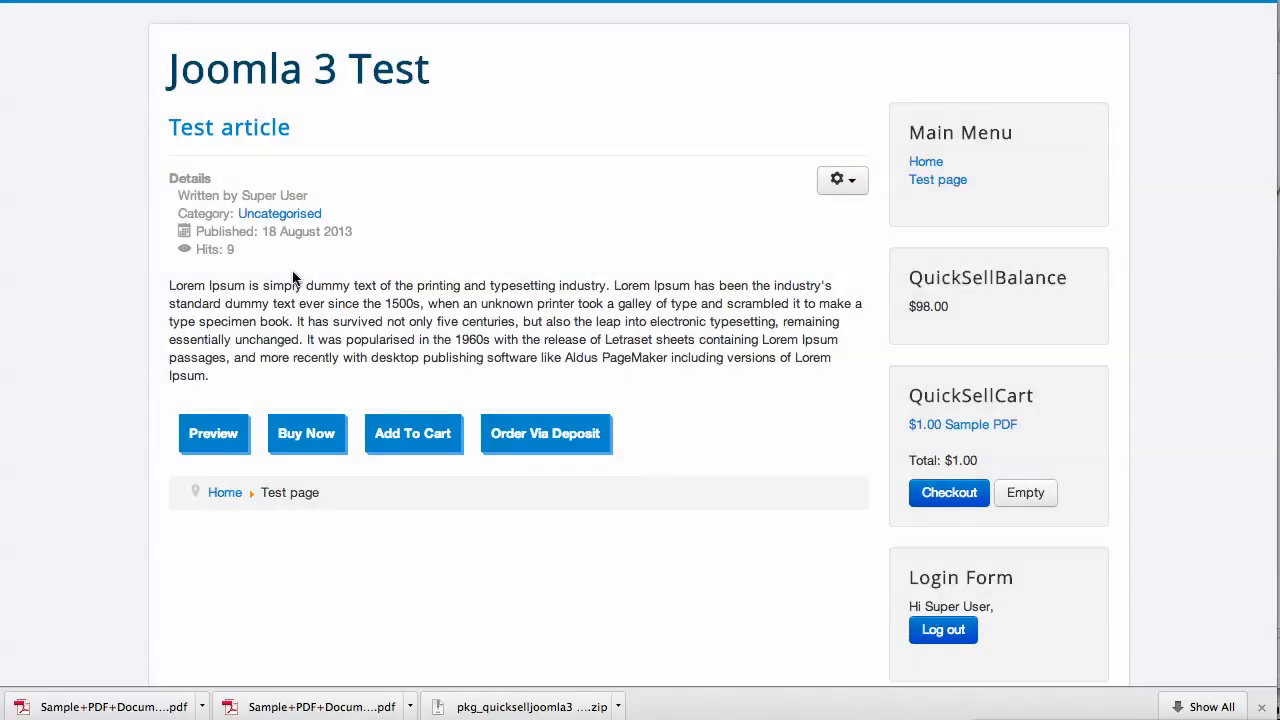
mouse_move(568, 352)
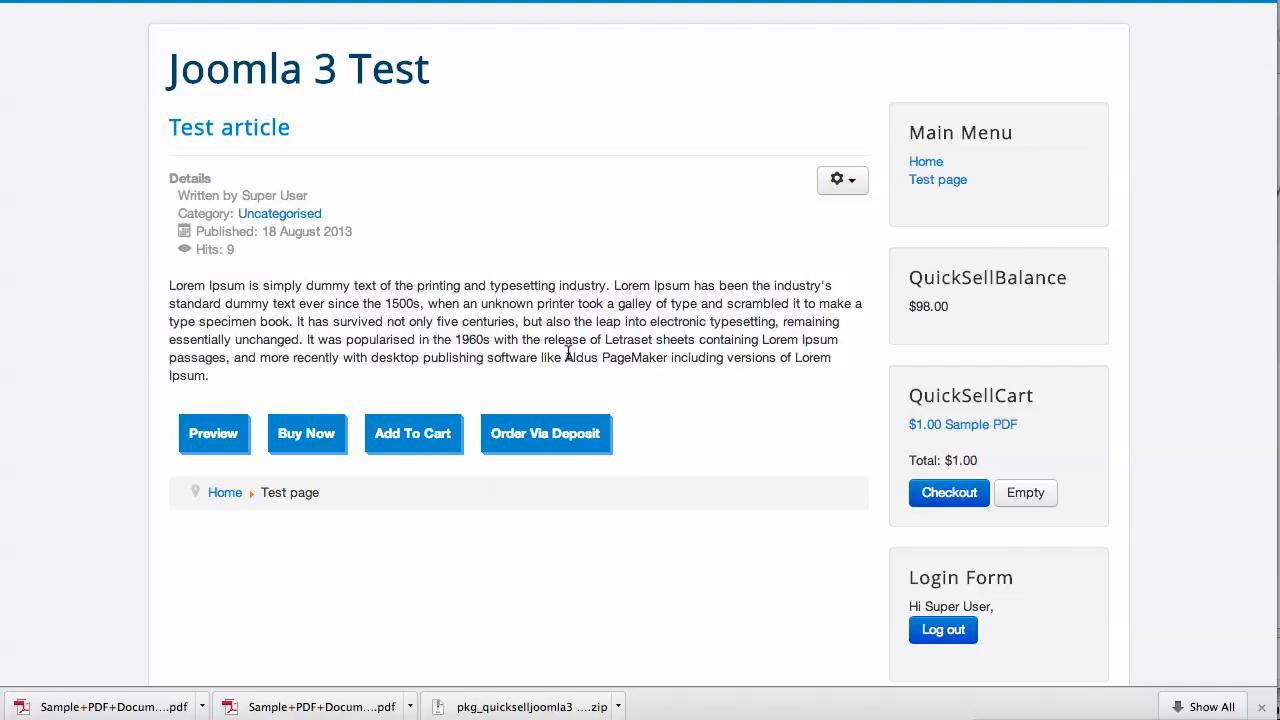
mouse_move(932, 302)
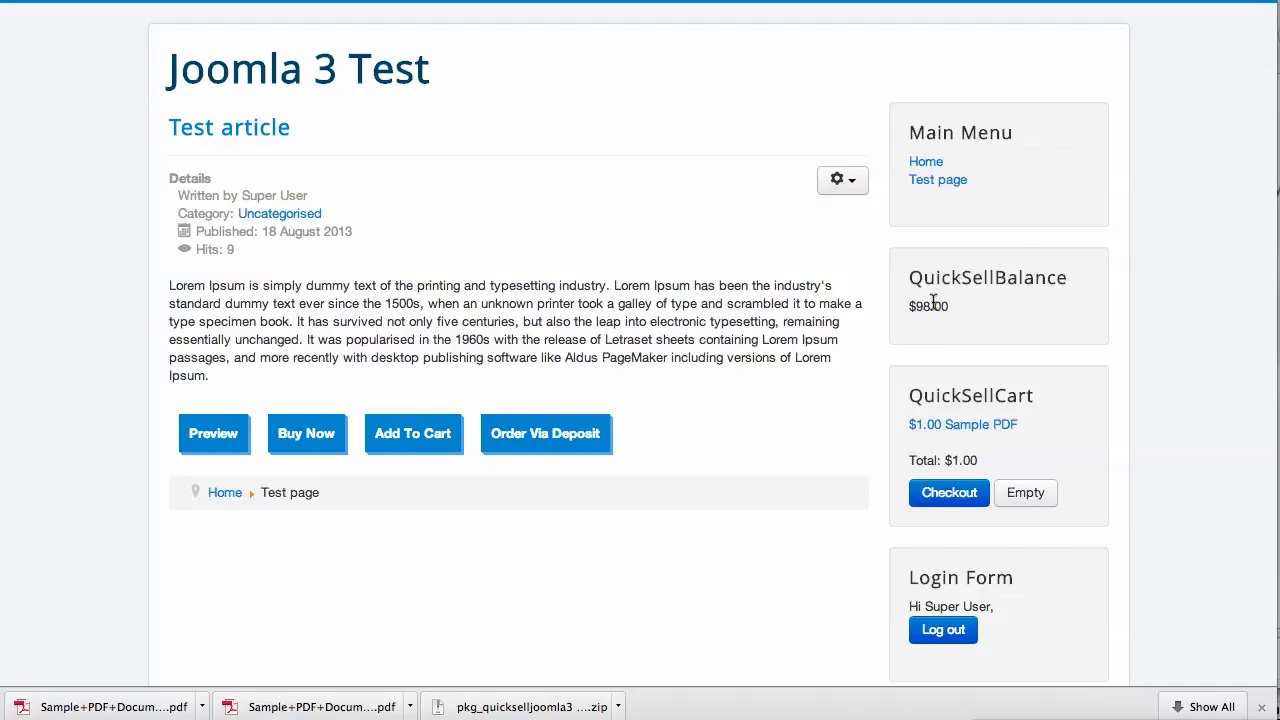
- Place order #3 for Sample PDF via deposit and view the thank-you page with download link
scroll(down, 3)
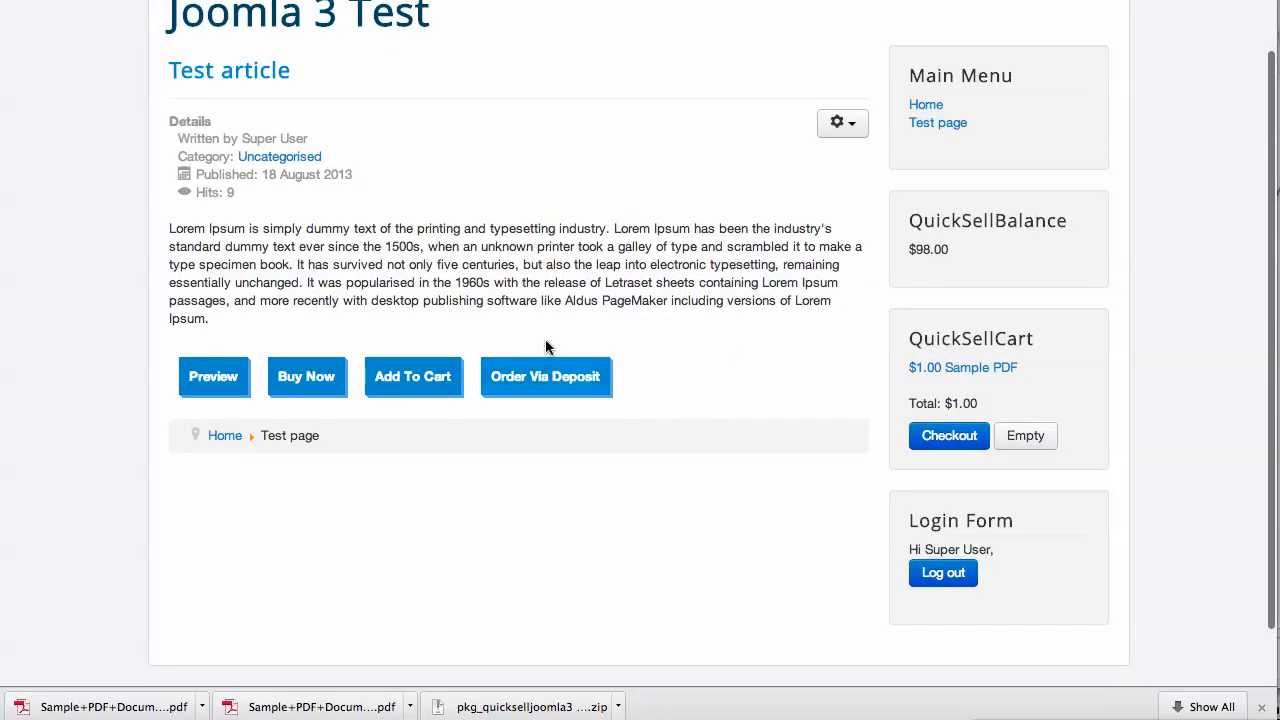
mouse_move(544, 376)
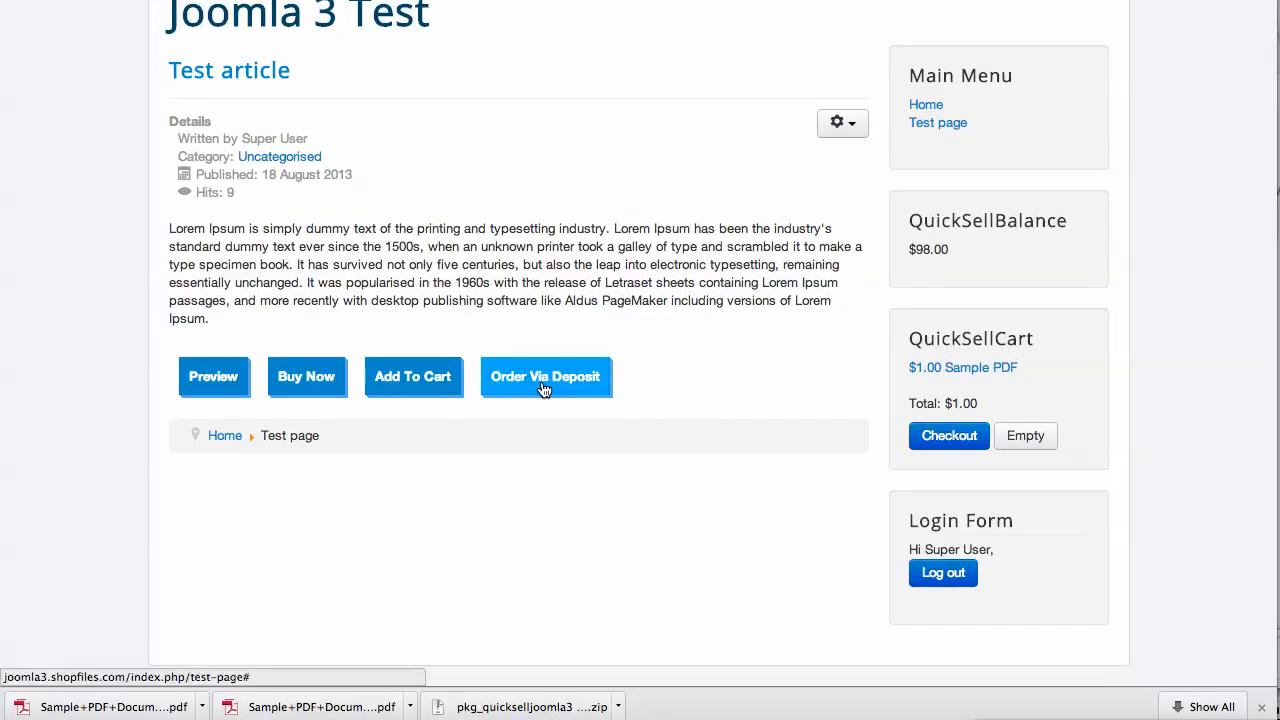
click(544, 376)
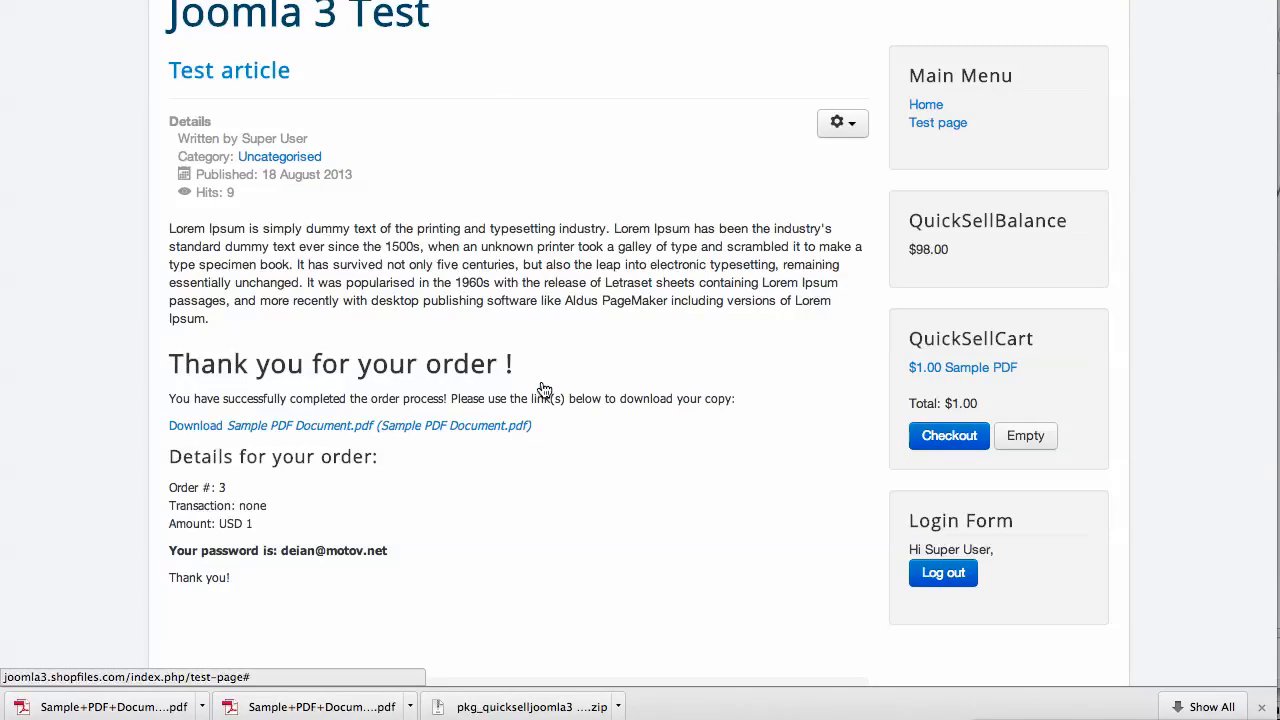
scroll(down, 3)
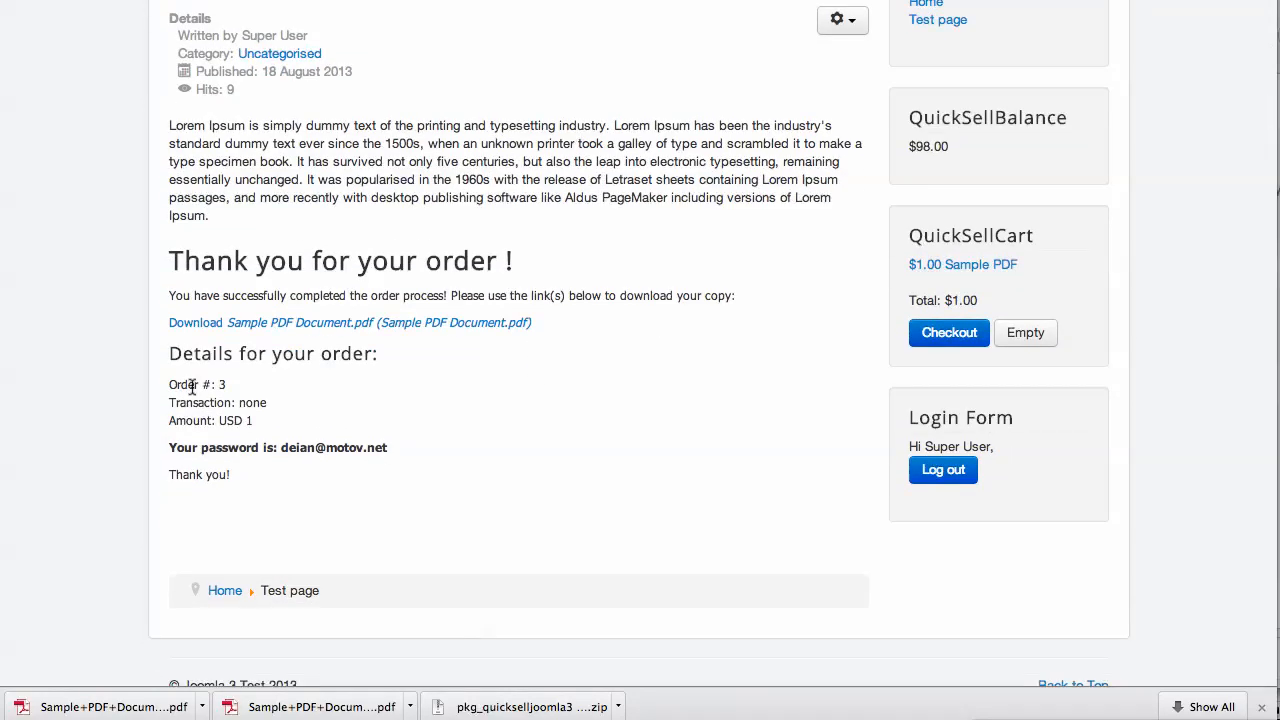
mouse_move(288, 296)
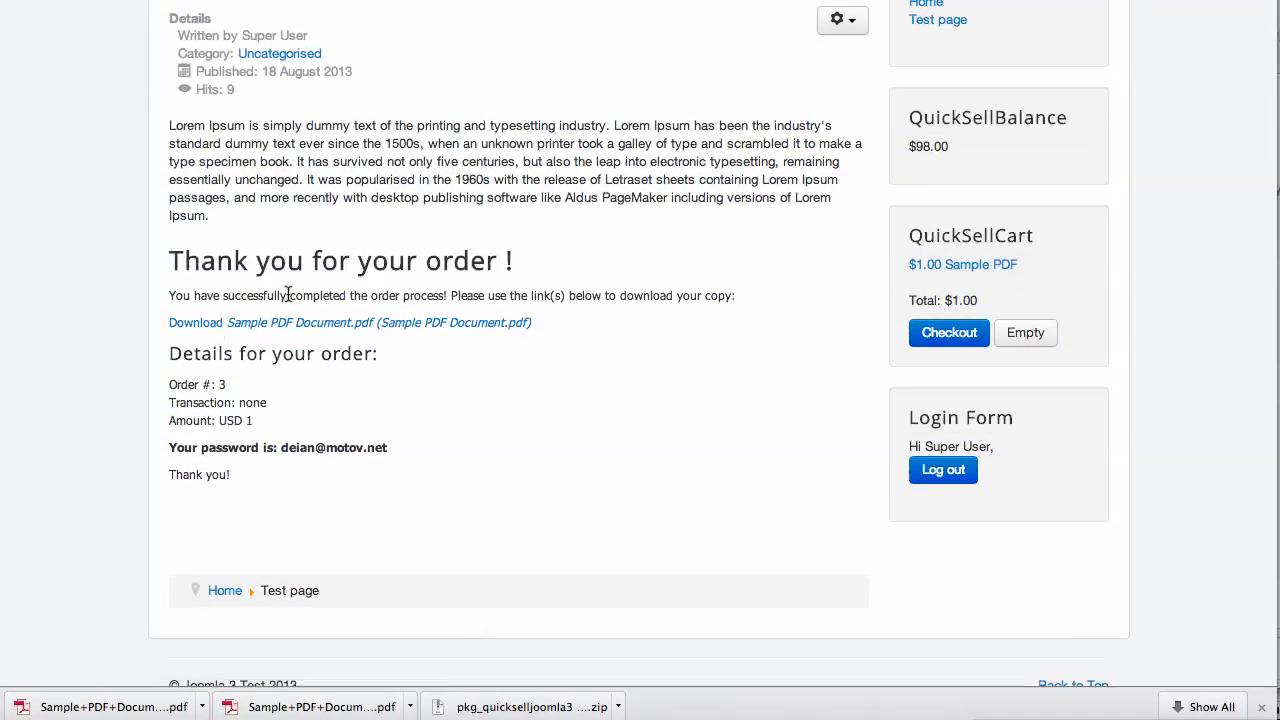
mouse_move(362, 316)
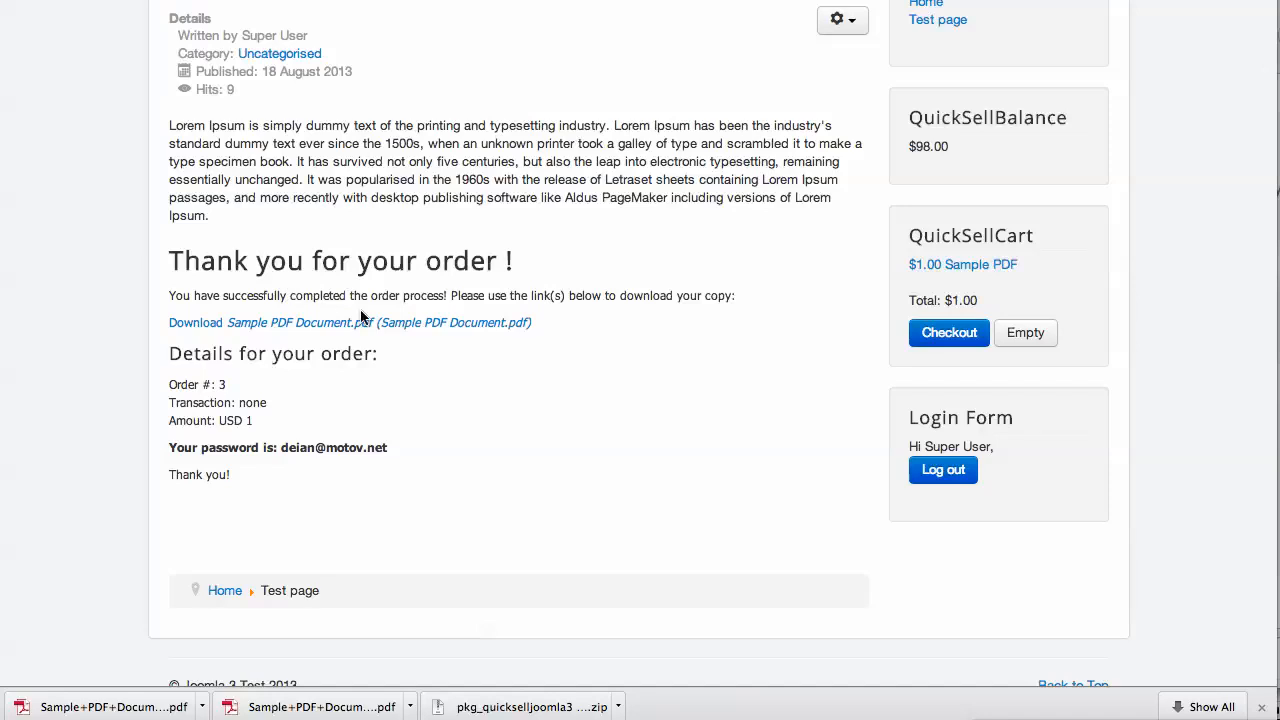
- Download the Sample PDF Document, keep it, and unlock it with the copied order password
click(350, 322)
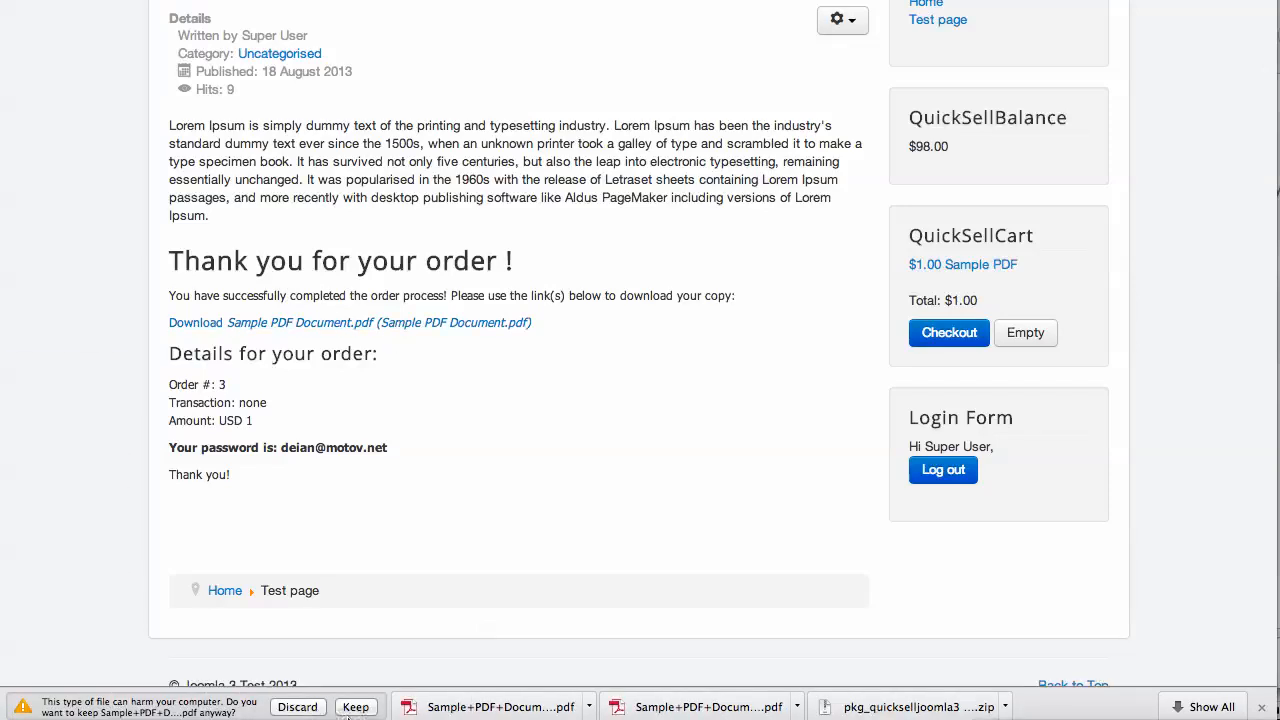
click(356, 708)
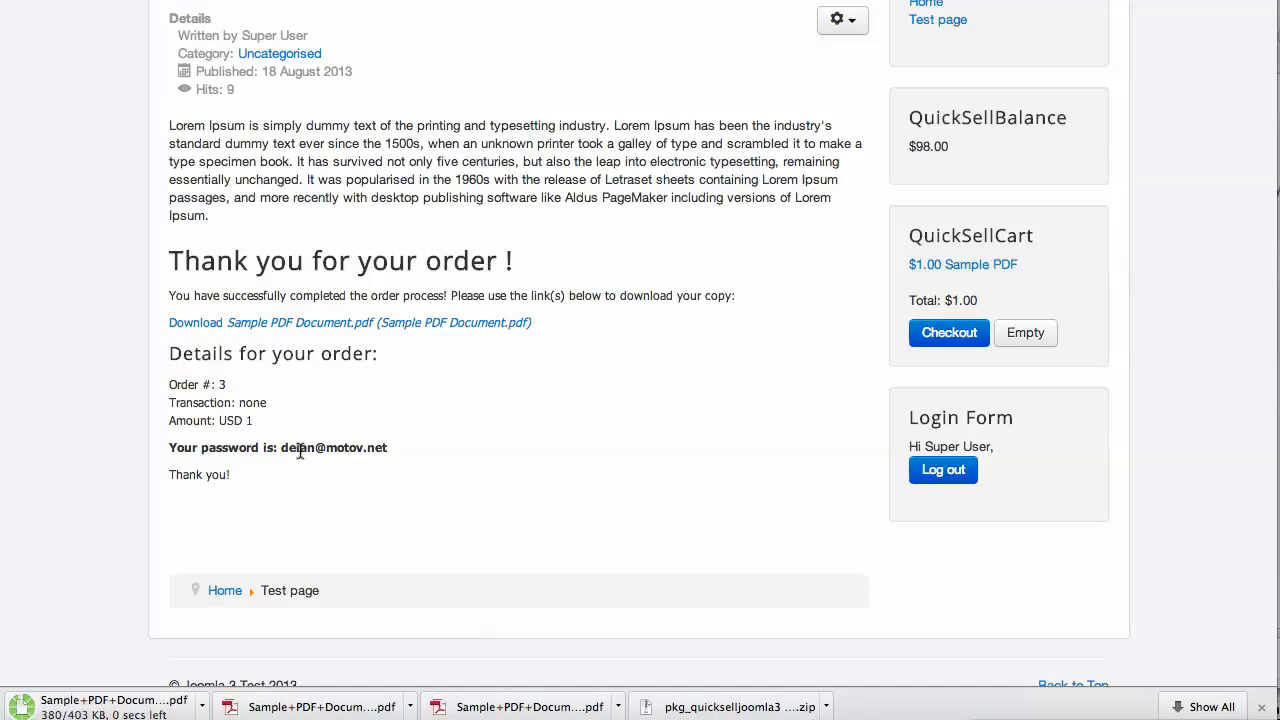
double_click(332, 448)
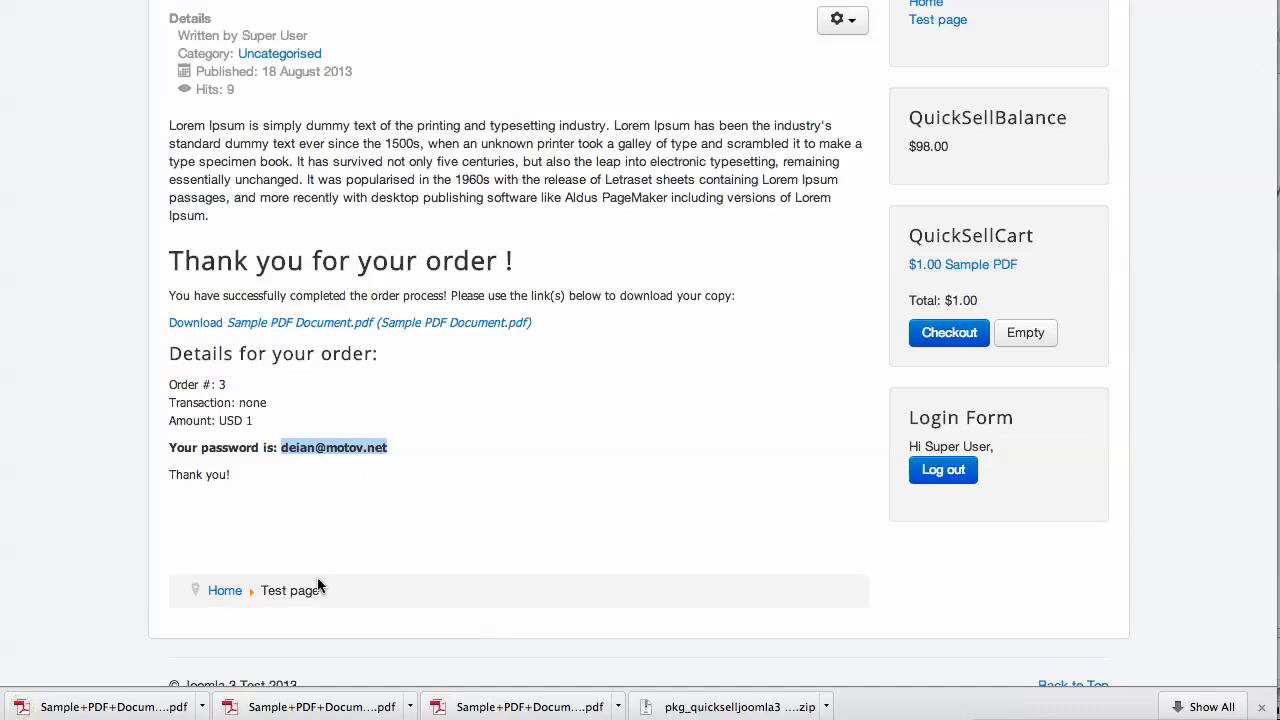
mouse_move(132, 680)
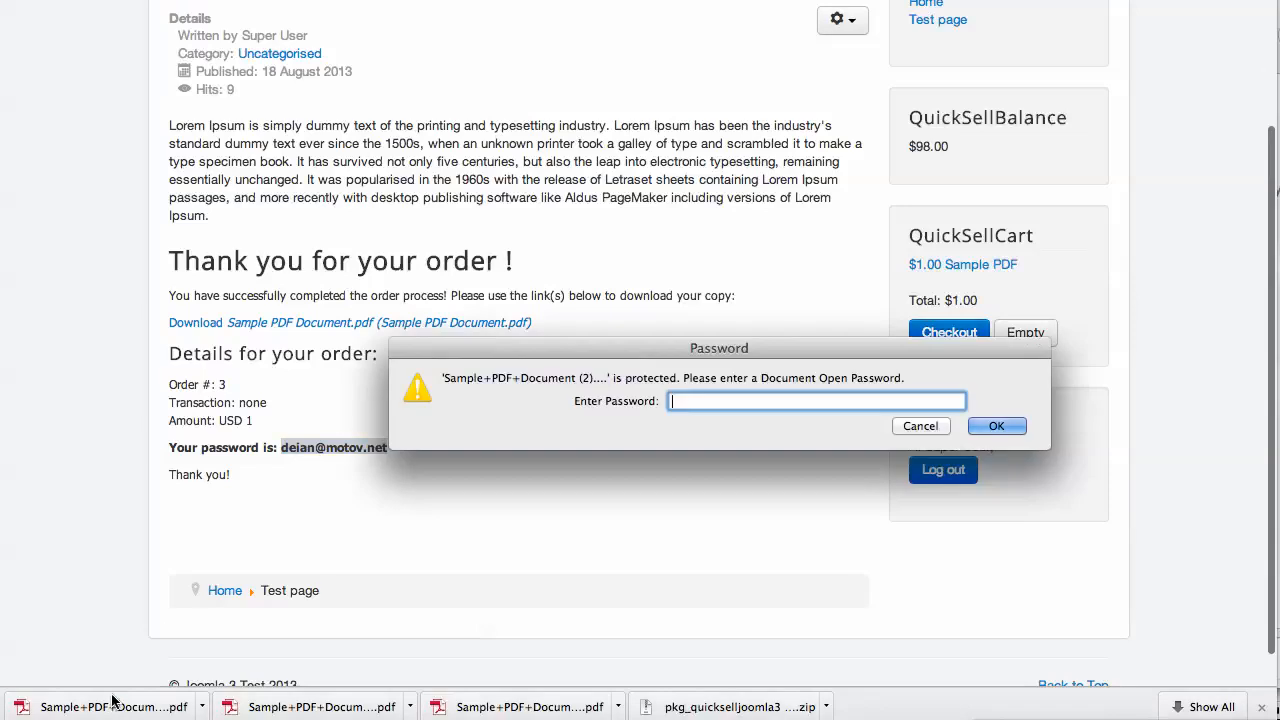
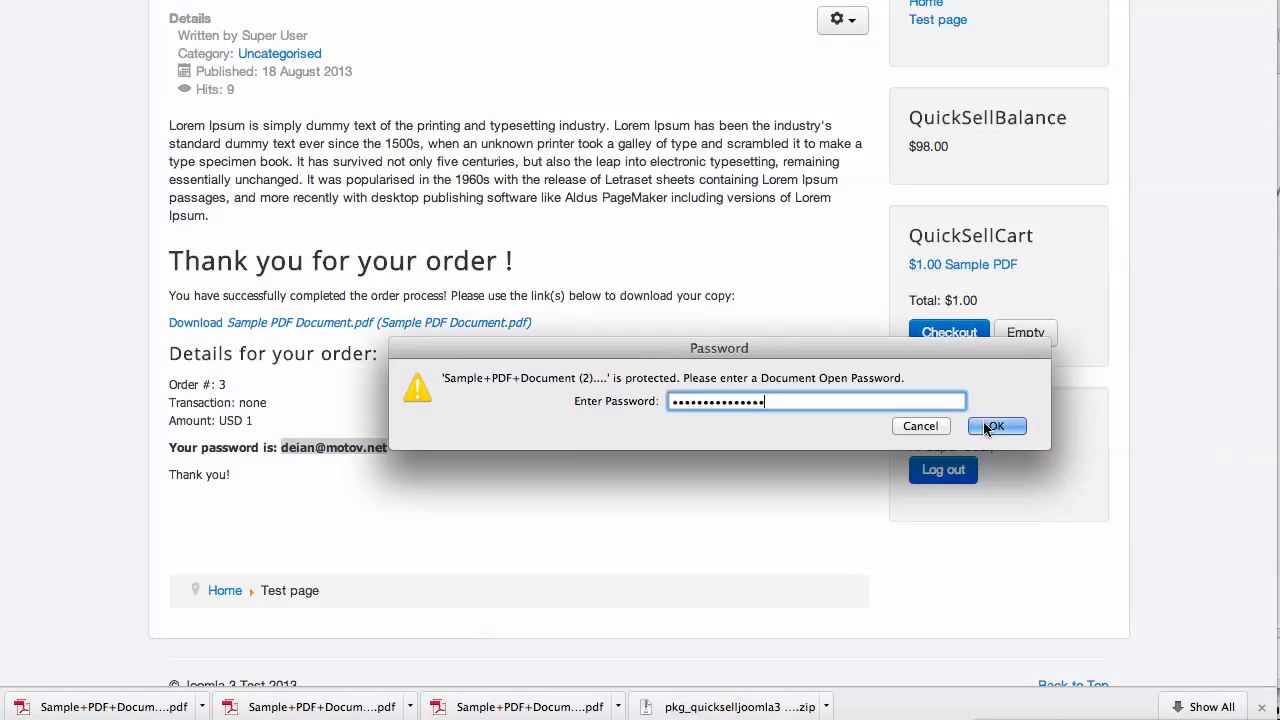
mouse_move(984, 436)
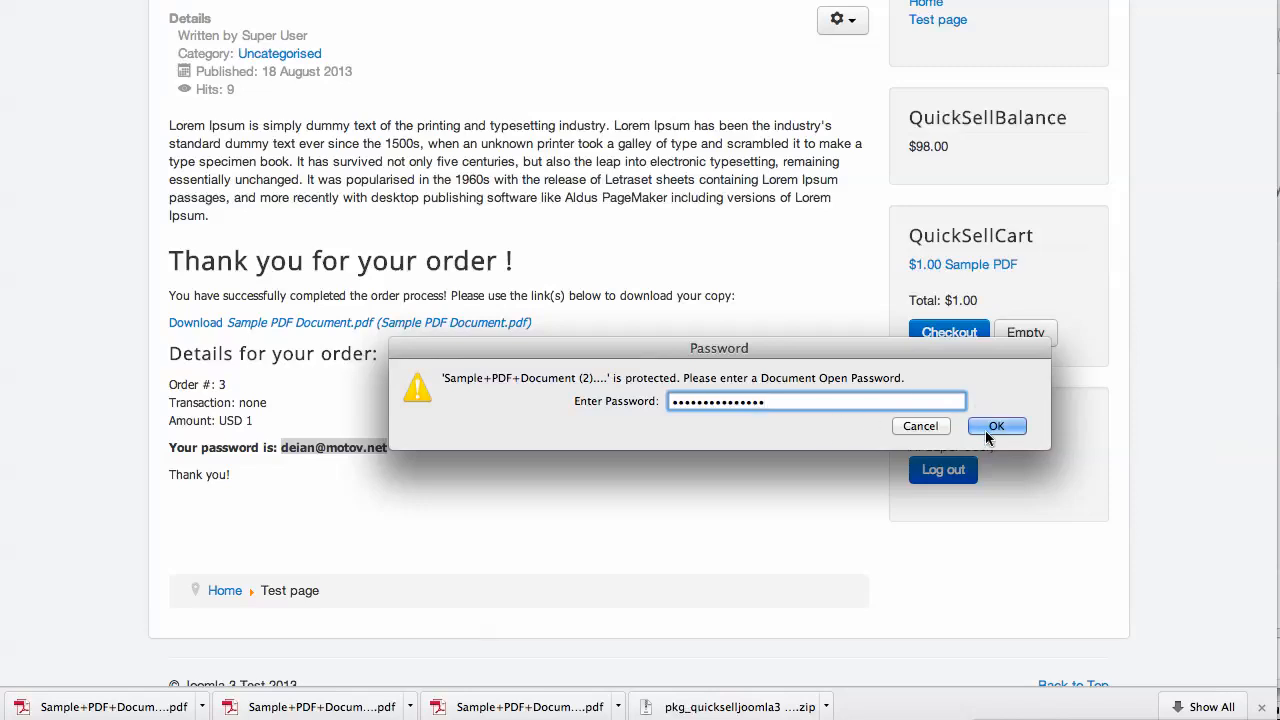
click(996, 426)
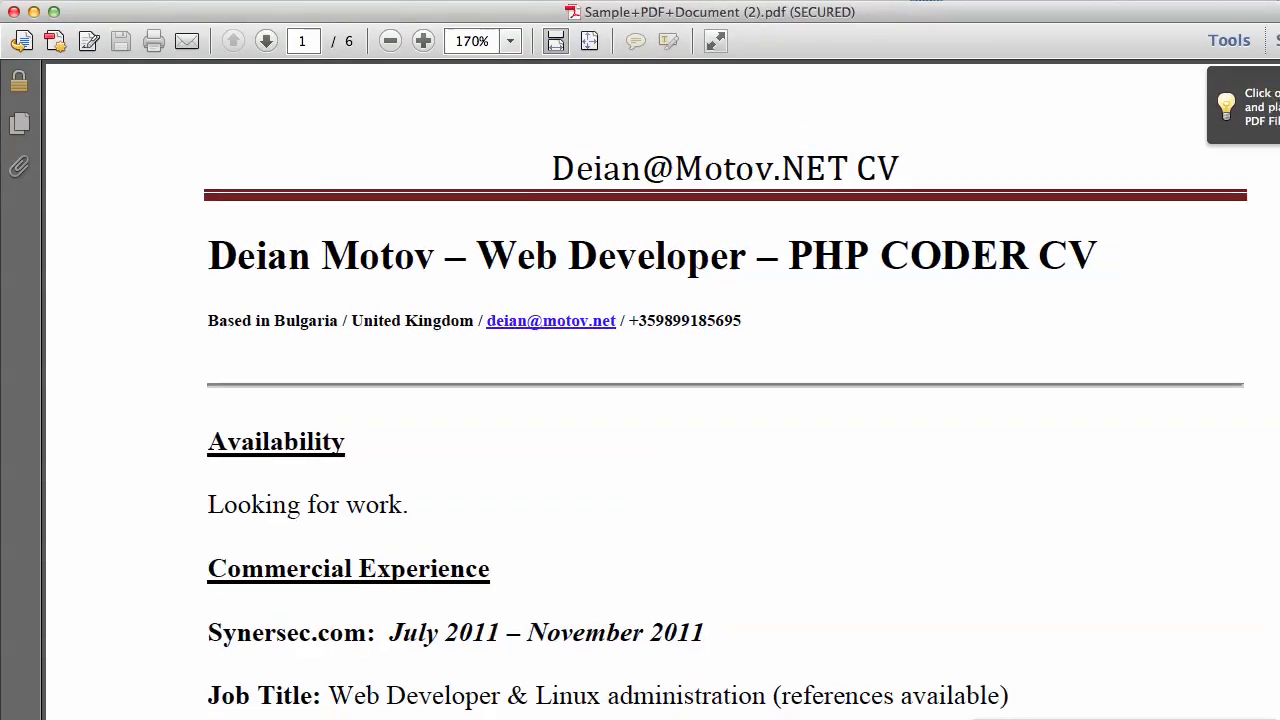
click(388, 40)
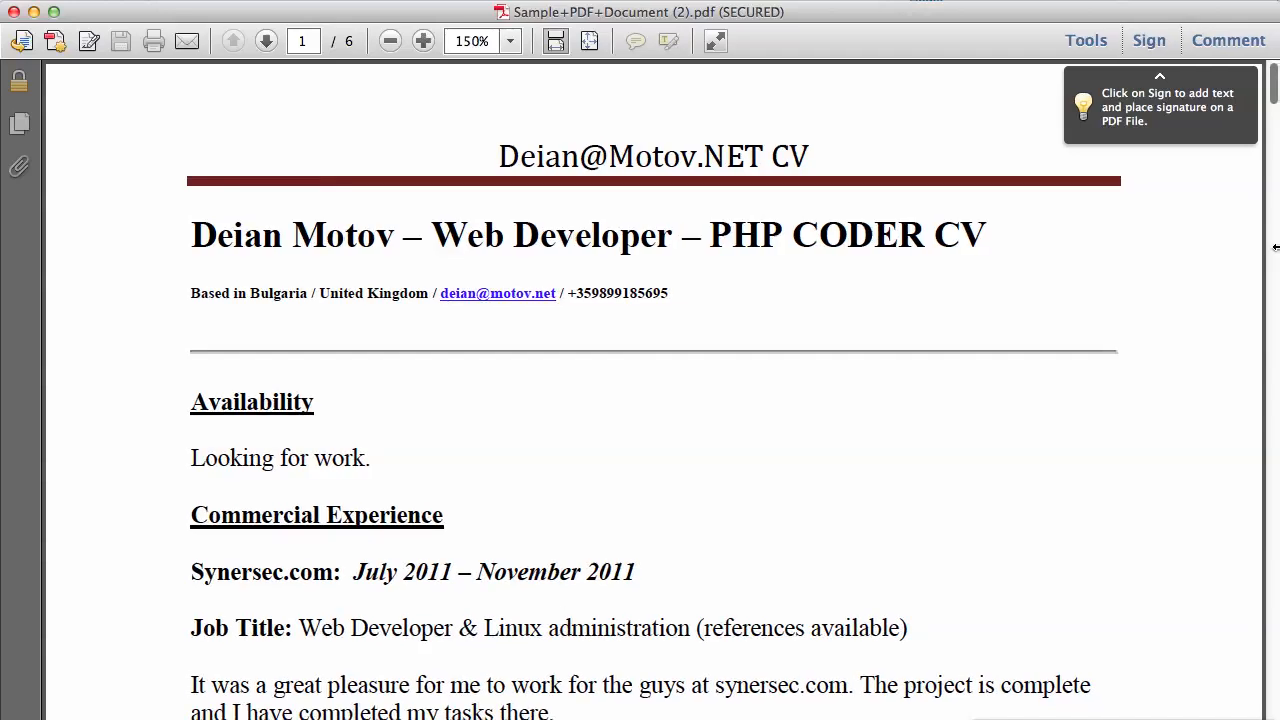
scroll(down, 3)
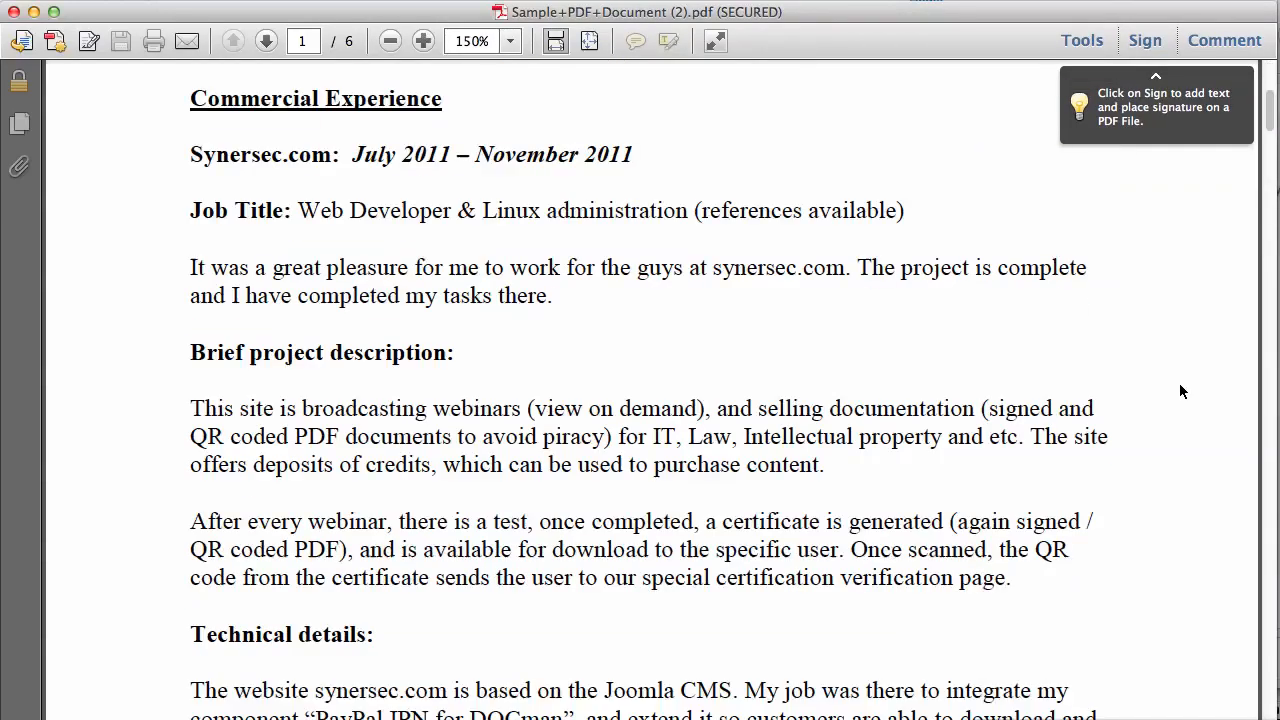
scroll(down, 3)
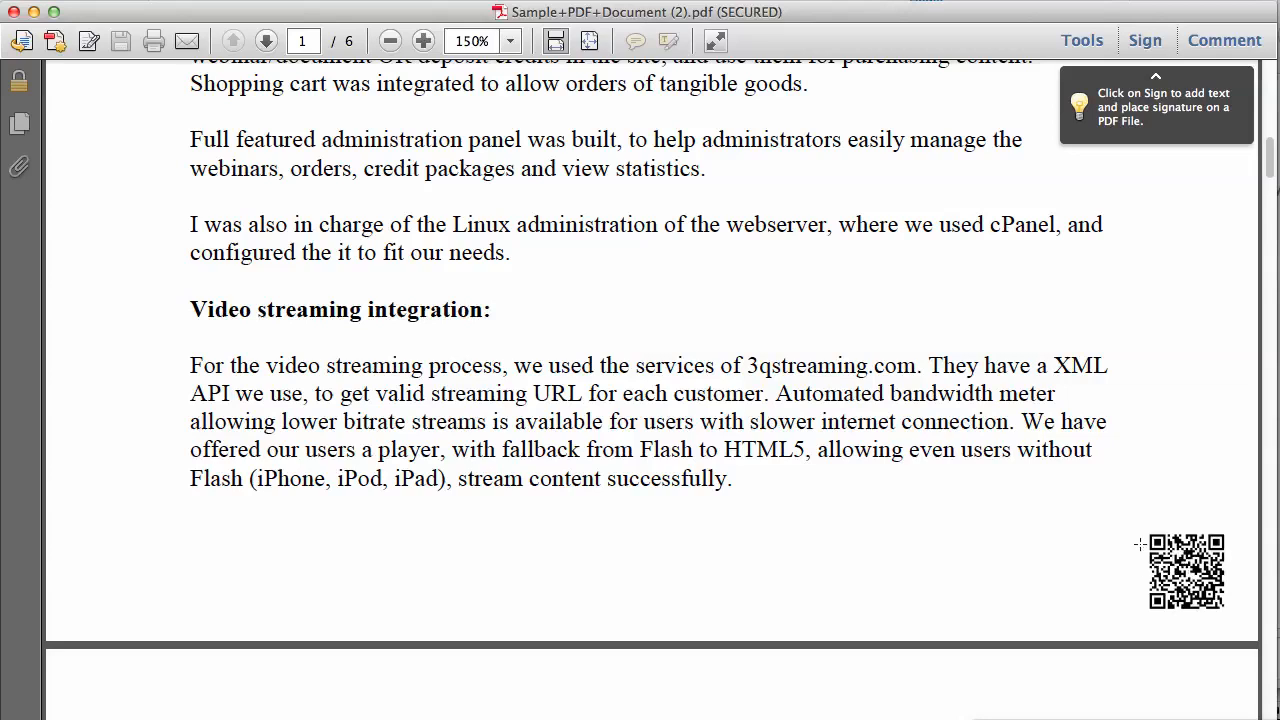
mouse_move(1120, 528)
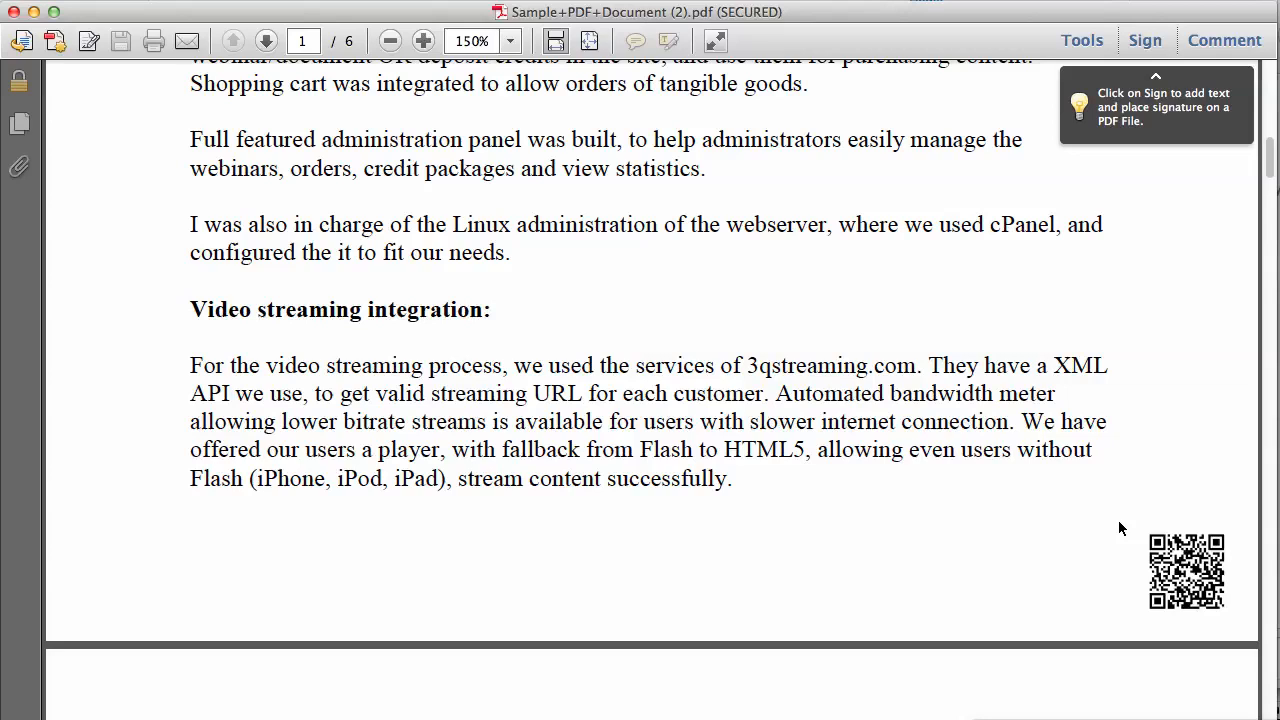
mouse_move(1152, 524)
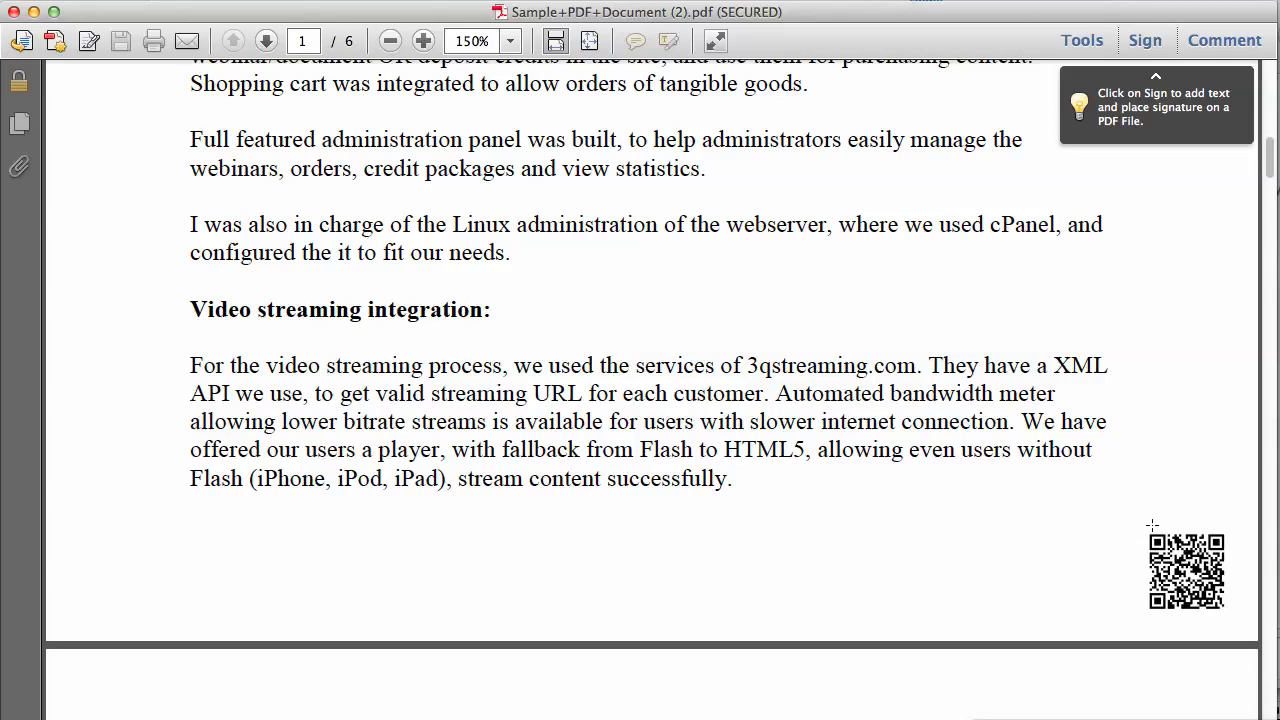
mouse_move(1184, 624)
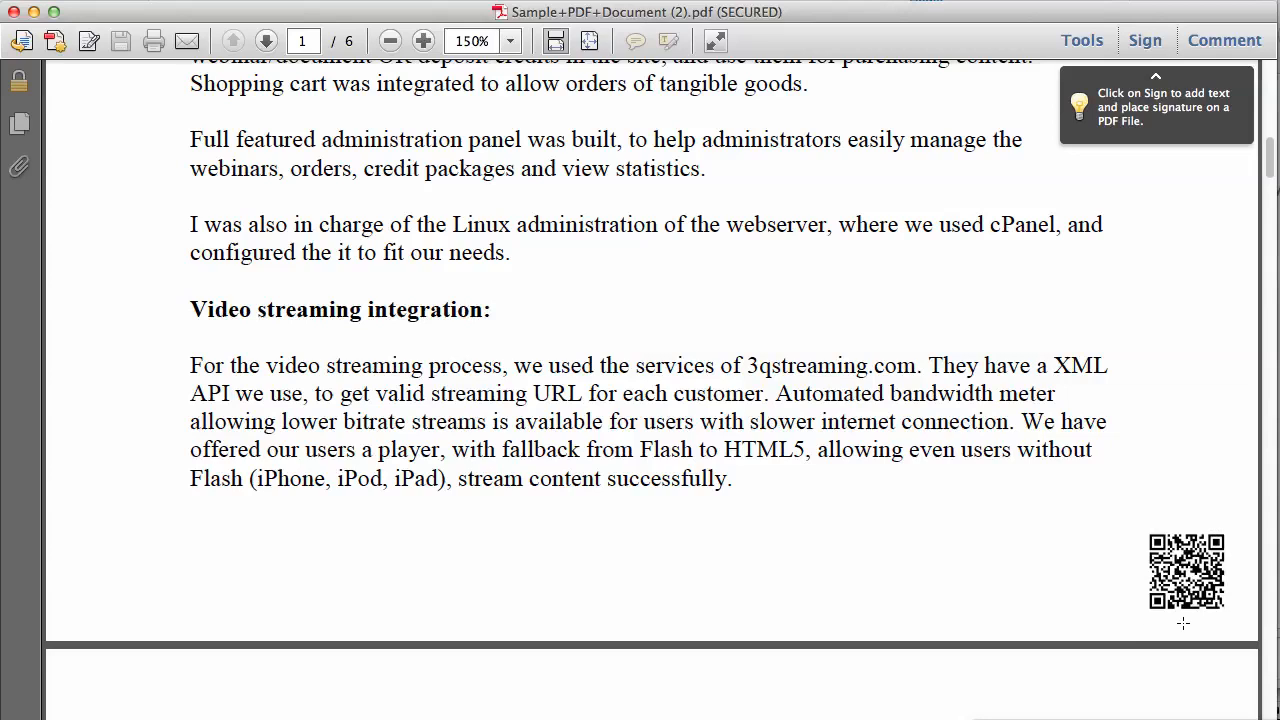
mouse_move(1256, 580)
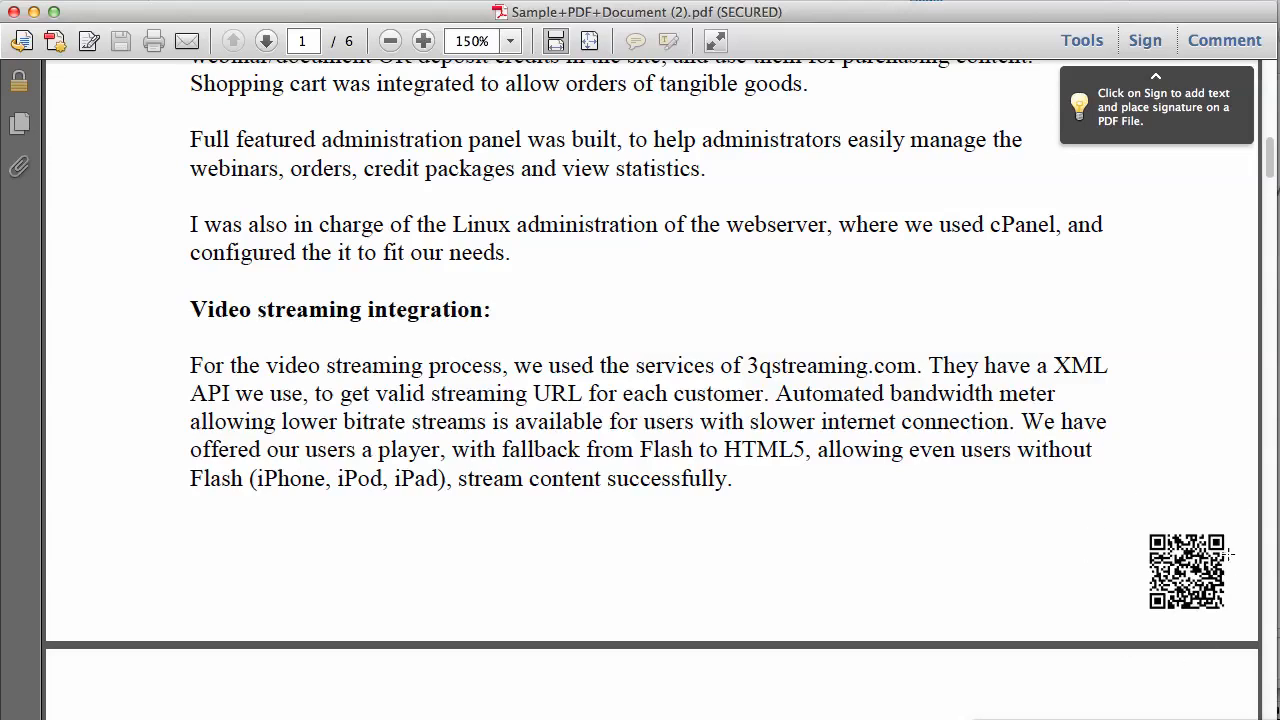
mouse_move(1098, 566)
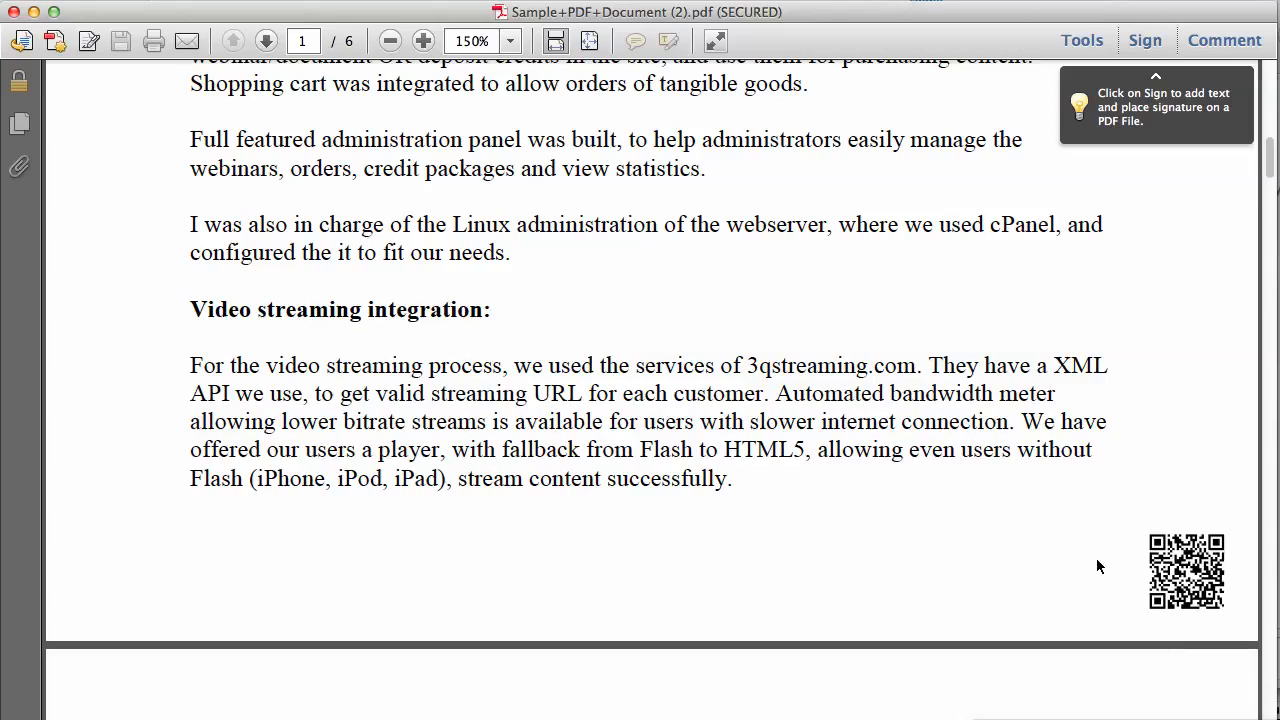
mouse_move(1034, 528)
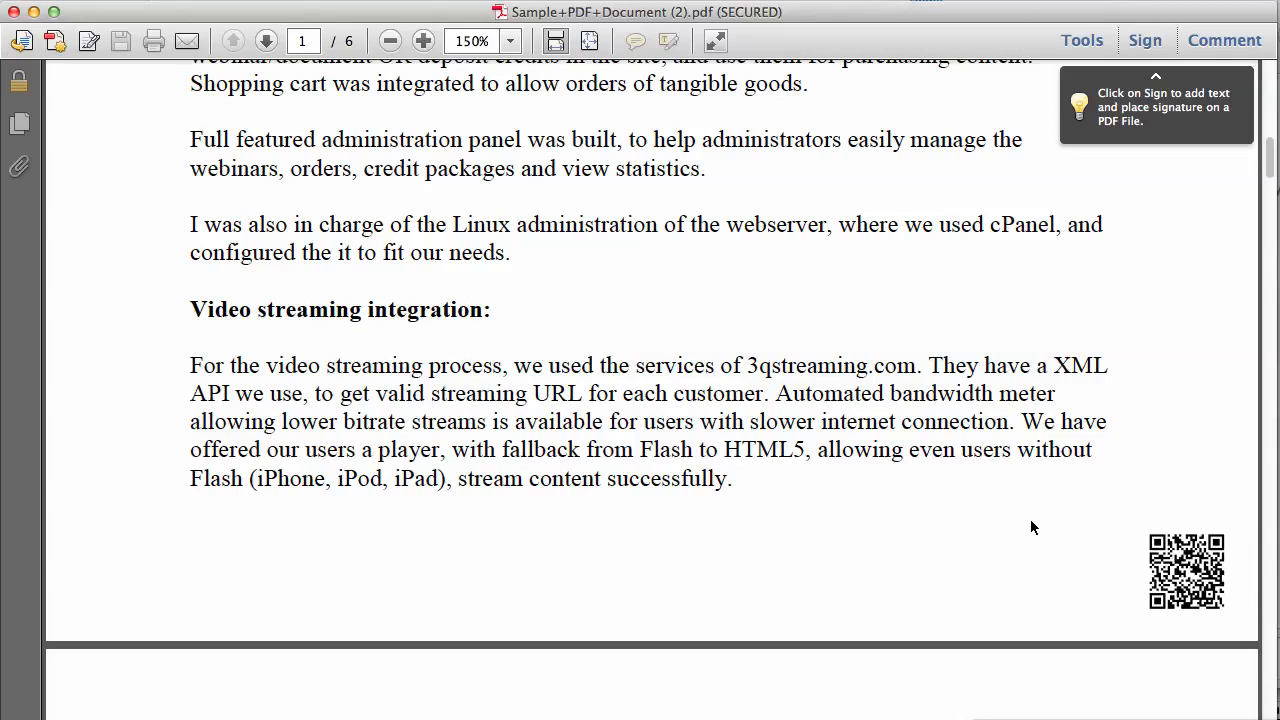
mouse_move(34, 16)
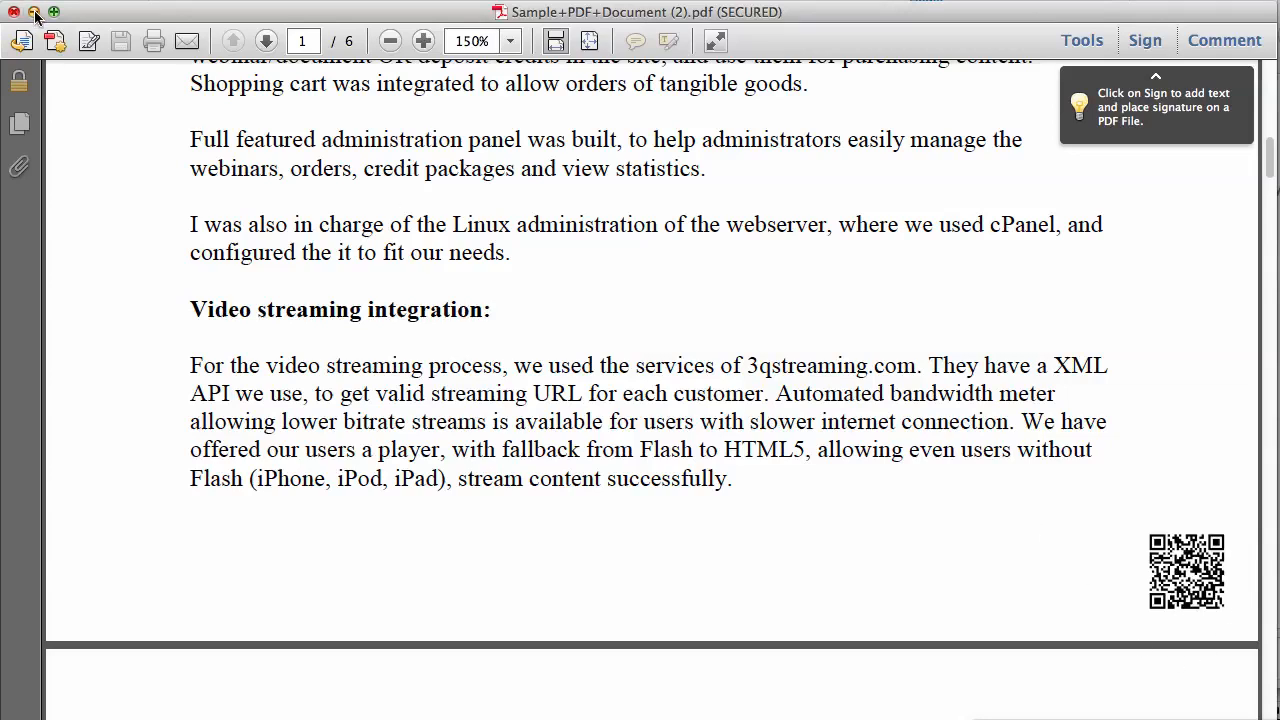
mouse_move(290, 210)
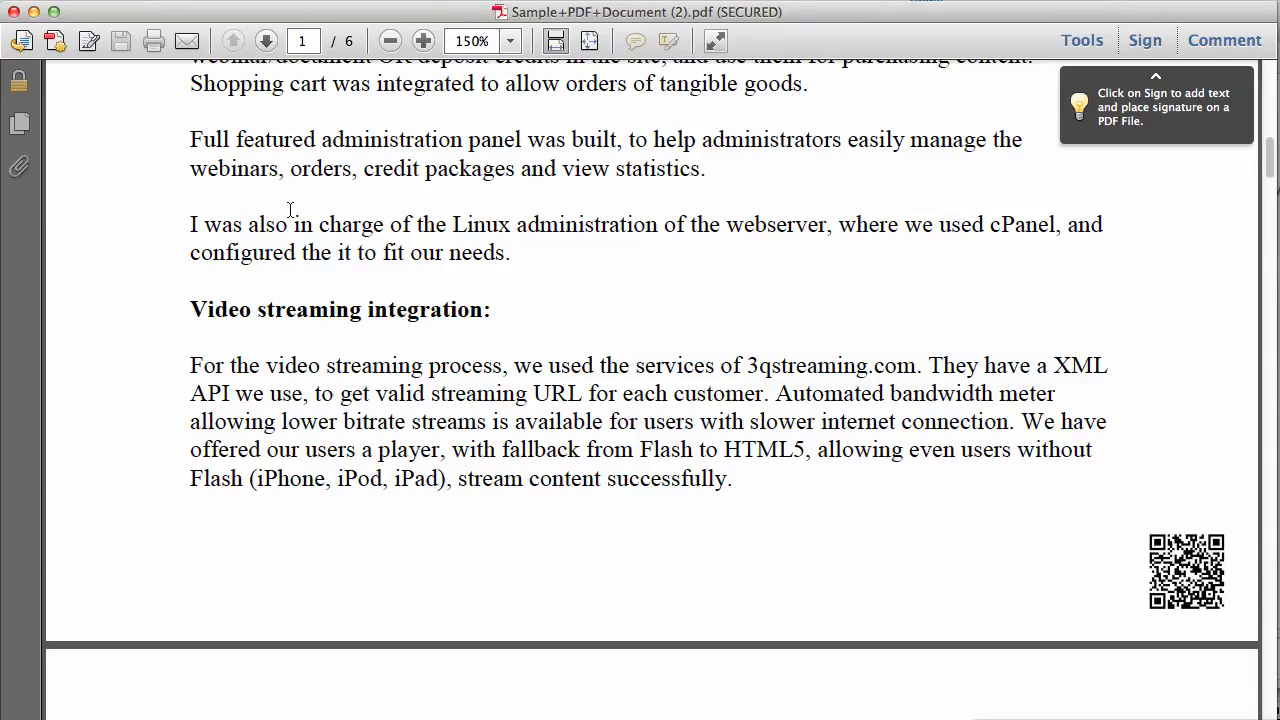
mouse_move(348, 304)
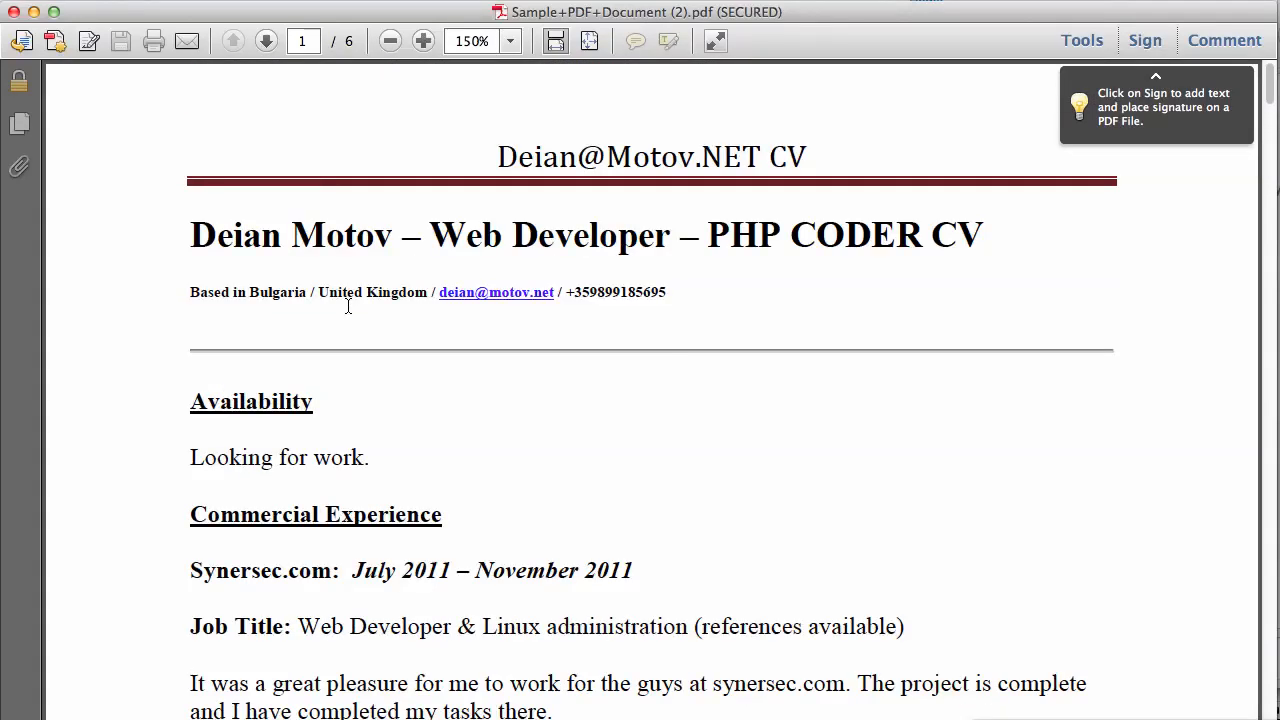
mouse_move(36, 22)
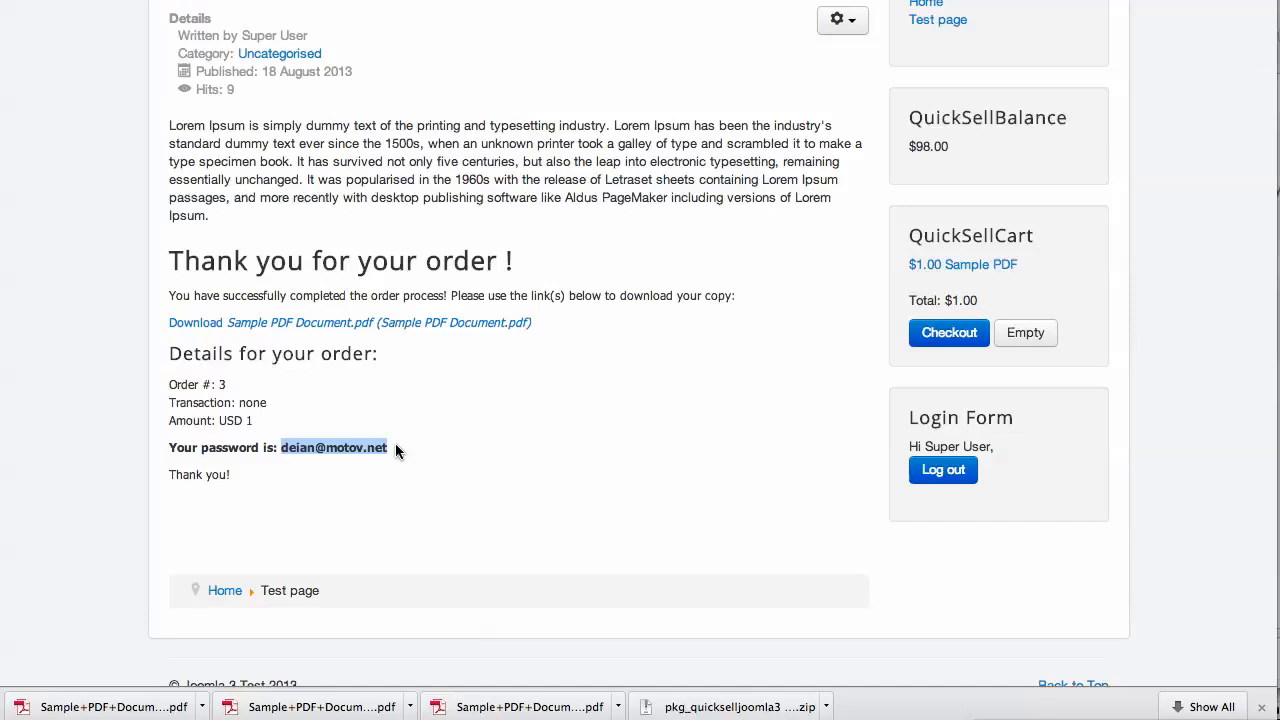
mouse_move(422, 476)
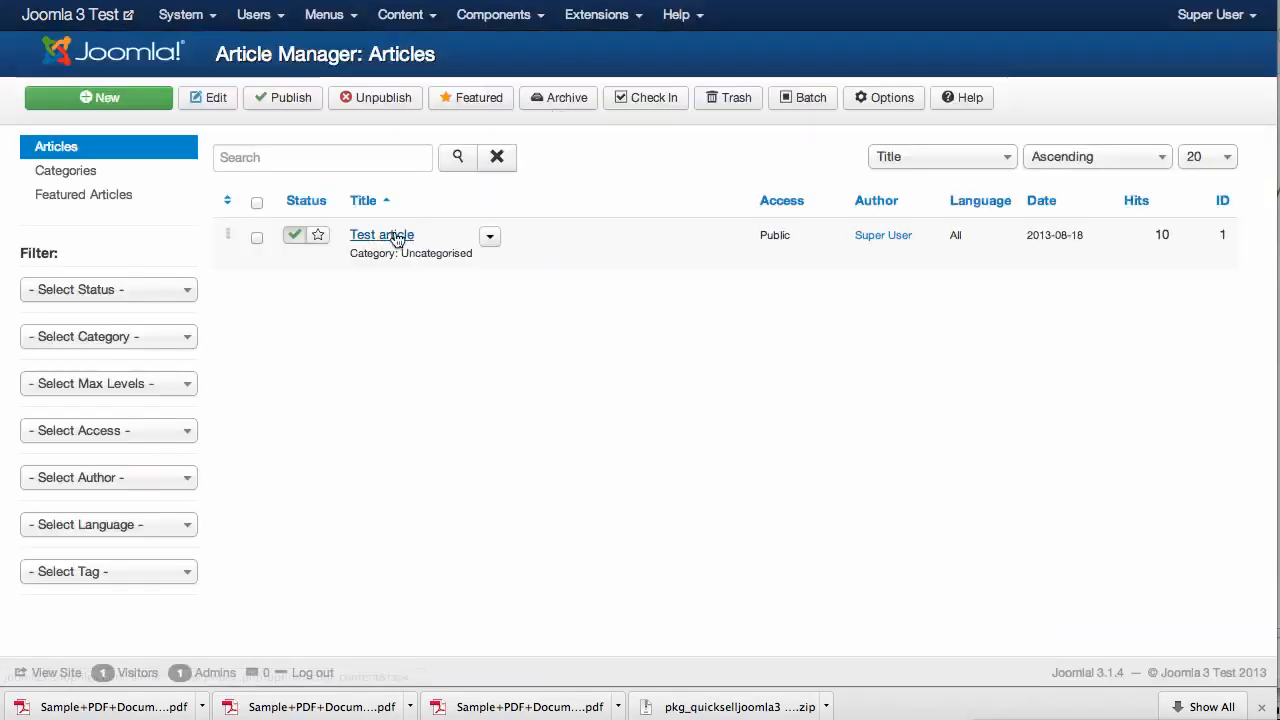
mouse_move(502, 438)
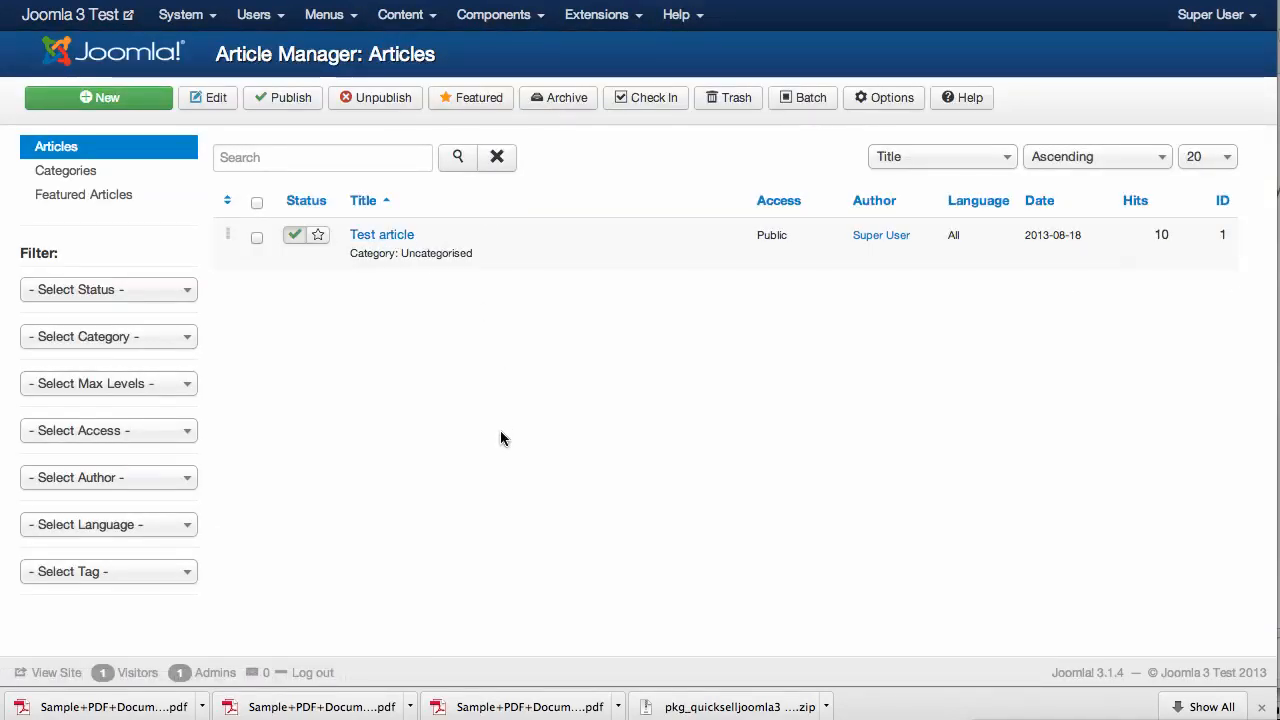